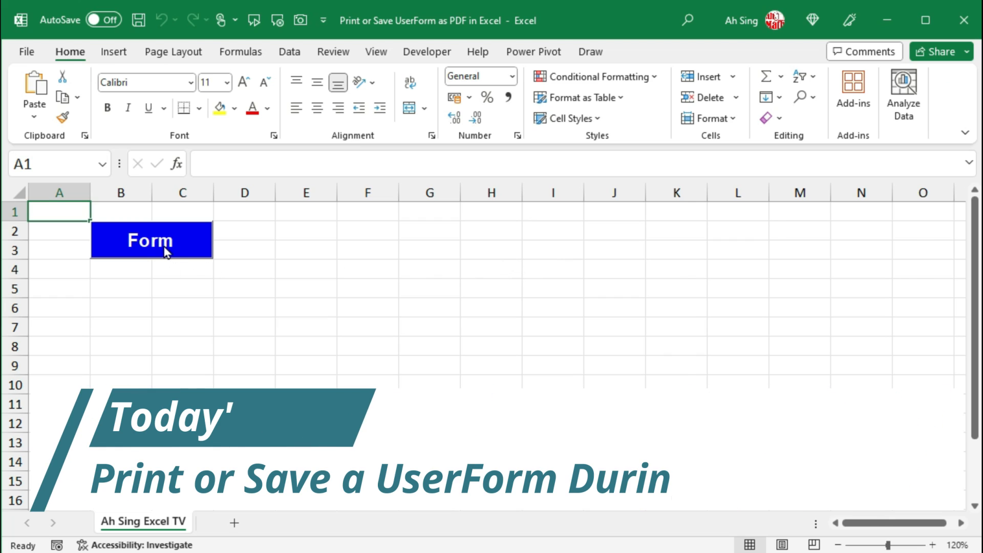
Open the Visual Basic editor from the Developer tab to reach the BasicInfo form.
{"action": "left_click", "coordinate": [151, 241]}
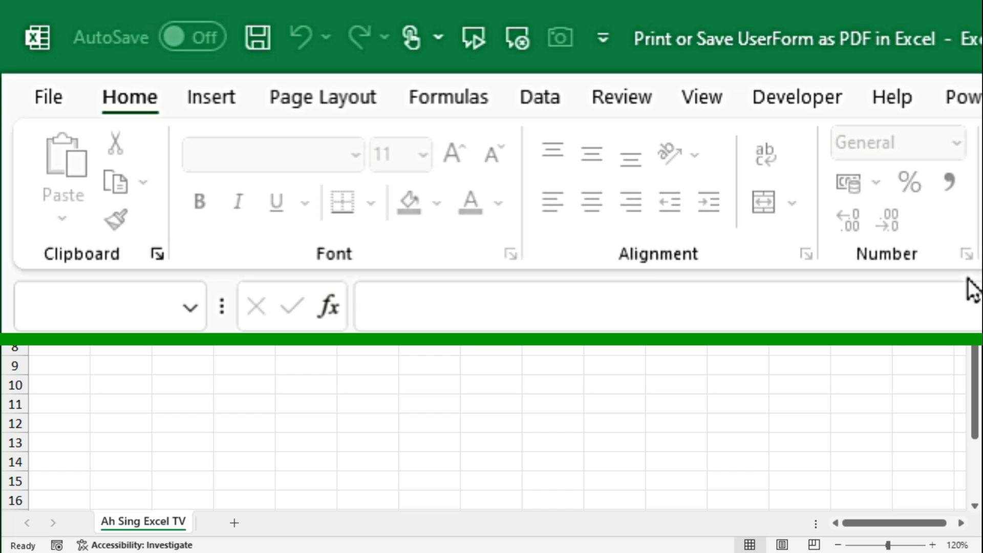
{"action": "left_click", "coordinate": [796, 97]}
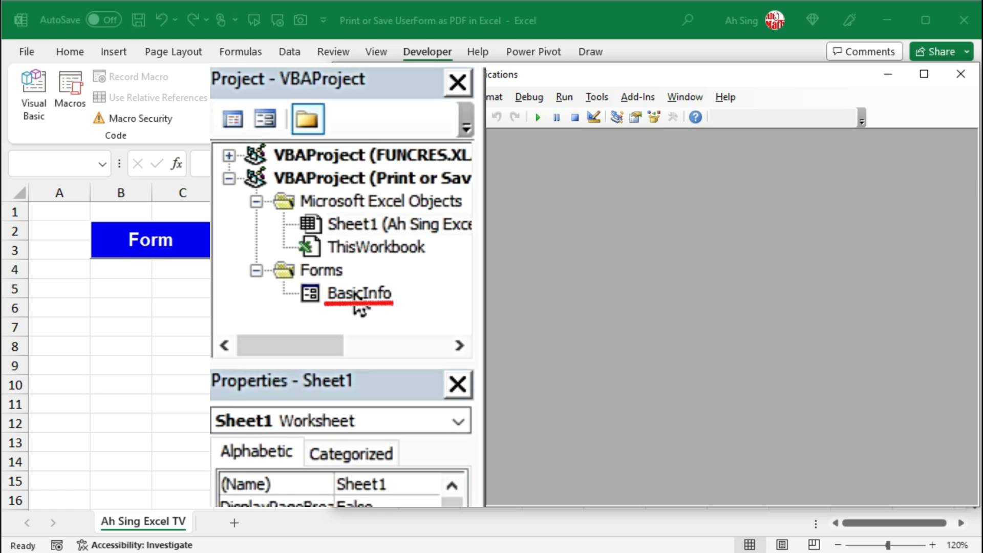
Open the BasicInfo form design and create the Click procedure for CommandButton3 (Save as PDF).
{"action": "double_click", "coordinate": [358, 293]}
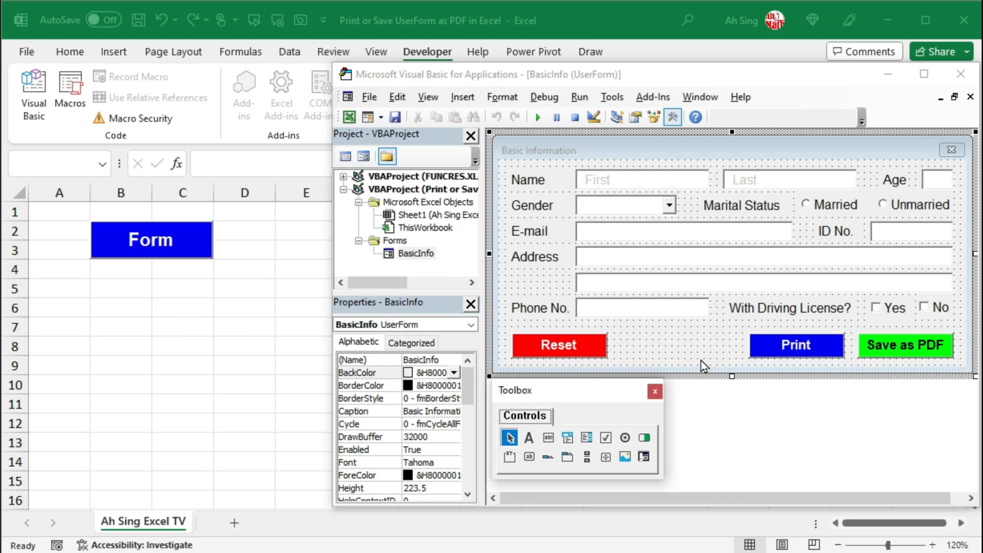
{"action": "mouse_move", "coordinate": [884, 352]}
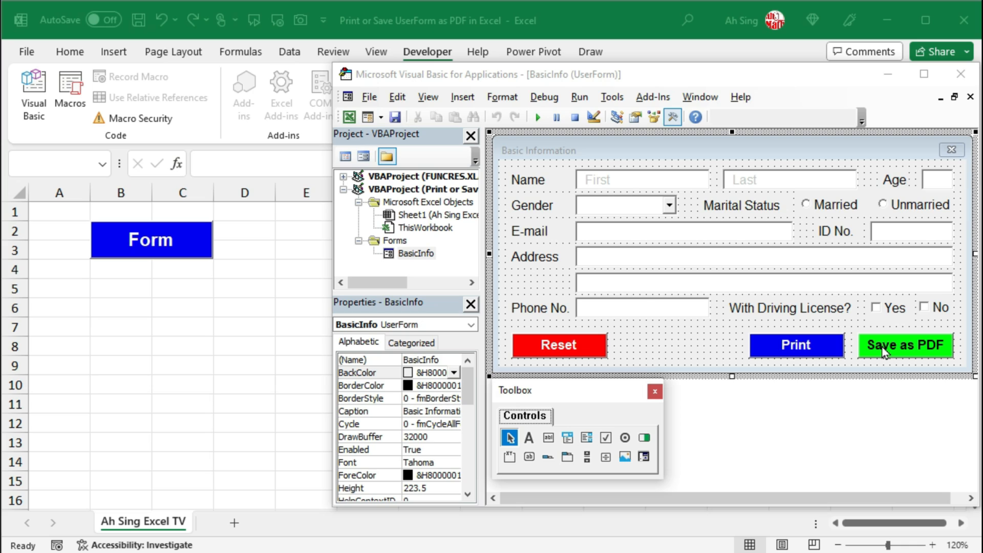
{"action": "left_click", "coordinate": [904, 345]}
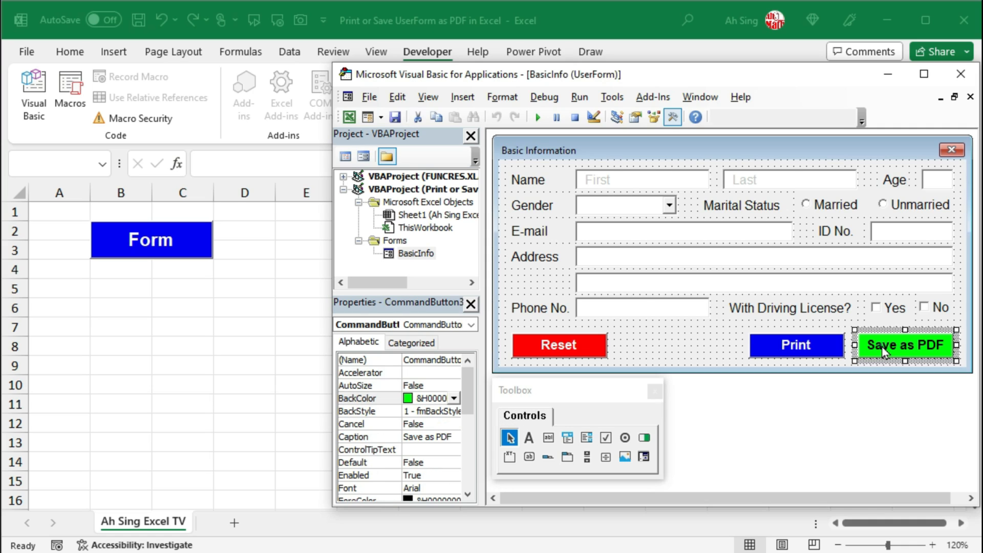
{"action": "double_click", "coordinate": [905, 345]}
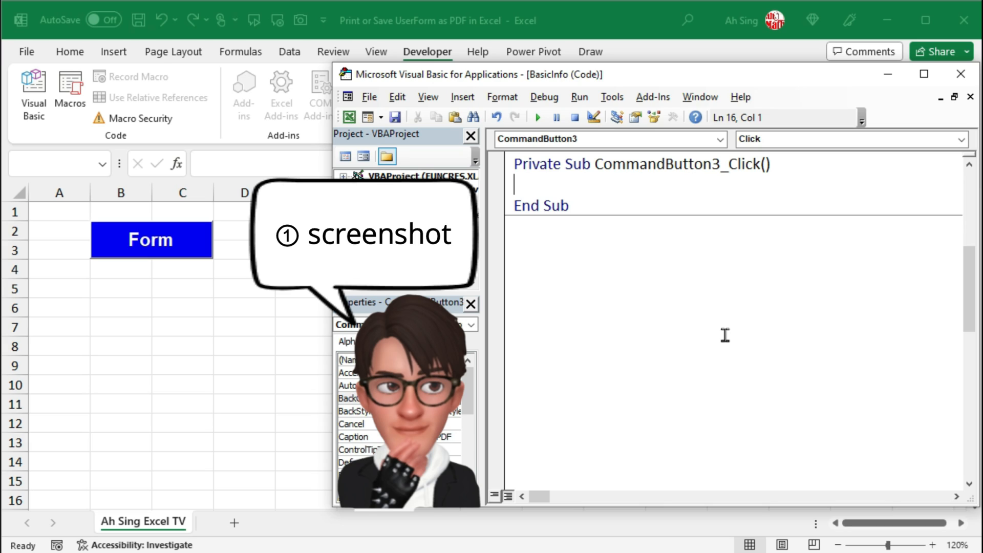
Write Application.SendKeys "%{1068}" in CommandButton3_Click to send Alt+Print Screen.
{"action": "type", "text": "a"}
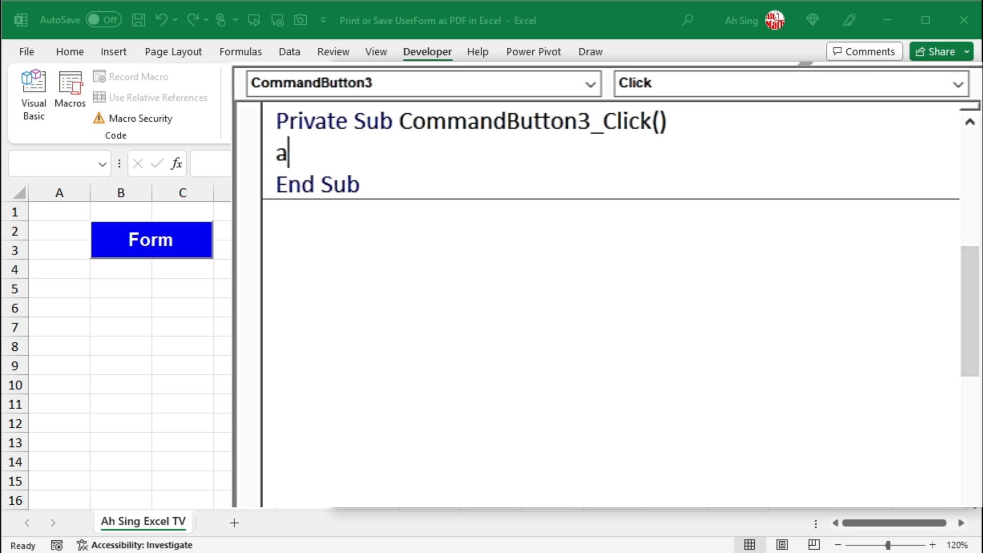
{"action": "type", "text": "pplication.s"}
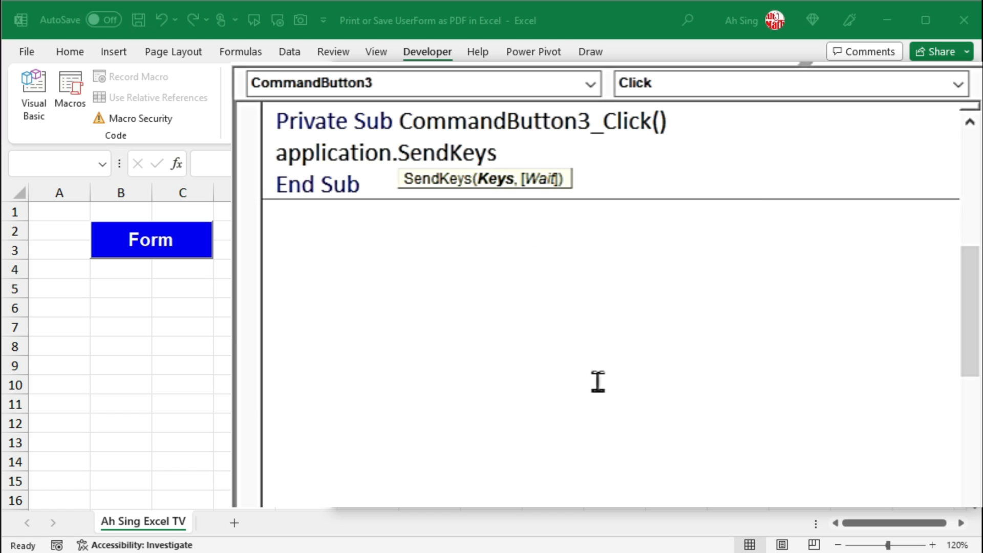
{"action": "key", "text": "alt"}
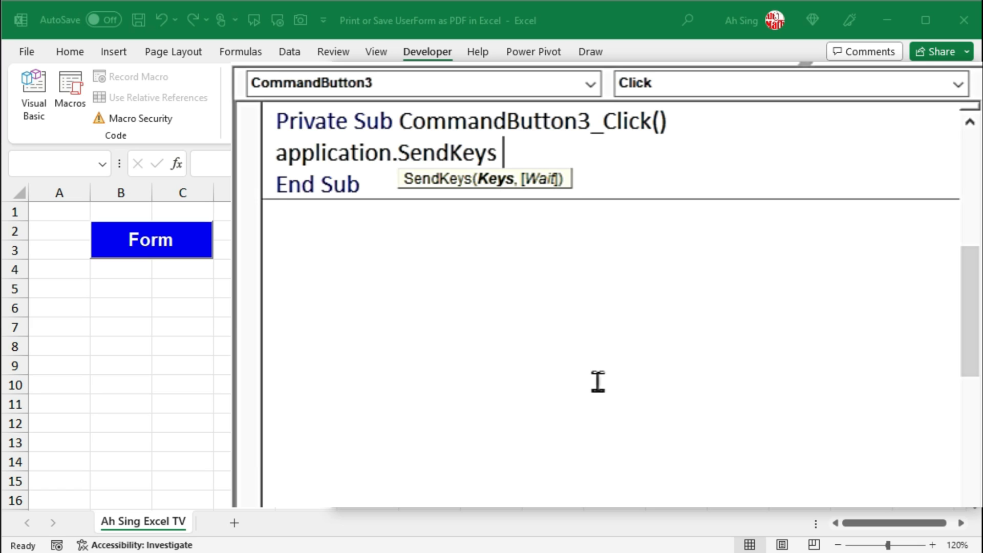
{"action": "key", "text": "alt"}
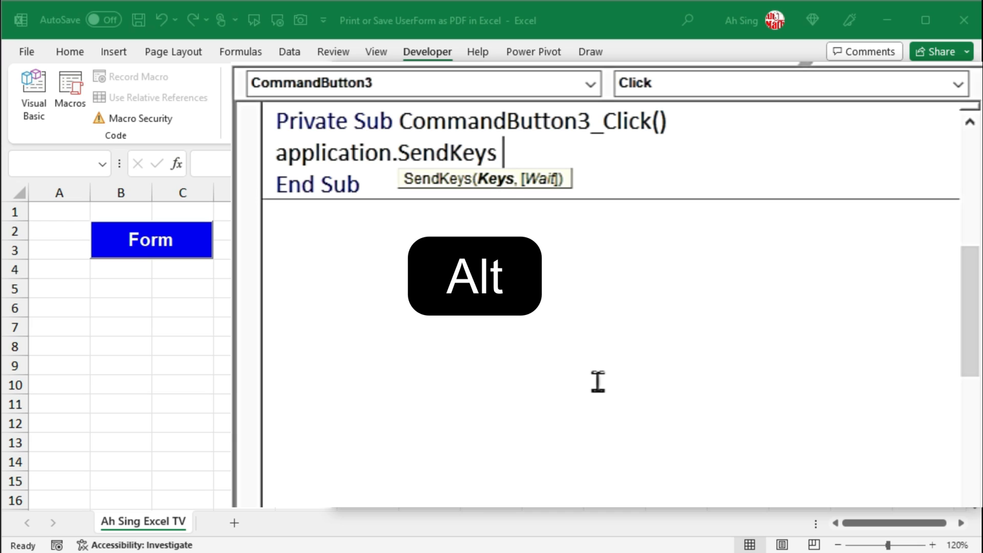
{"action": "type", "text": "%"}
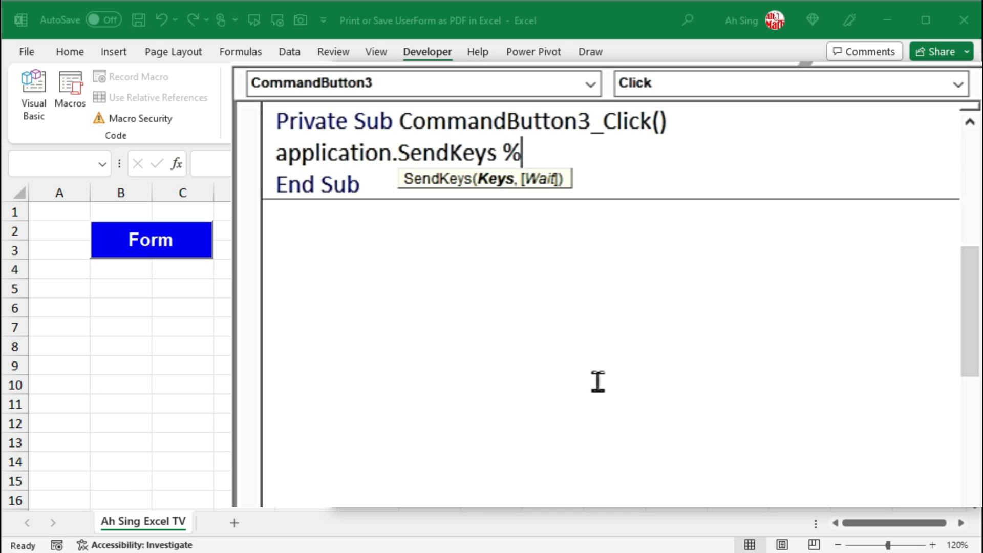
{"action": "key", "text": "printscreen"}
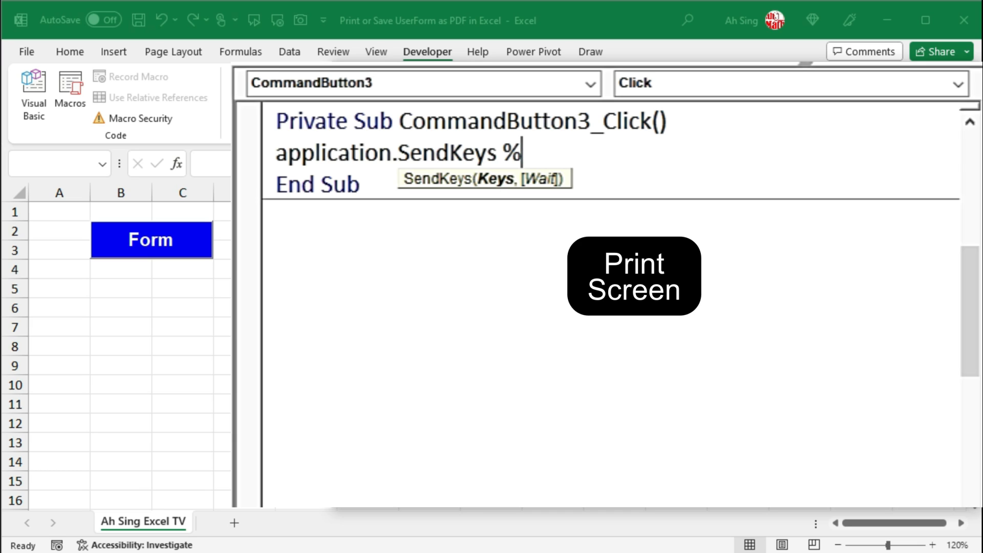
{"action": "type", "text": "{1068"}
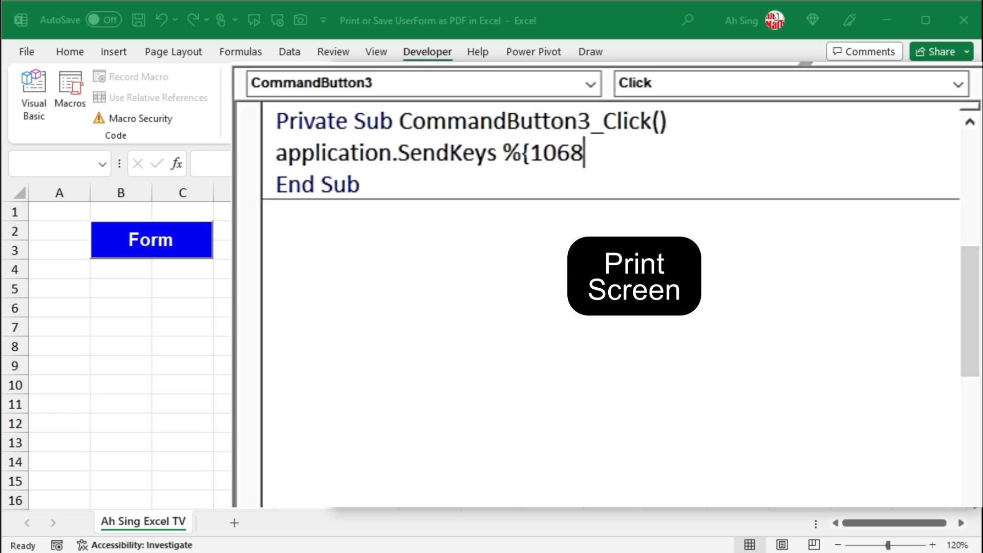
{"action": "type", "text": "}"}
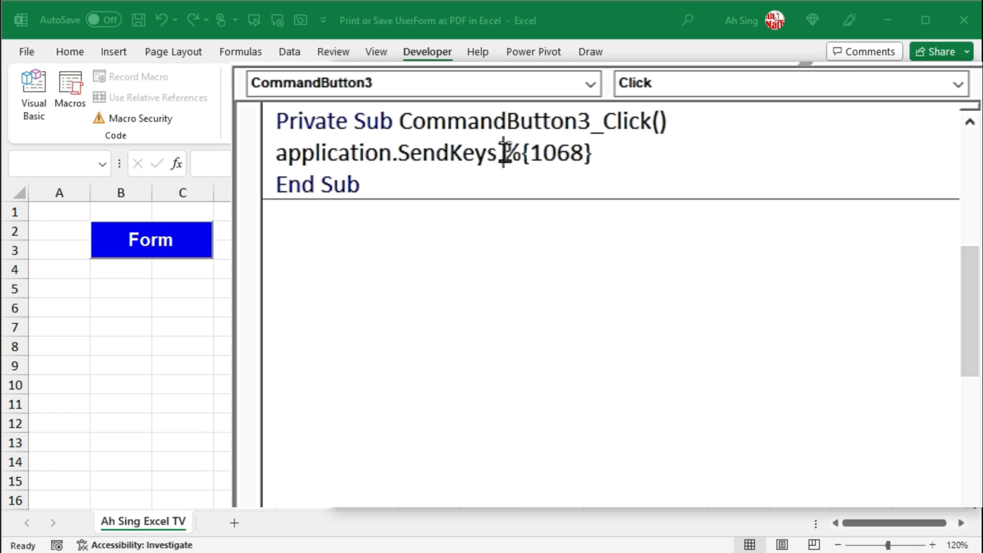
{"action": "type", "text": "\""}
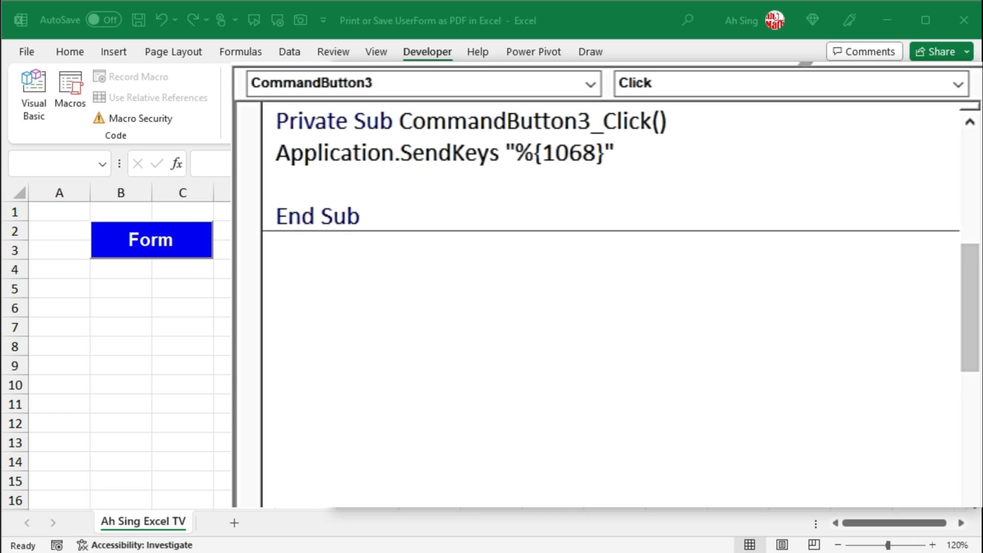
Add DoEvents and Unload Me lines below the SendKeys statement.
{"action": "type", "text": "DoE"}
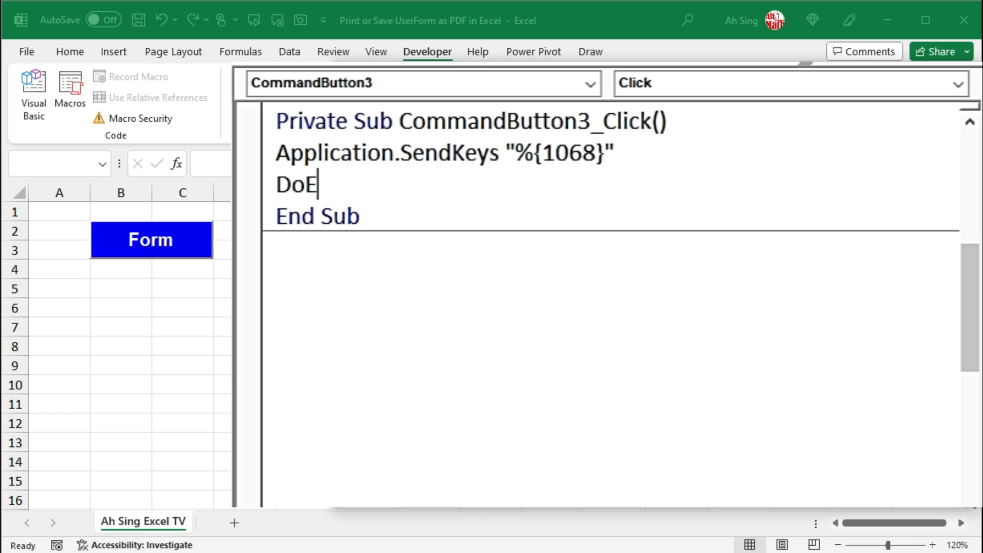
{"action": "type", "text": "vents"}
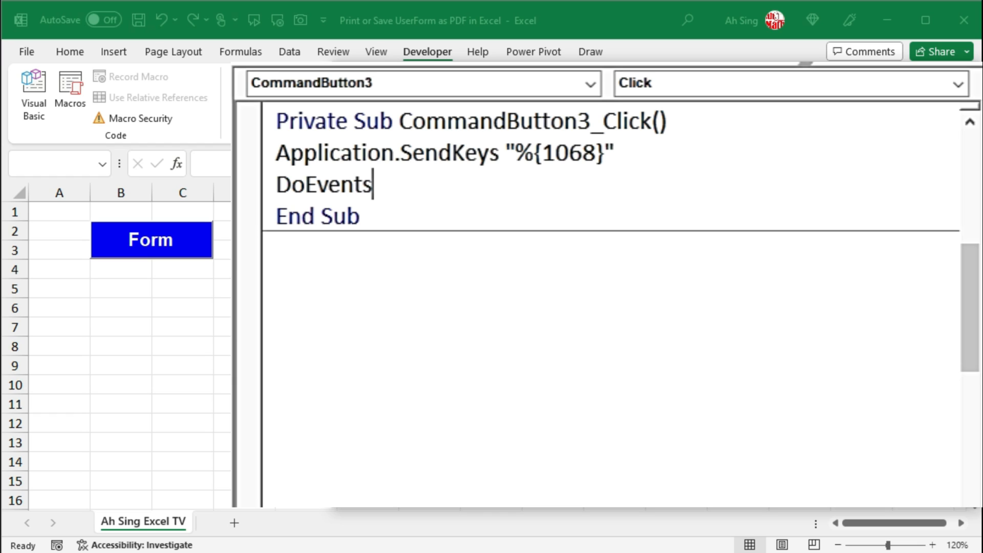
{"action": "type", "text": "unload me"}
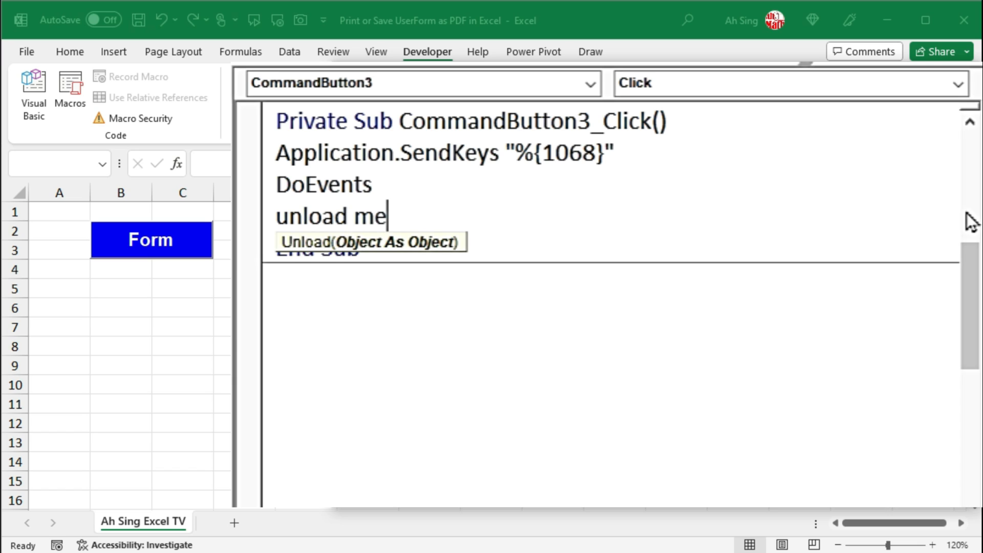
{"action": "key", "text": "enter"}
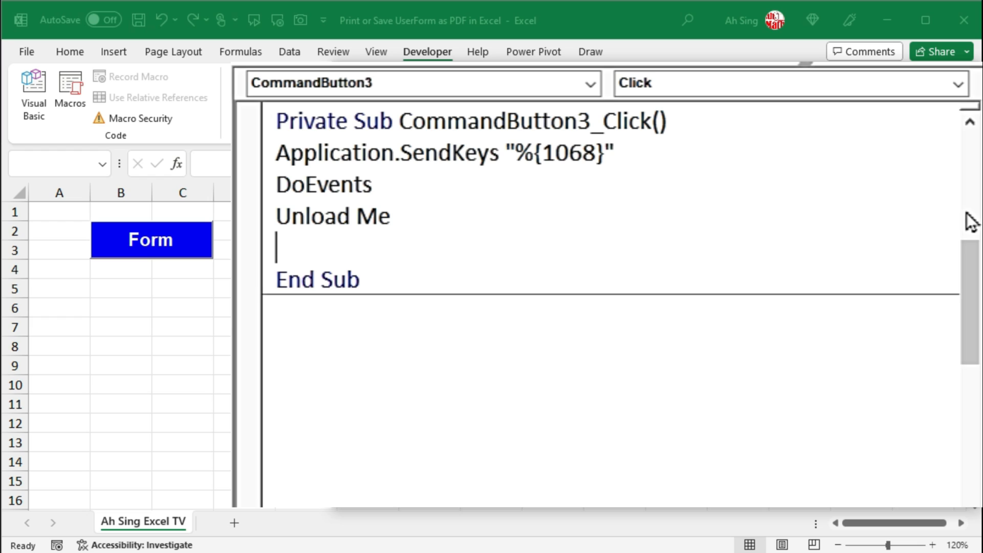
Add the lines Set ws = Worksheets.Add and ws.Paste to the procedure.
{"action": "type", "text": "set"}
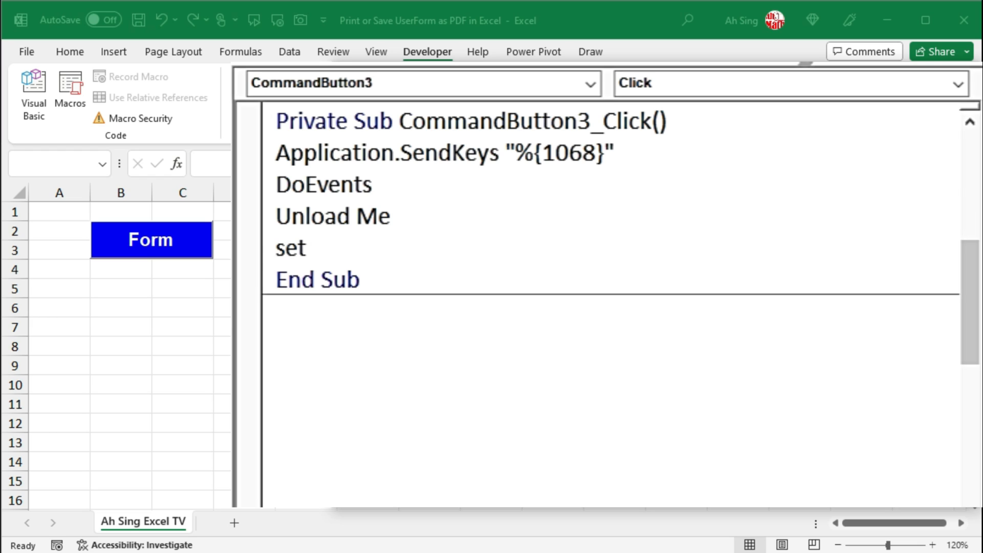
{"action": "type", "text": "ws"}
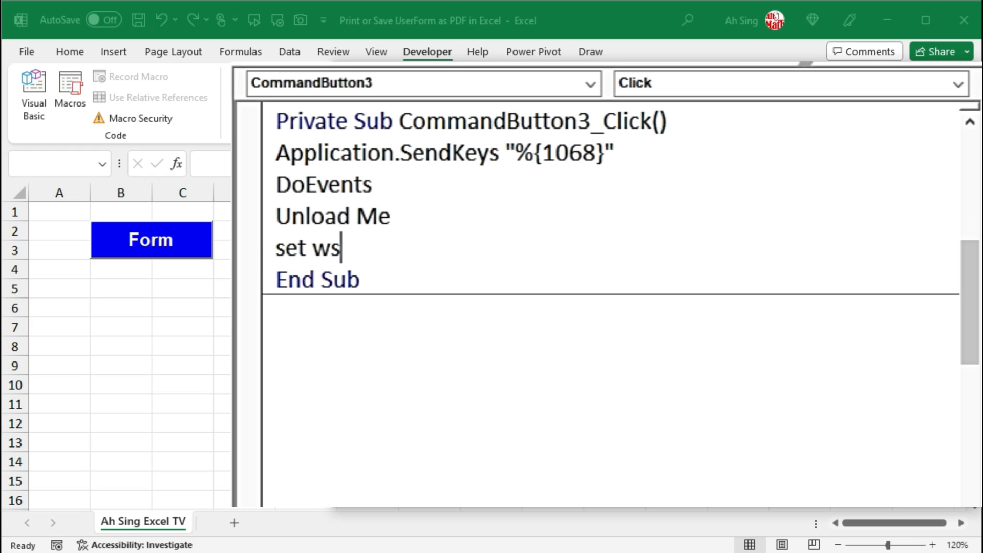
{"action": "type", "text": "=workshe"}
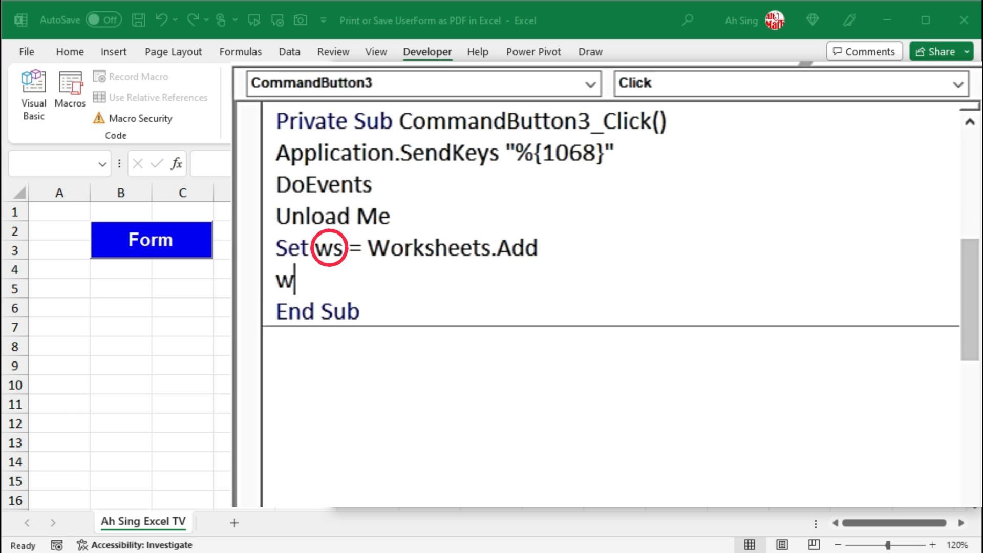
{"action": "type", "text": "s.paste"}
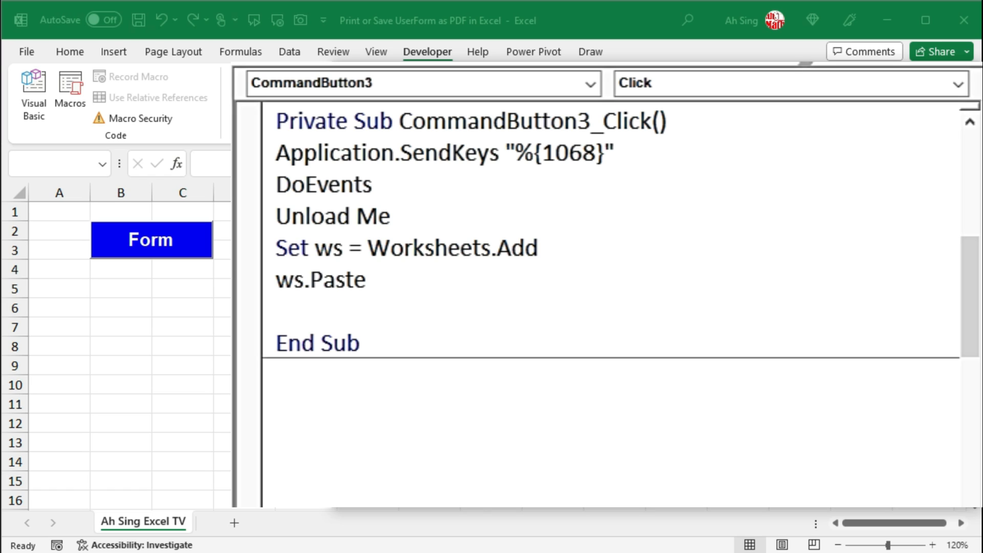
Declare Dim FilePath As String, begin FilePath = ", and select the Ah Sing Excel TV folder path.
{"action": "type", "text": "Dim"}
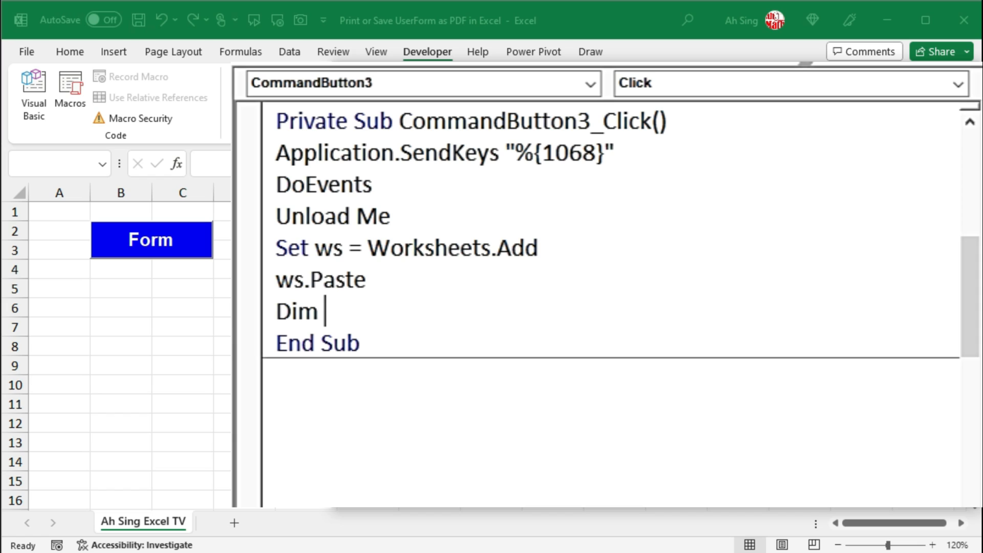
{"action": "type", "text": "File"}
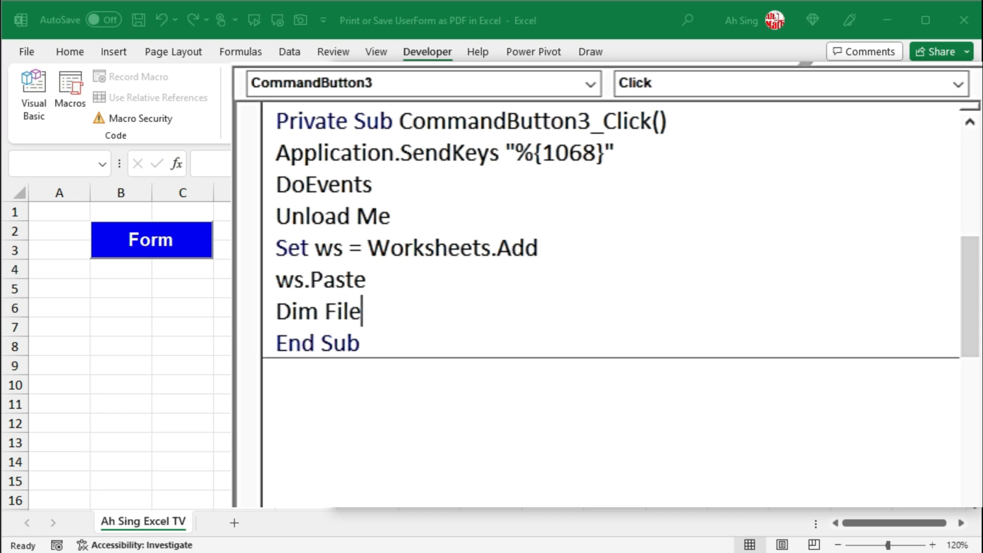
{"action": "type", "text": "Path As String"}
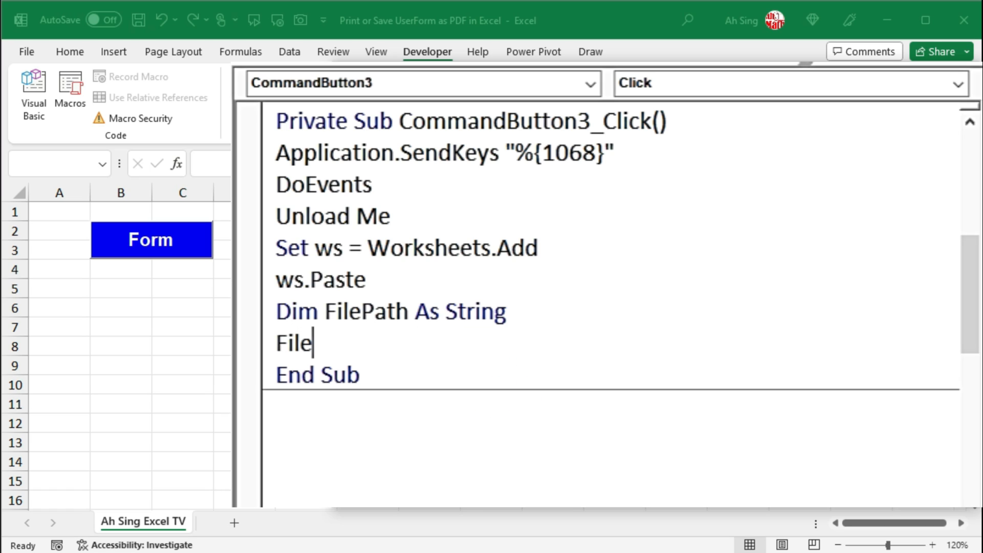
{"action": "type", "text": "Path="}
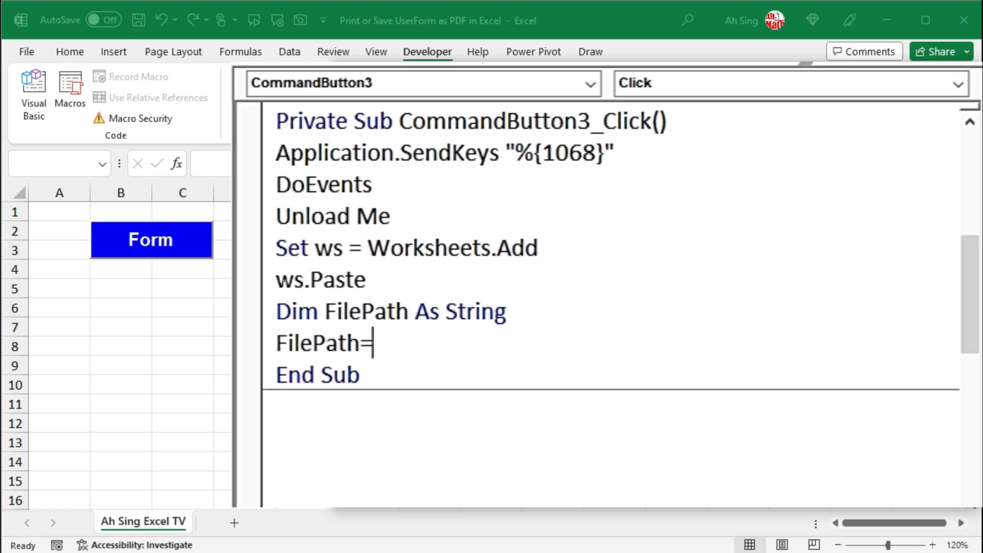
{"action": "type", "text": "\""}
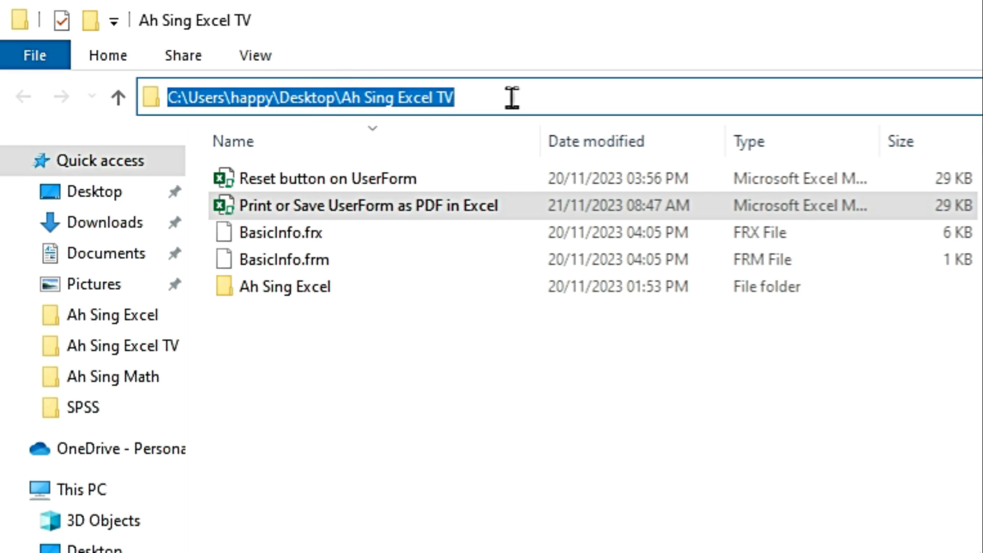
{"action": "double_click", "coordinate": [370, 206]}
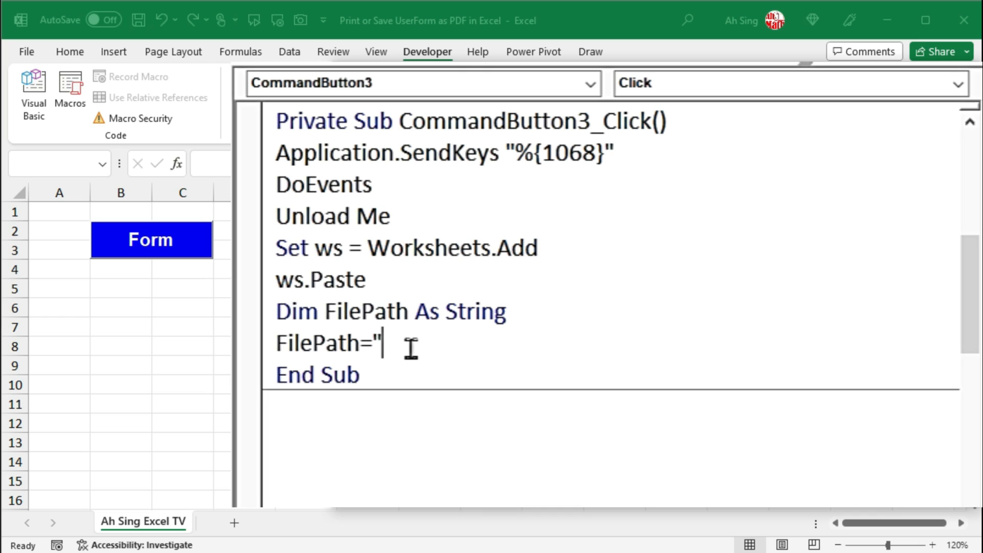
Fill FilePath with "C:\Users\happy\Desktop\Ah Sing Excel TV\" followed by an ampersand.
{"action": "type", "text": "C:\\Users\\happy\\Desktop\\Ah Sing Excel TV"}
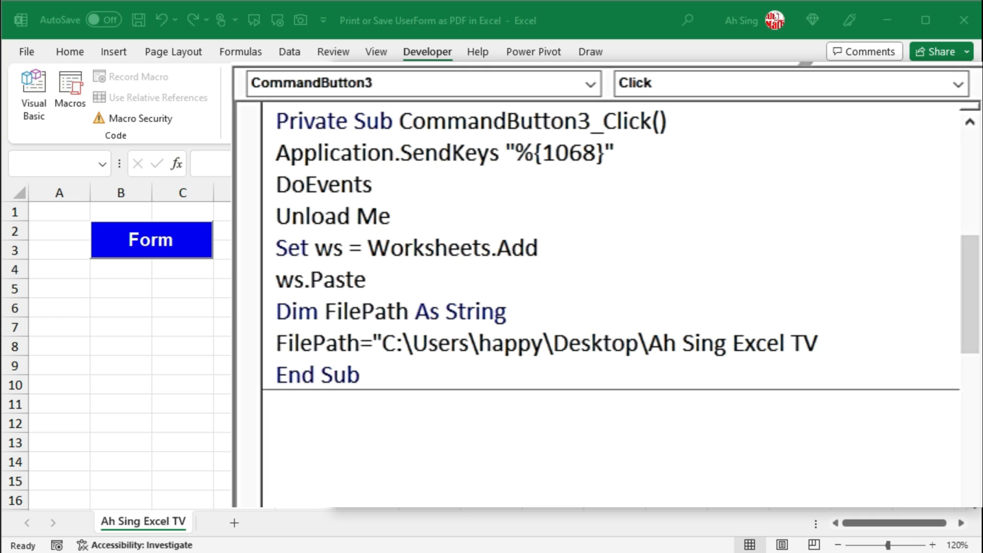
{"action": "type", "text": "\\\""}
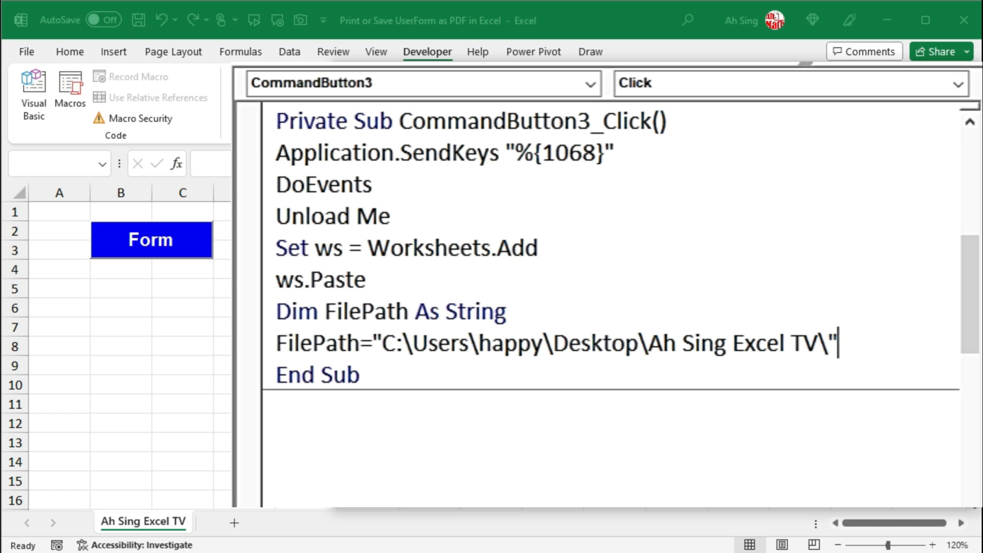
{"action": "type", "text": "&"}
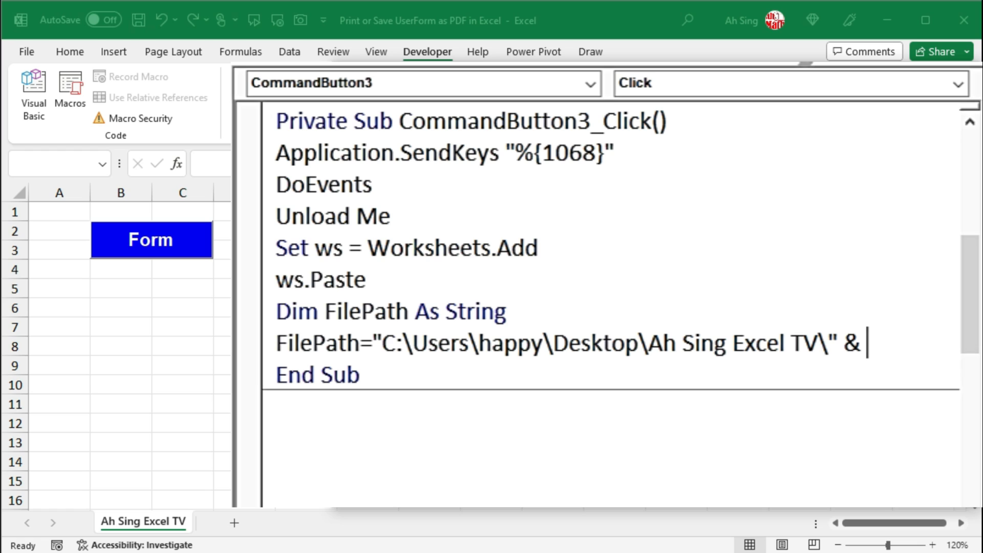
{"action": "mouse_move", "coordinate": [886, 362]}
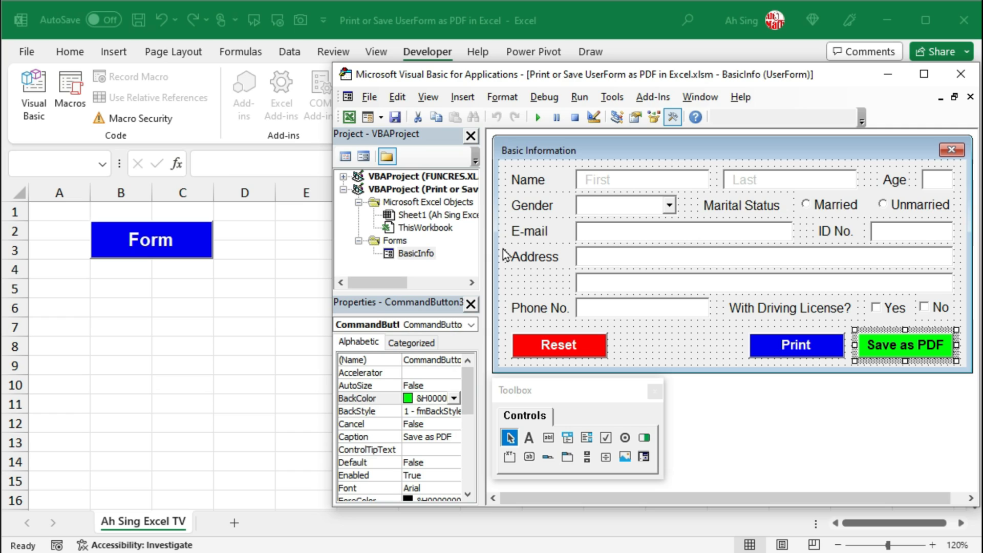
Check the control names of the First and Last text boxes on BasicInfo.
{"action": "left_click", "coordinate": [623, 179]}
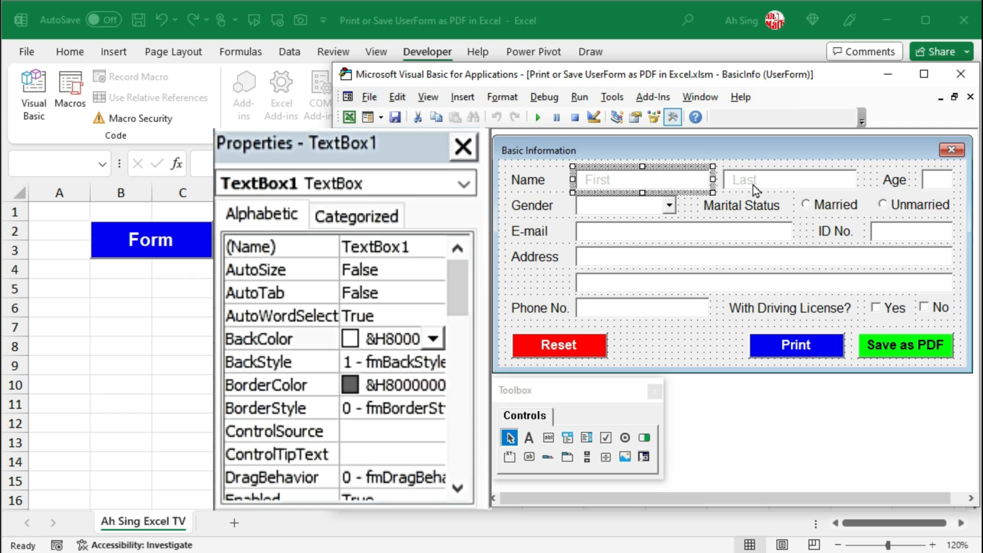
{"action": "left_click", "coordinate": [788, 179]}
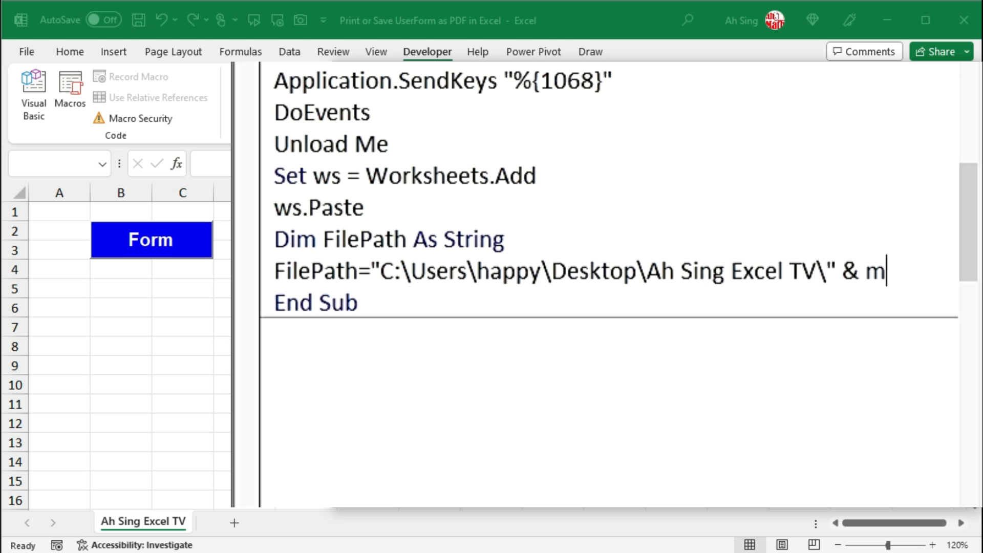
Extend FilePath with & Me.TextBox1 & " " & Me.TextBox2 & ".pdf".
{"action": "type", "text": "e.TextBox1"}
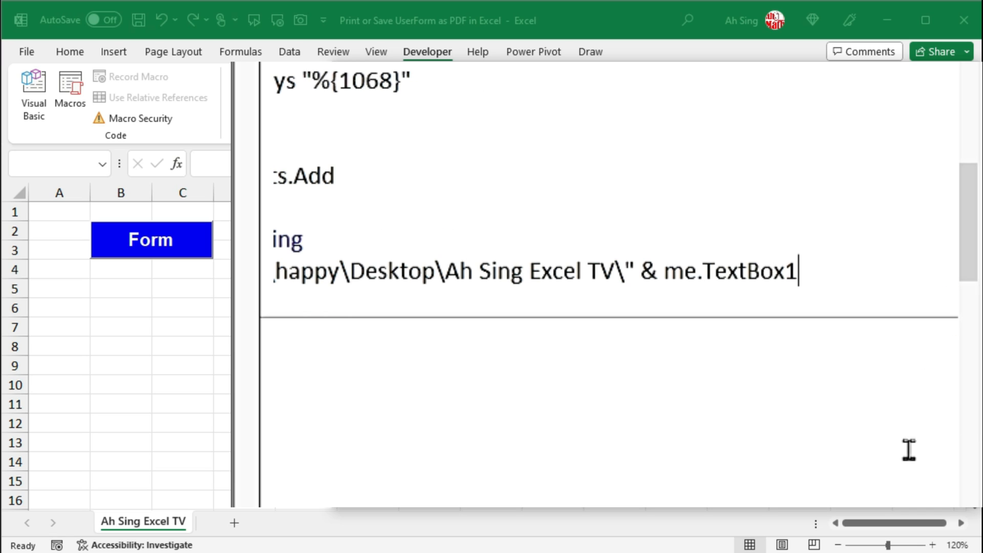
{"action": "type", "text": "&"}
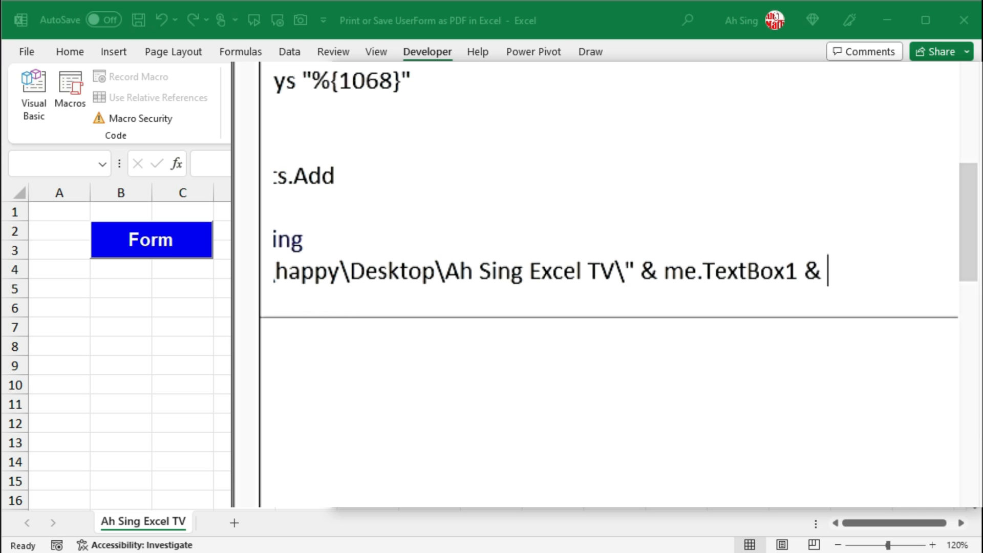
{"action": "type", "text": "\" \" &"}
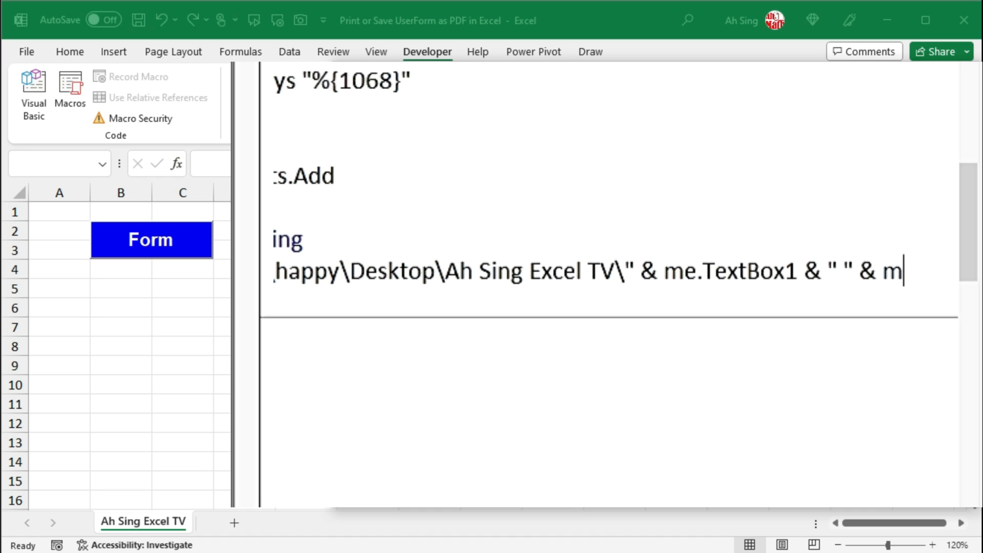
{"action": "type", "text": "me.te"}
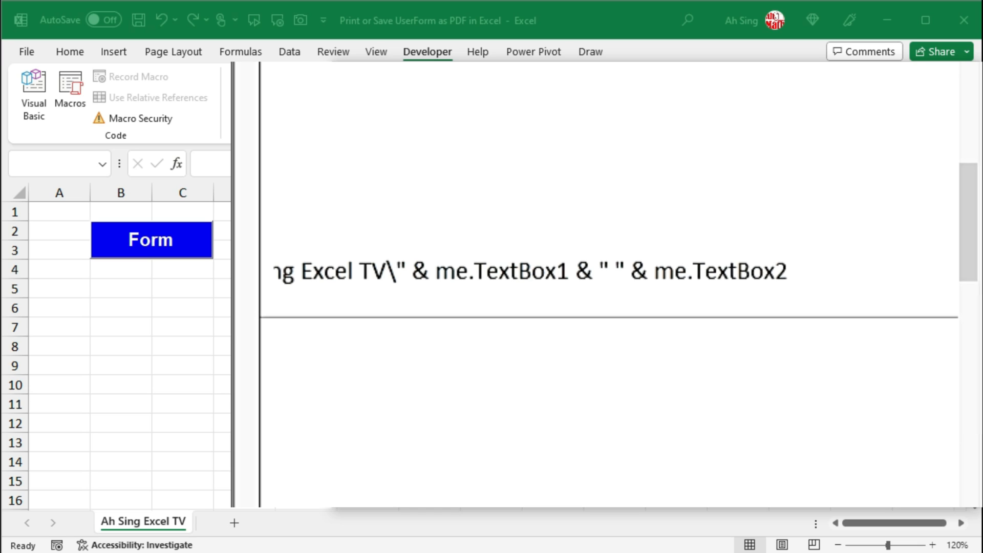
{"action": "type", "text": "&"}
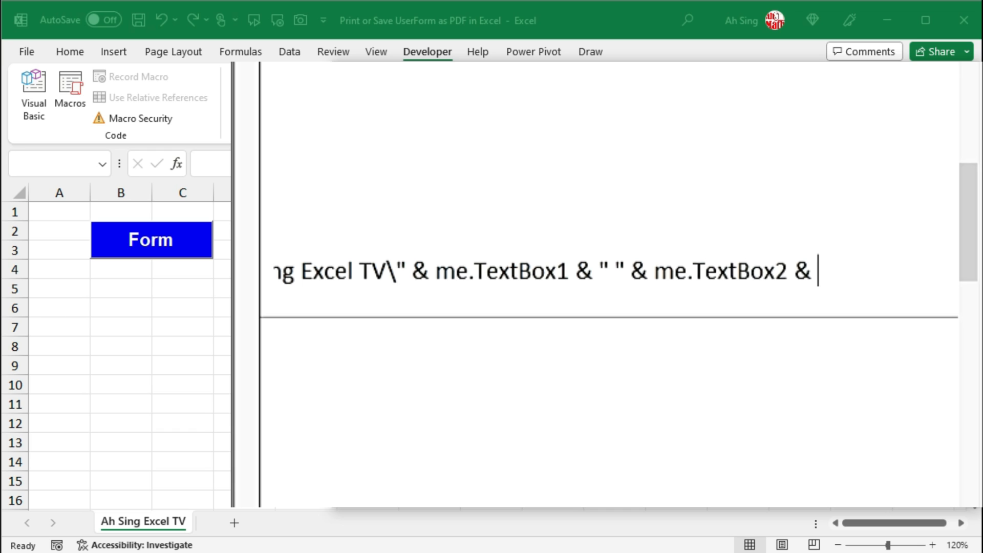
{"action": "type", "text": "\".pdf"}
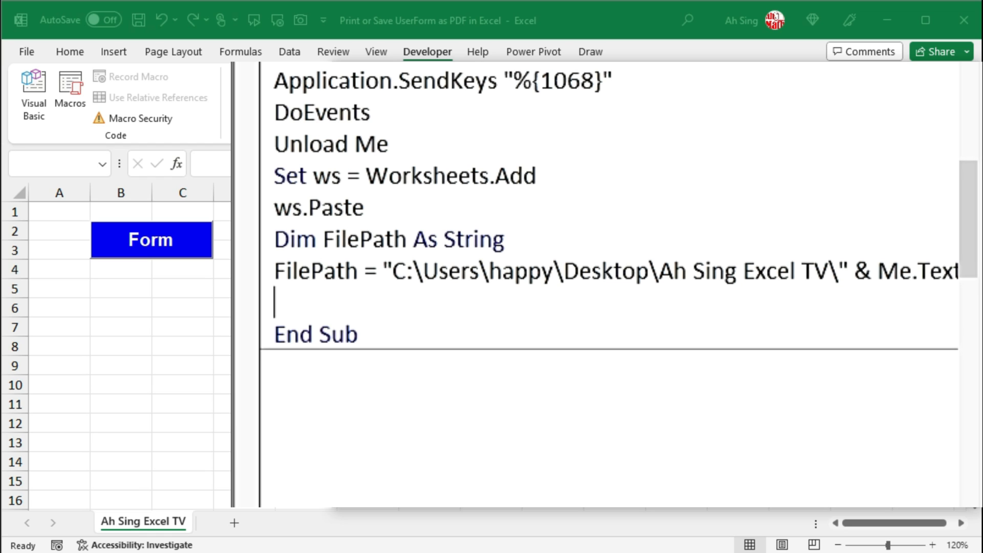
Begin the PrintOut statement for the new worksheet after the FilePath line.
{"action": "type", "text": "ws"}
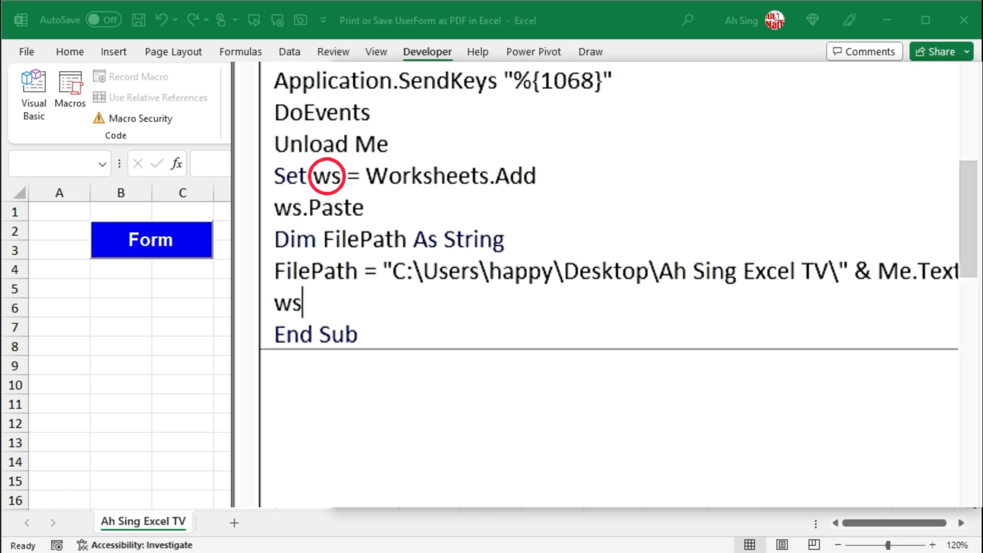
{"action": "type", "text": ".print"}
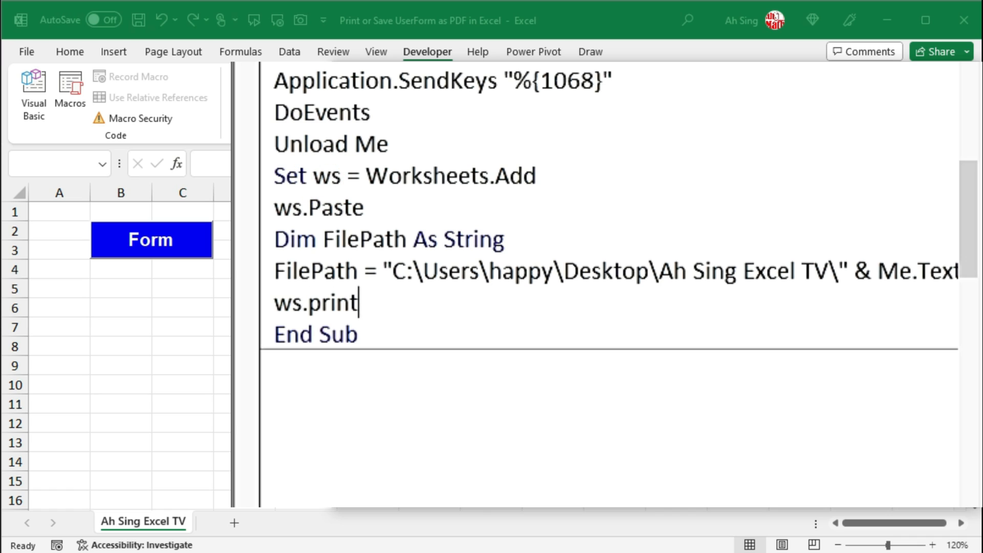
{"action": "type", "text": "out"}
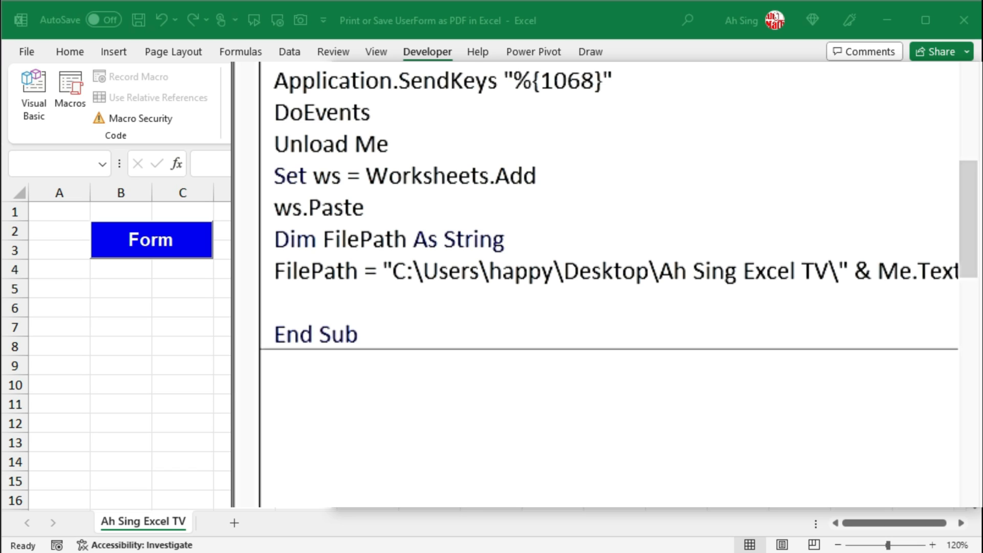
{"action": "type", "text": "worksh"}
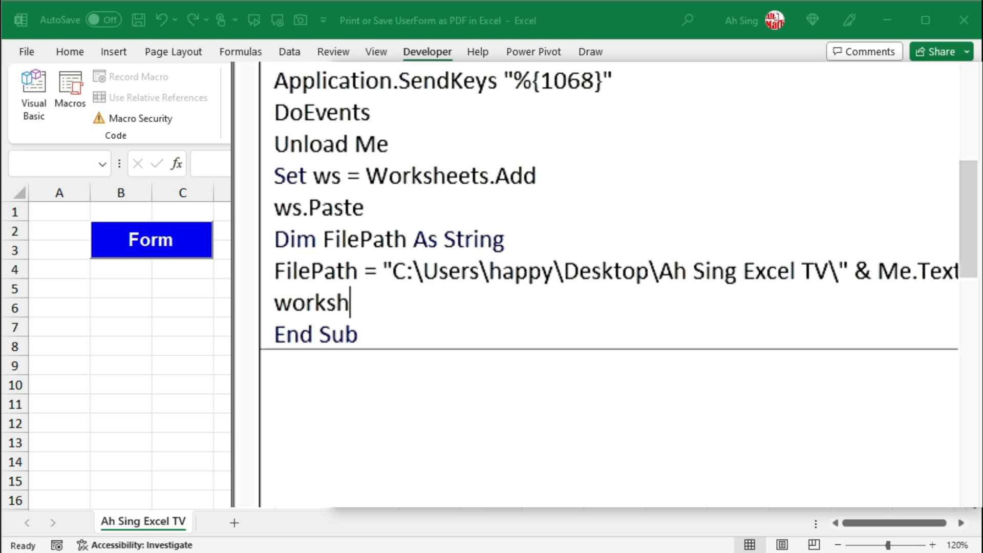
{"action": "type", "text": "eets"}
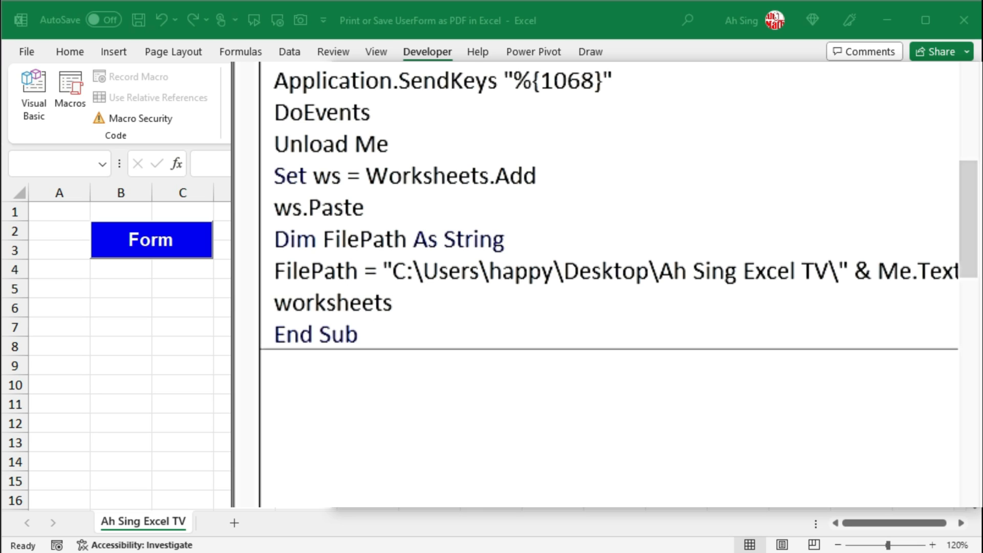
{"action": "type", "text": "."}
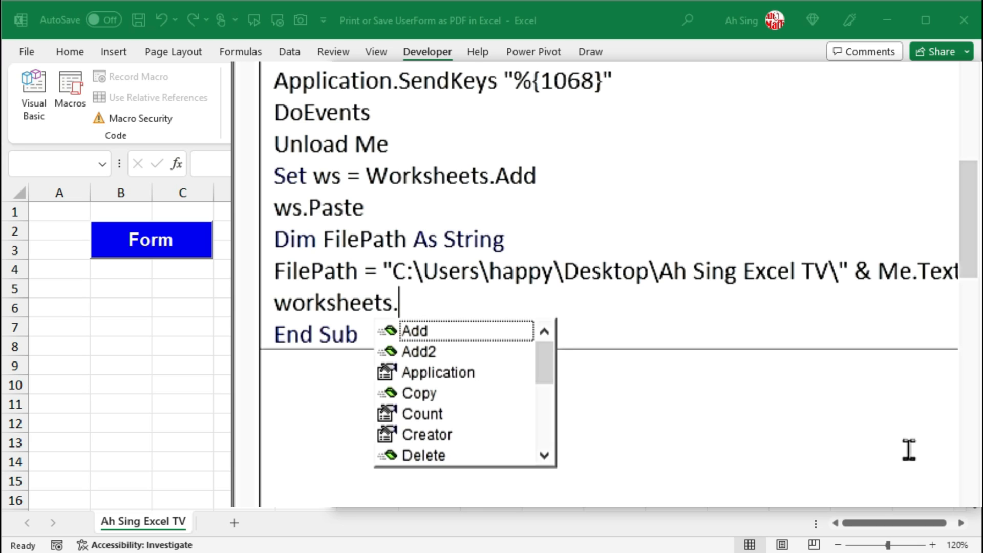
{"action": "type", "text": "PrintOut"}
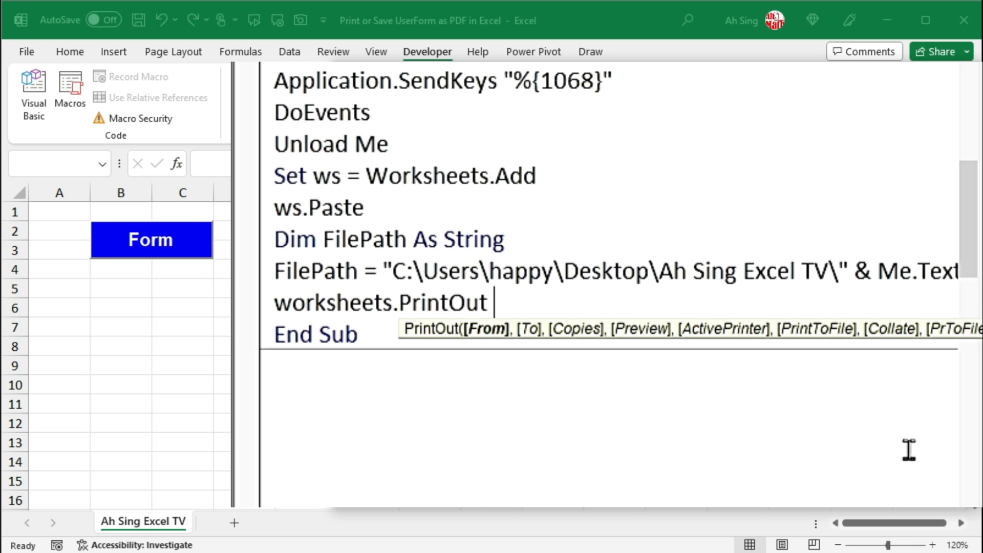
Give PrintOut the arguments 1, 1, 1, prtofilename:=FilePath and use ws as the sheet.
{"action": "type", "text": "1,"}
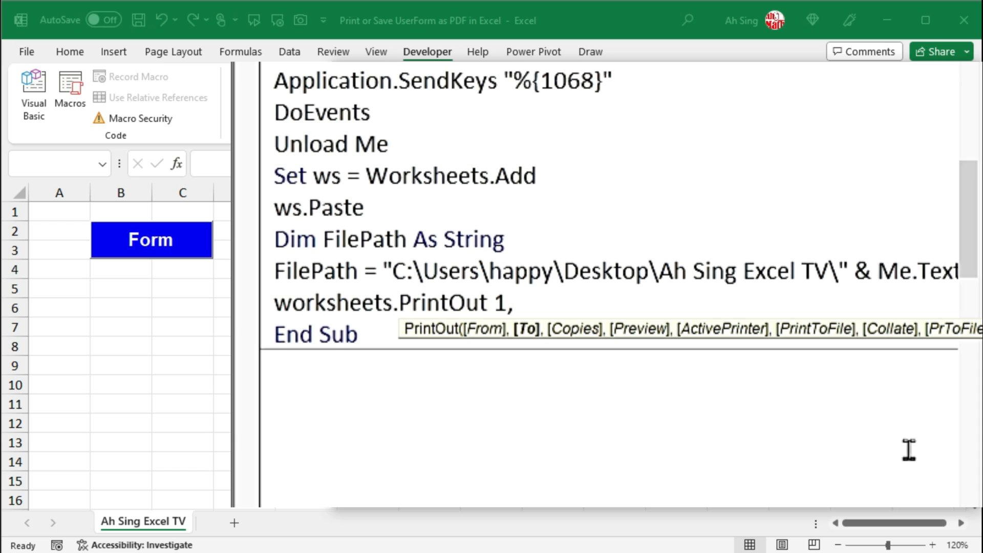
{"action": "type", "text": "1"}
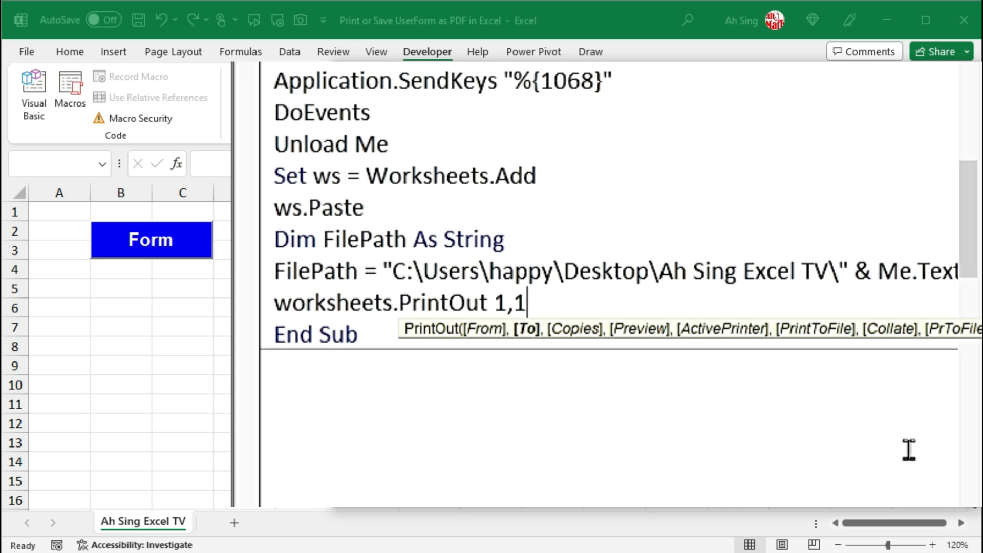
{"action": "type", "text": ","}
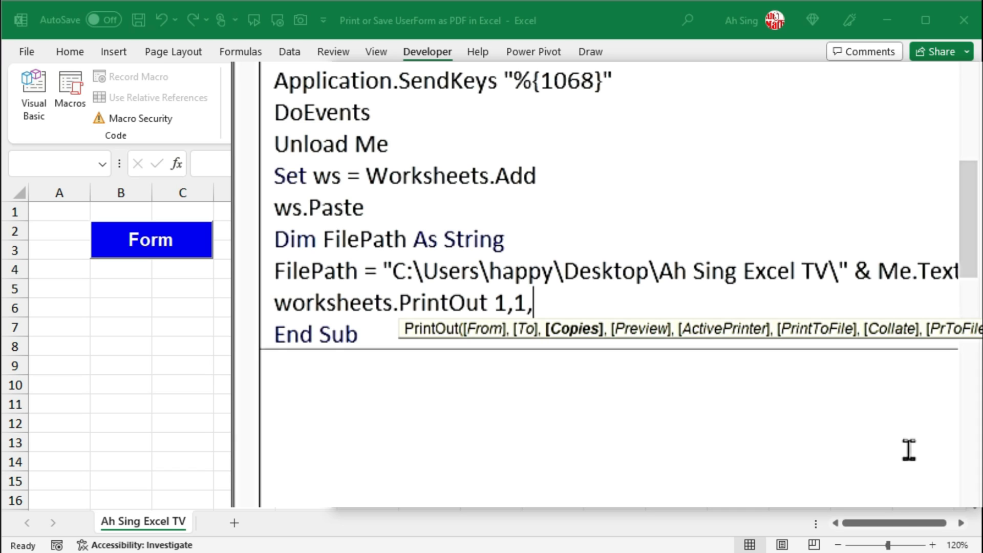
{"action": "type", "text": "1"}
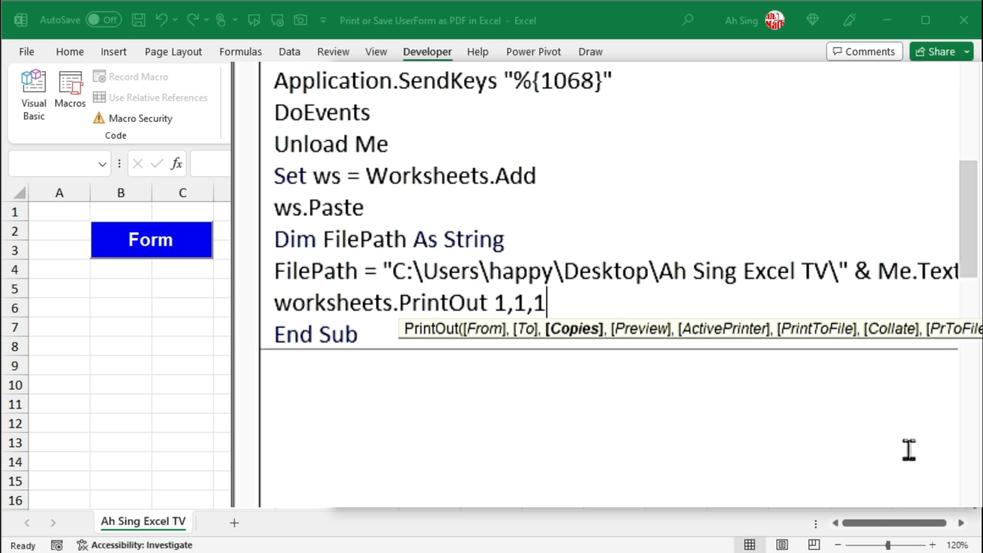
{"action": "type", "text": ","}
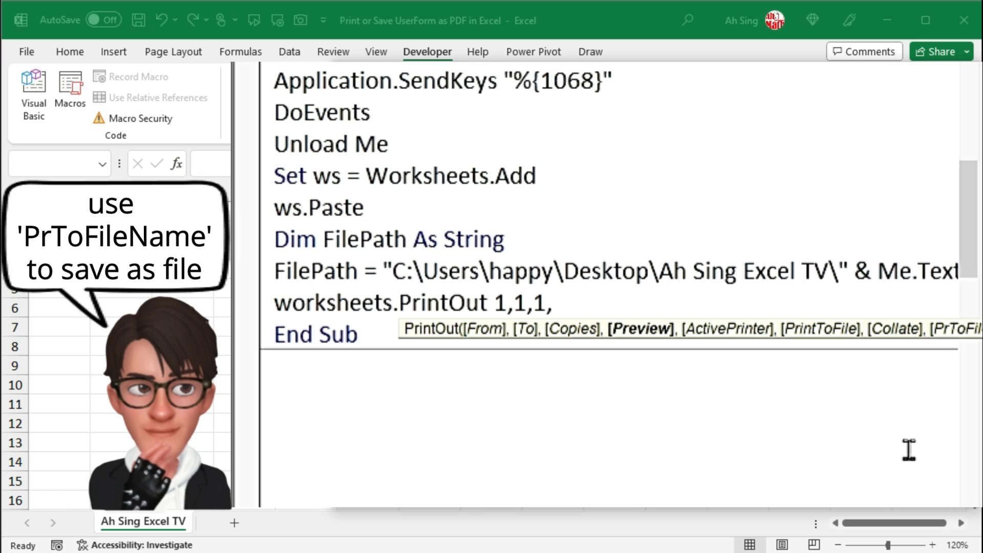
{"action": "type", "text": "prto"}
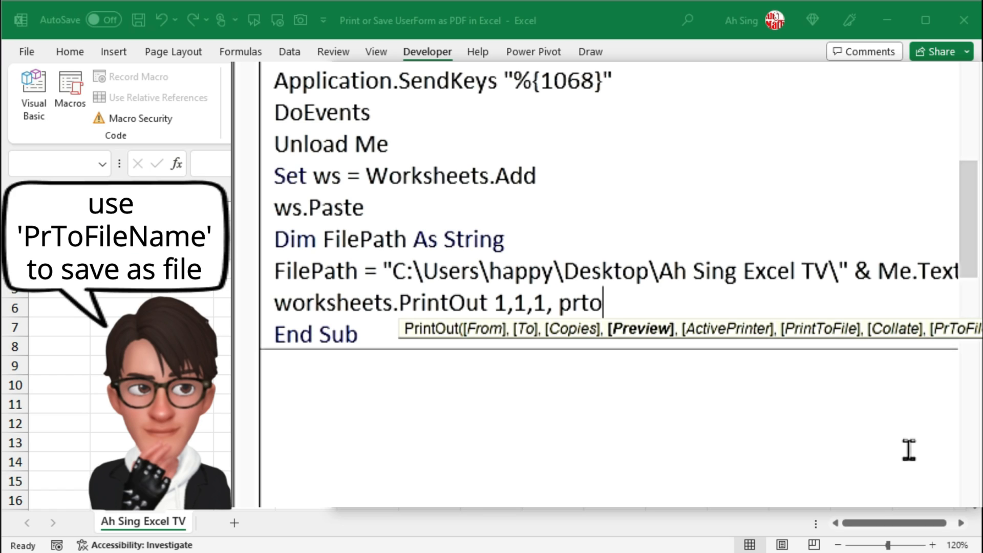
{"action": "type", "text": "filename:"}
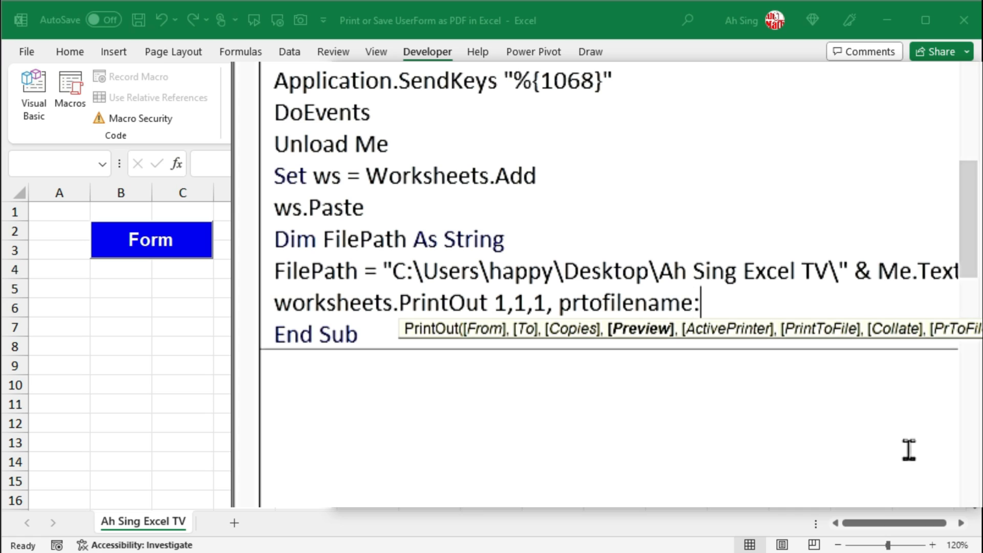
{"action": "type", "text": "="}
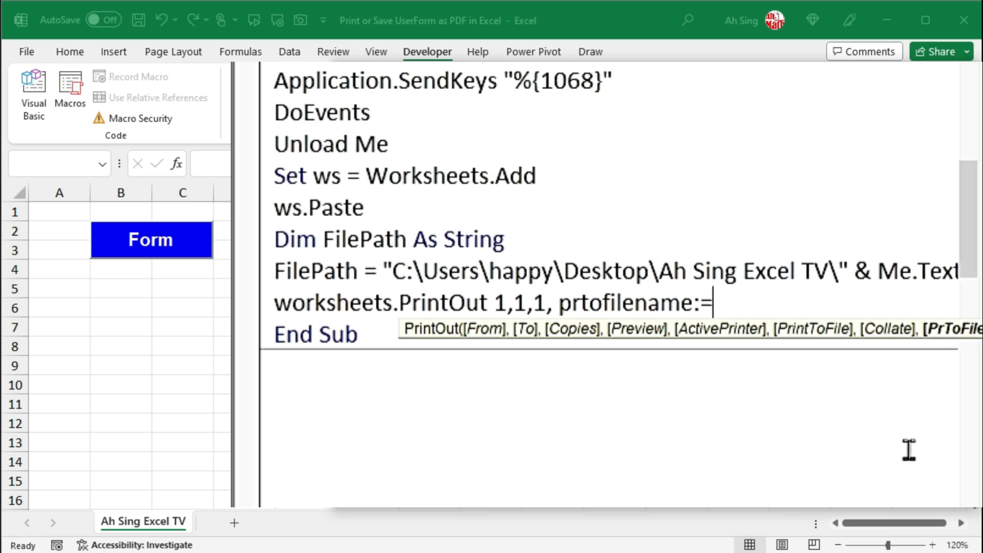
{"action": "type", "text": "FilePath"}
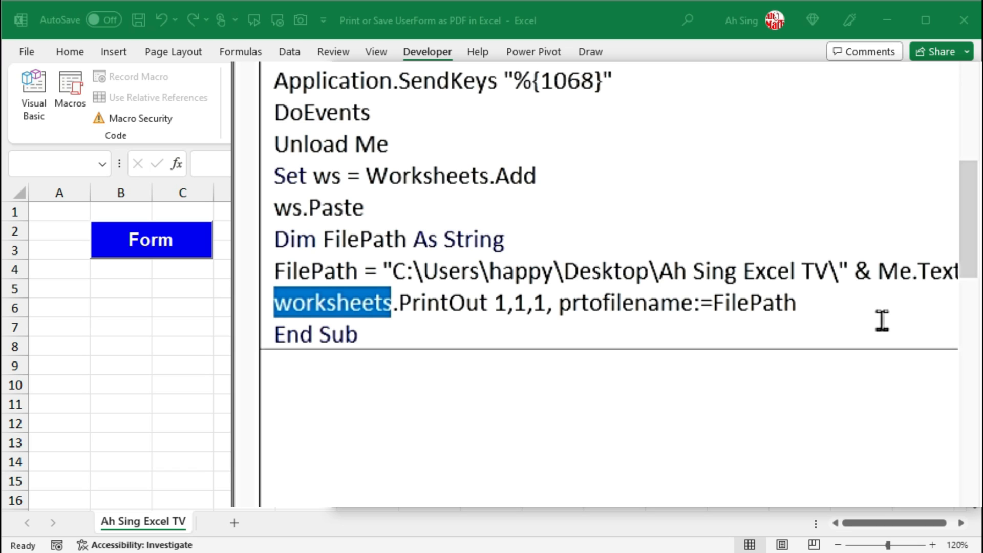
{"action": "type", "text": "ws"}
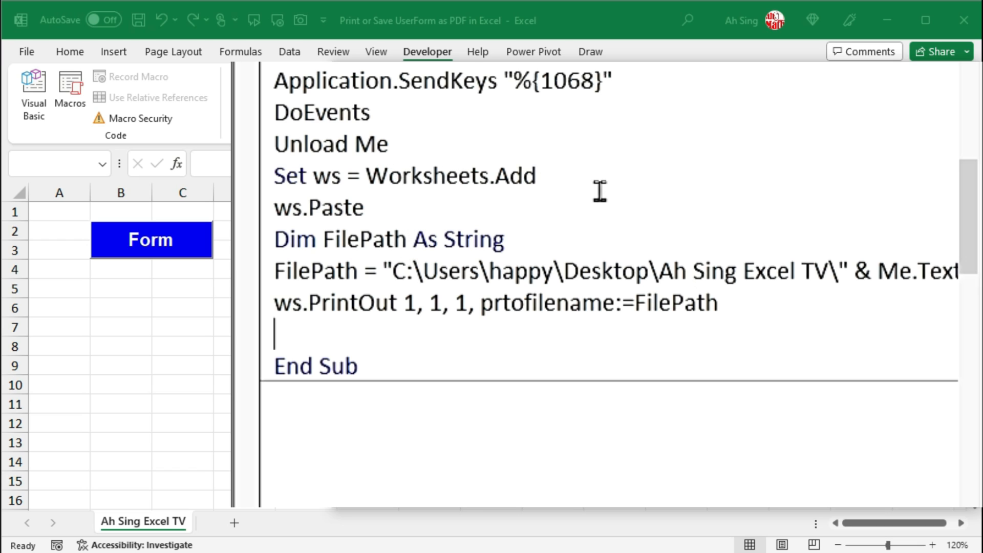
{"action": "mouse_move", "coordinate": [785, 190]}
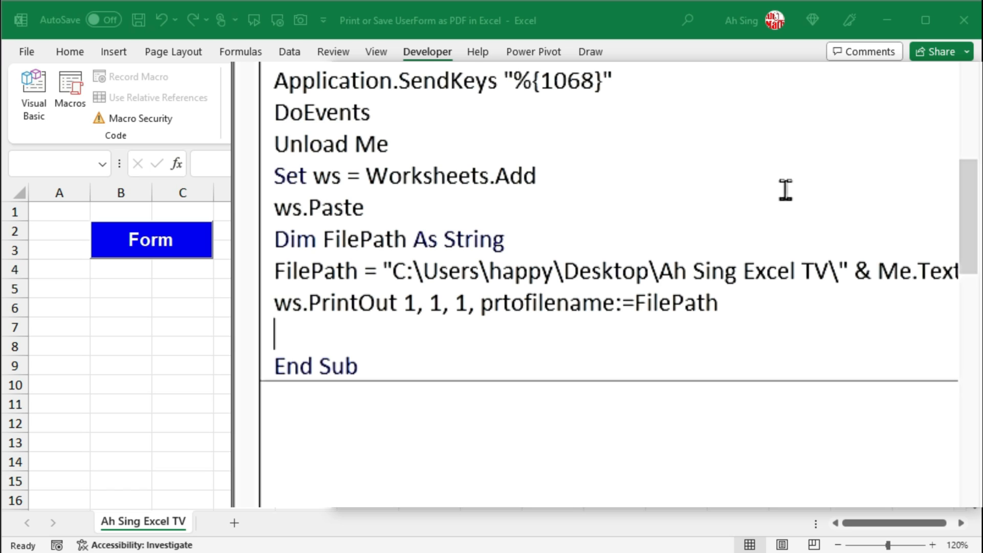
Add Application.DisplayAlerts = False, ws.Delete, and Application.DisplayAlerts = True after PrintOut.
{"action": "type", "text": "a"}
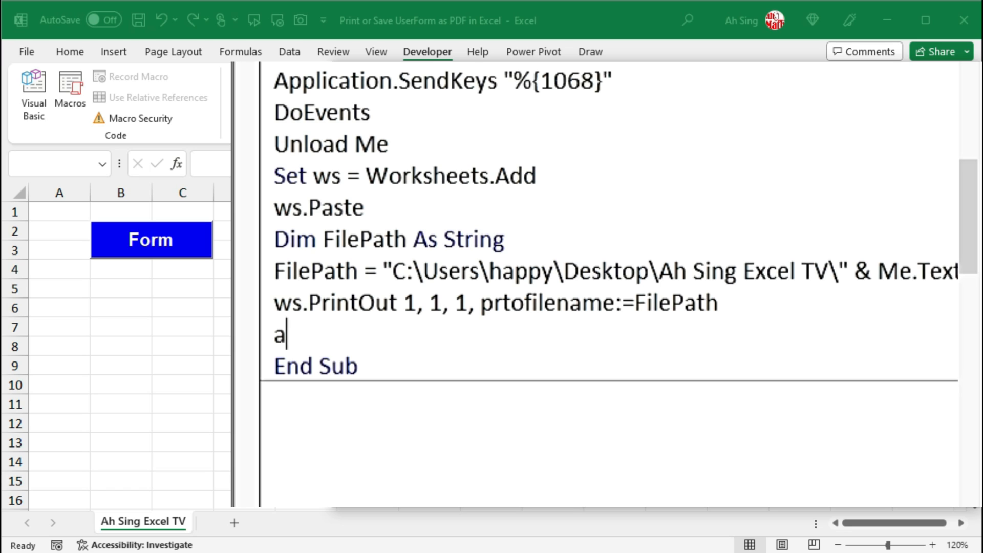
{"action": "type", "text": "pplic"}
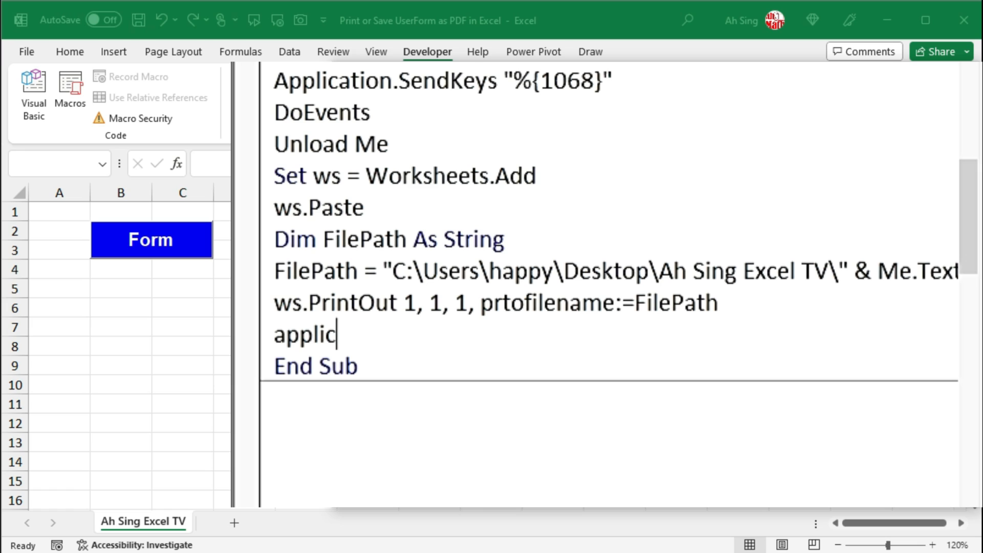
{"action": "type", "text": "ation"}
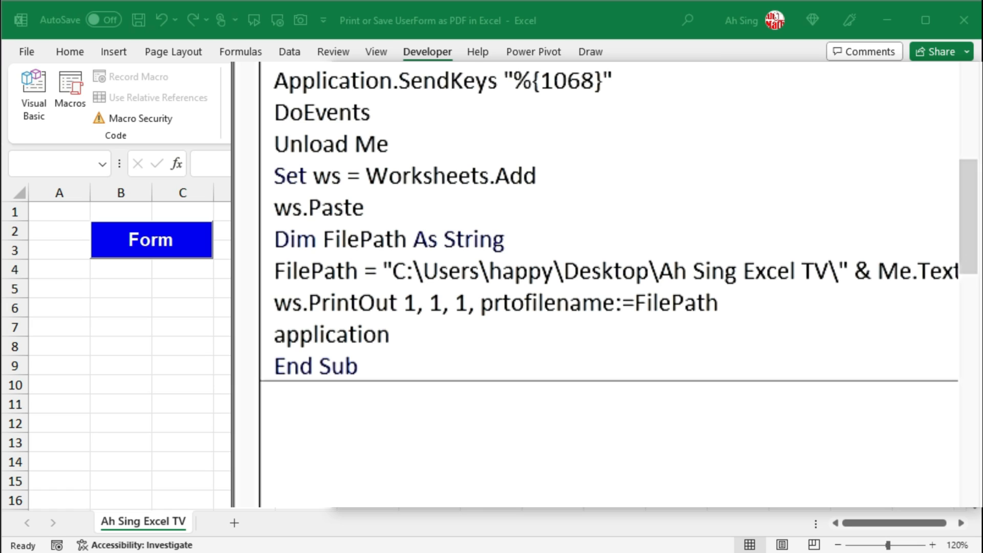
{"action": "type", "text": ".di"}
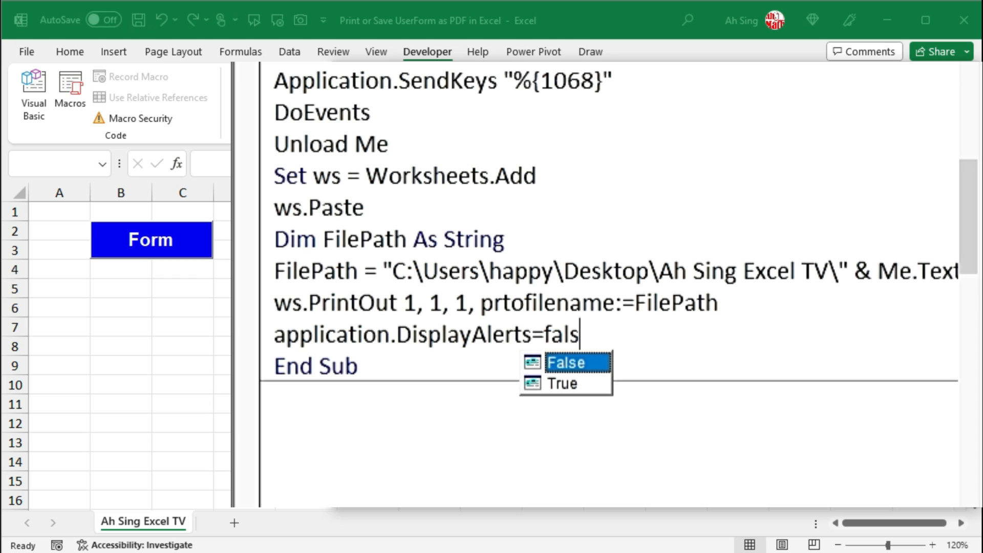
{"action": "type", "text": "e"}
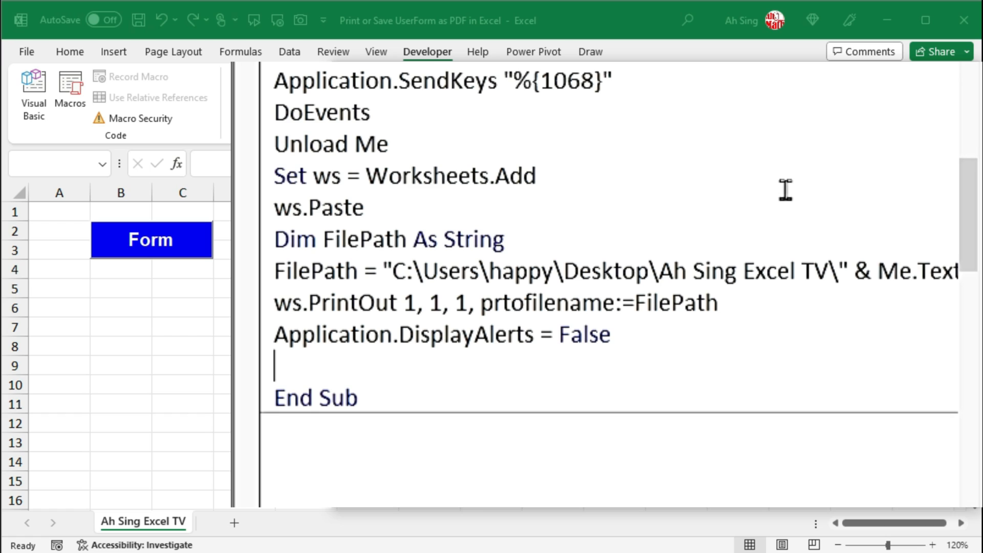
{"action": "type", "text": "ws."}
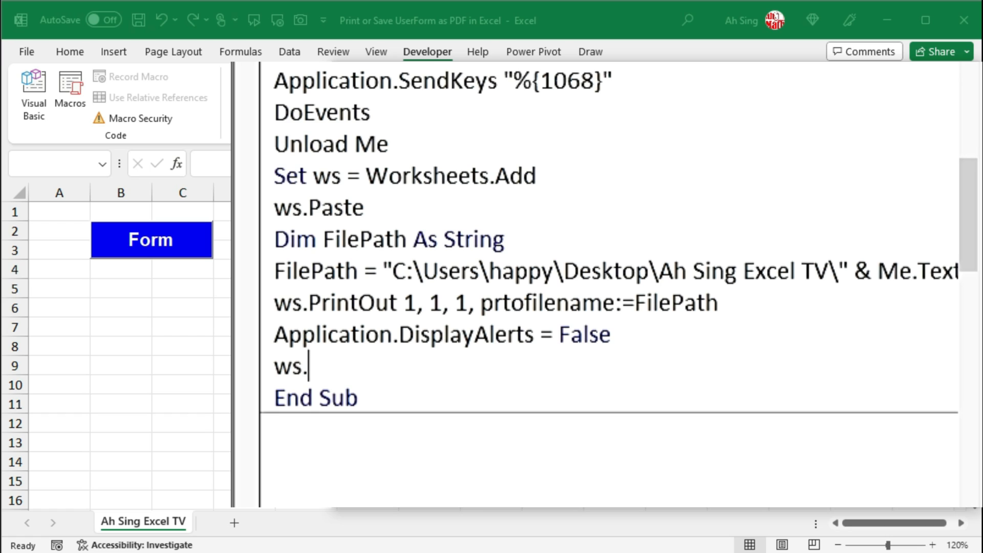
{"action": "type", "text": "Delete"}
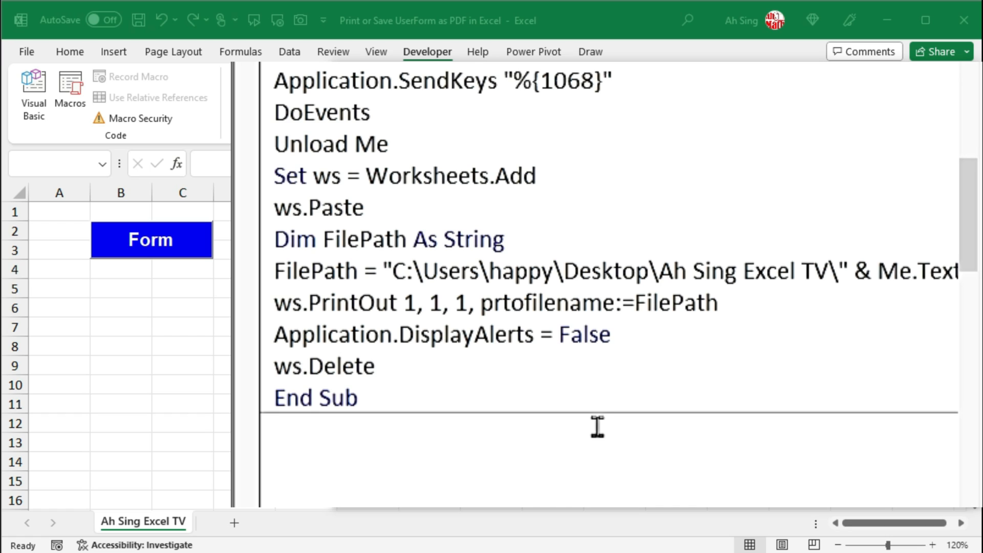
{"action": "double_click", "coordinate": [316, 334]}
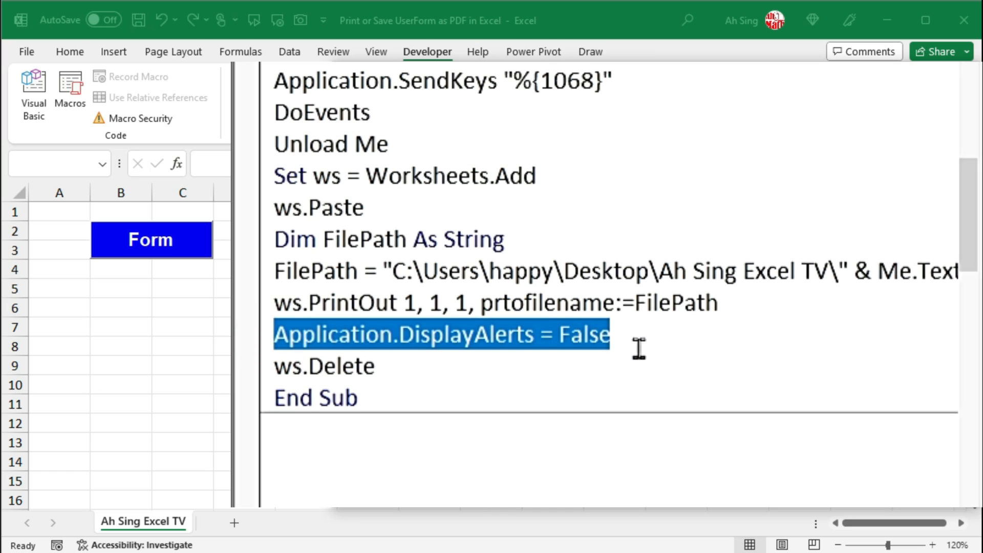
{"action": "type", "text": "Application.DisplayAlerts = true"}
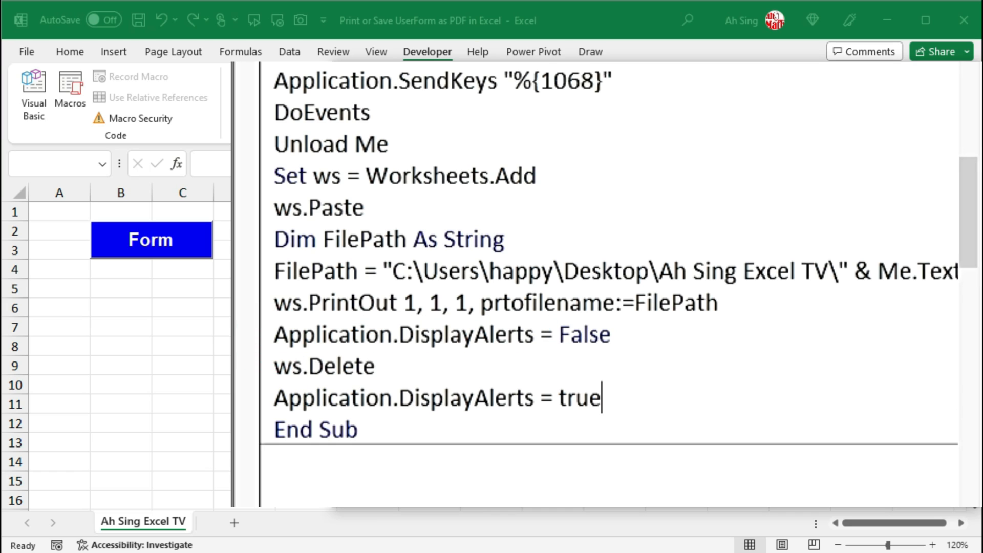
{"action": "key", "text": "enter"}
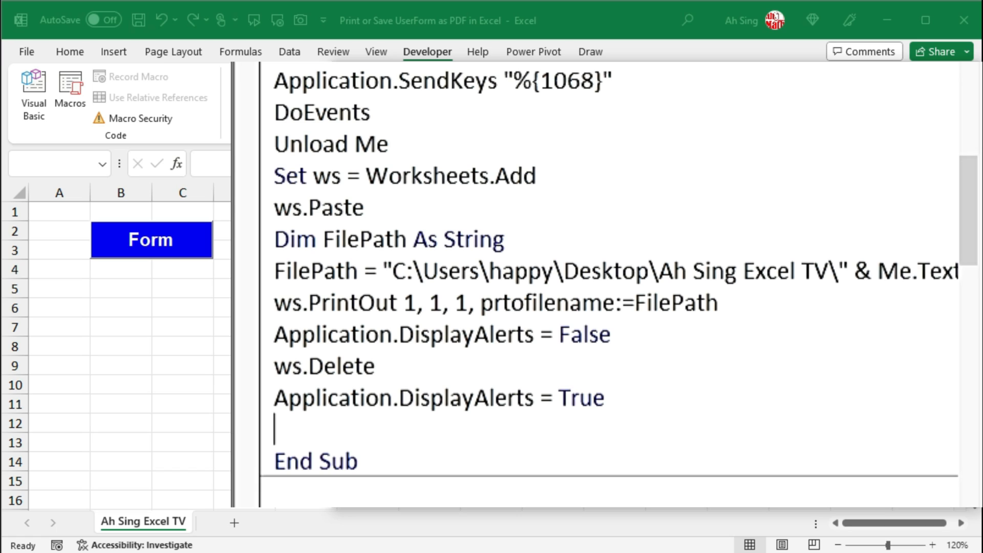
Add the line MsgBox "Form saved successfully!", vbInformation.
{"action": "type", "text": "ms"}
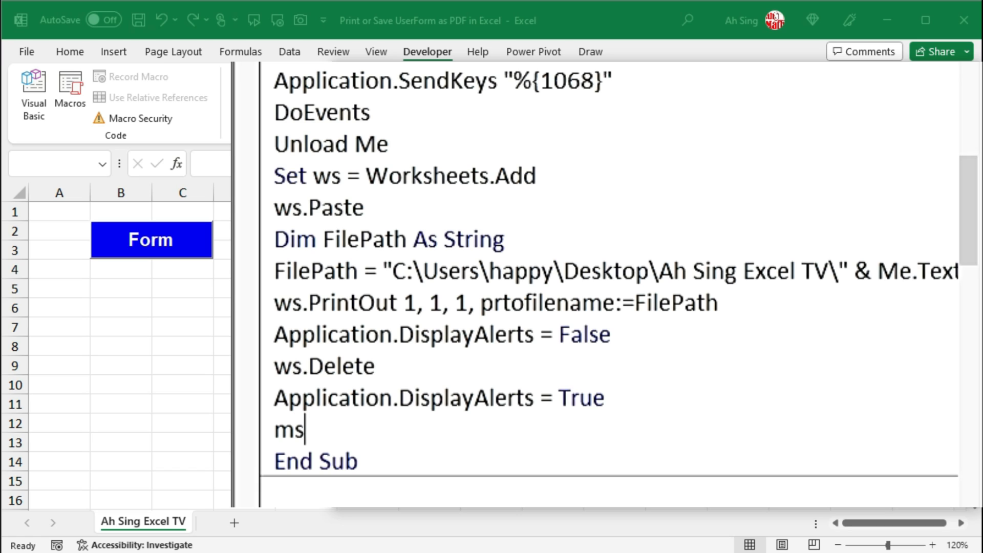
{"action": "type", "text": "gbox"}
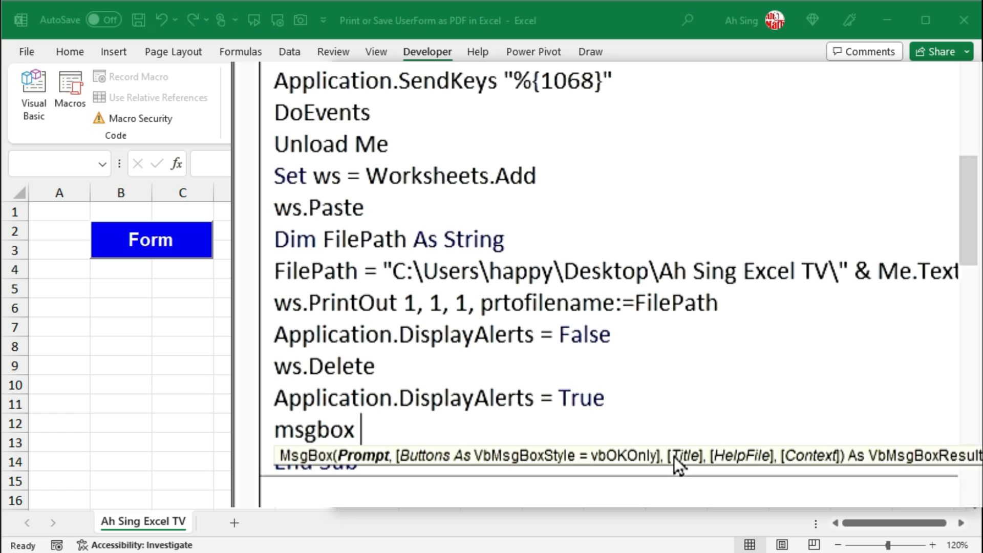
{"action": "type", "text": "\"Form saved successfully!\""}
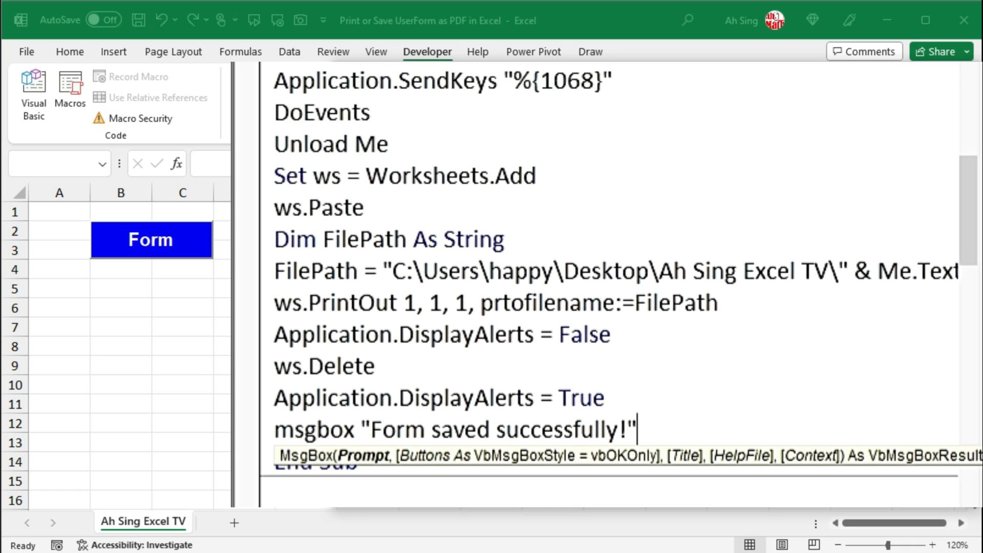
{"action": "type", "text": ","}
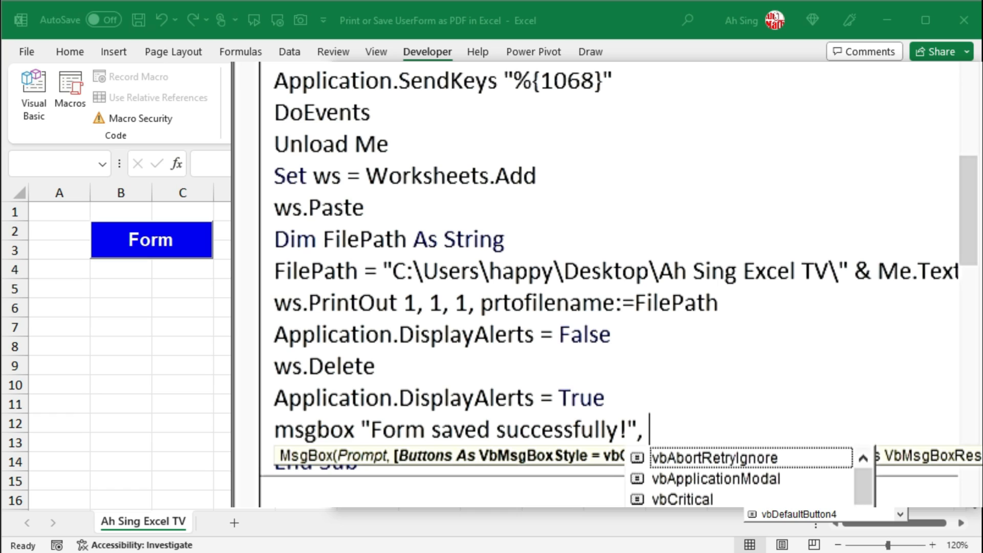
{"action": "type", "text": "vb"}
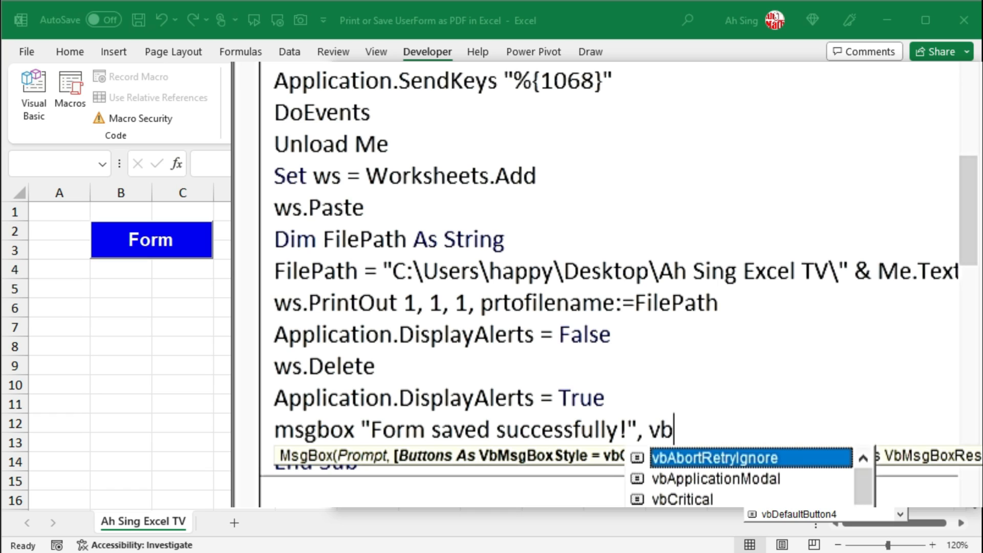
{"action": "type", "text": "Information"}
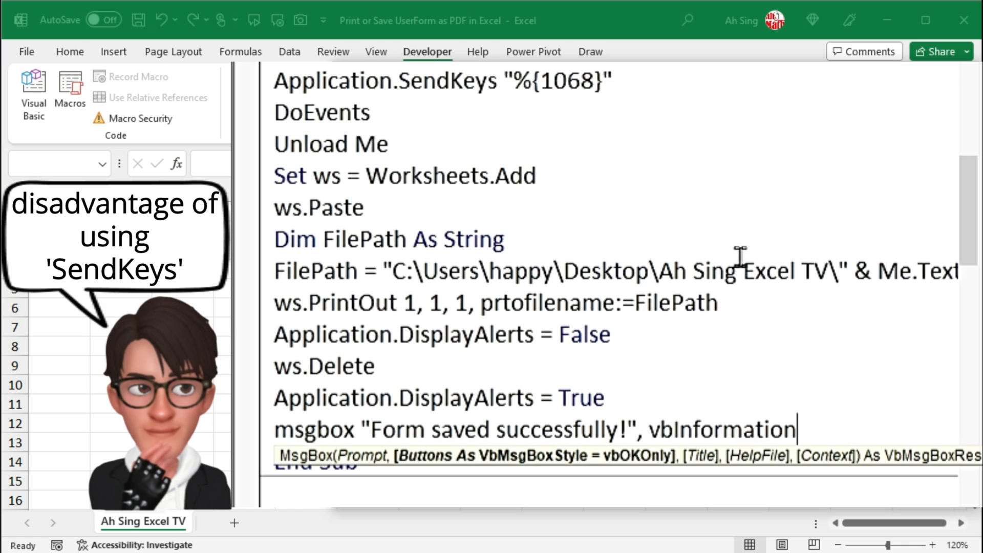
{"action": "key", "text": "1"}
{"action": "type", "text": "a"}
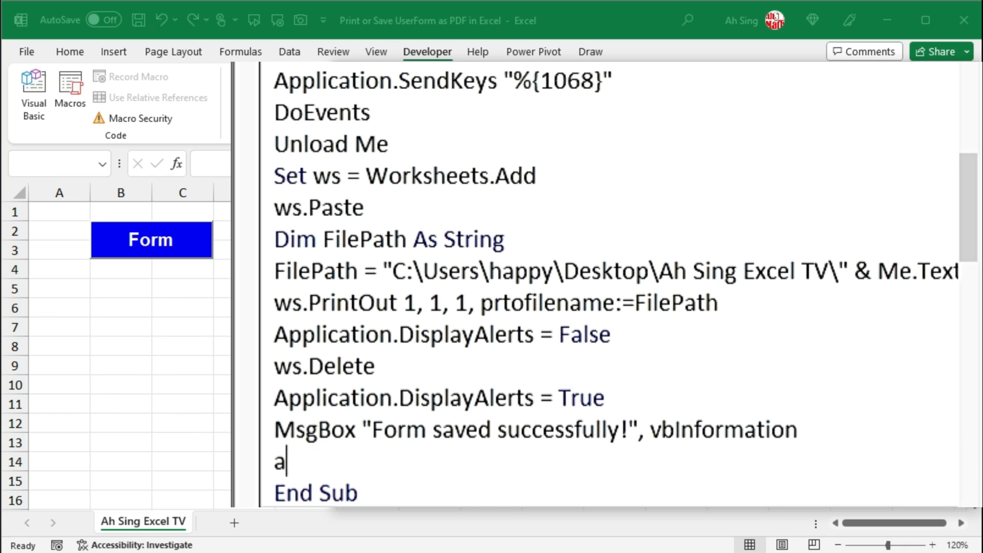
Type Application.SendKeys "{NUMLOCK}" below the MsgBox line.
{"action": "type", "text": "pplication.s"}
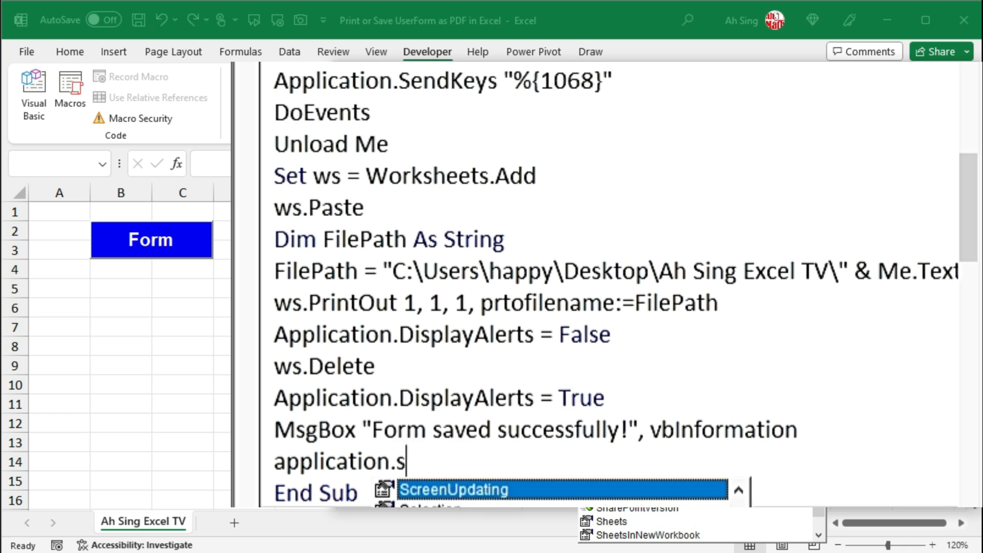
{"action": "type", "text": "endKeys"}
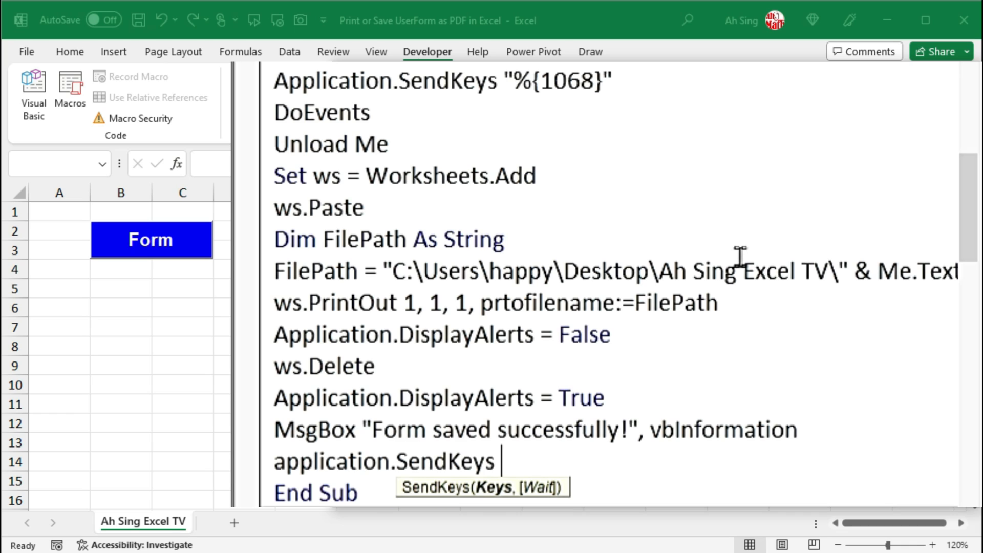
{"action": "type", "text": "\""}
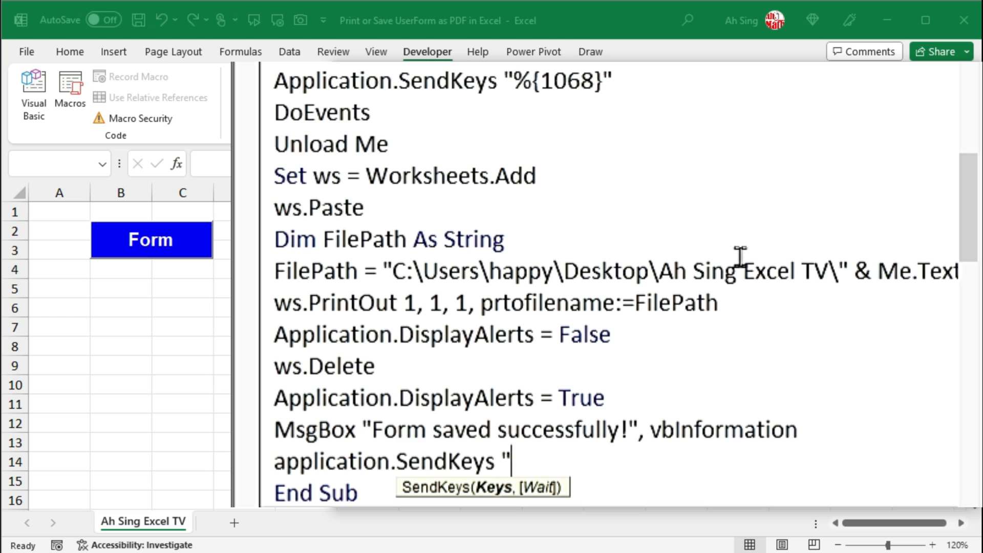
{"action": "type", "text": "{"}
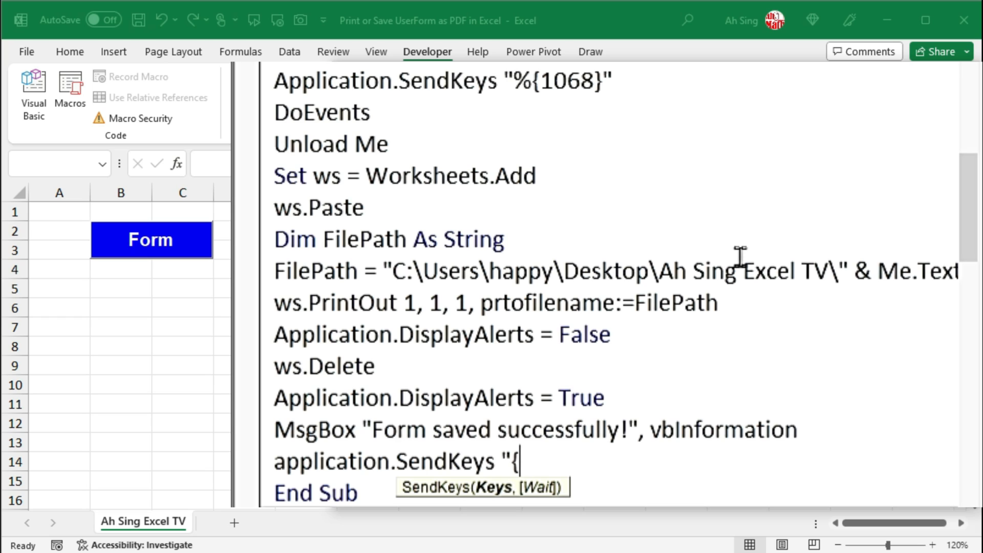
{"action": "type", "text": "NU"}
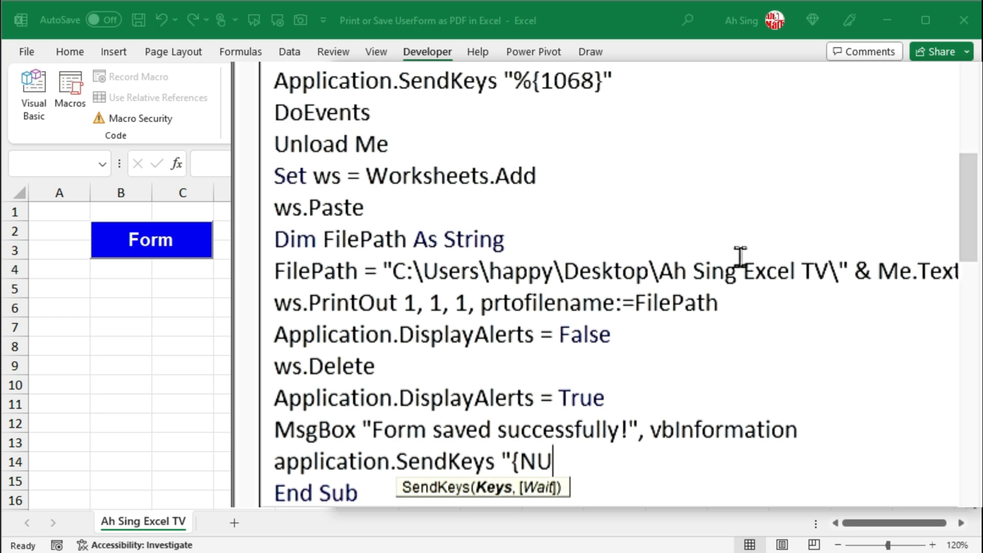
{"action": "type", "text": "MLOCK"}
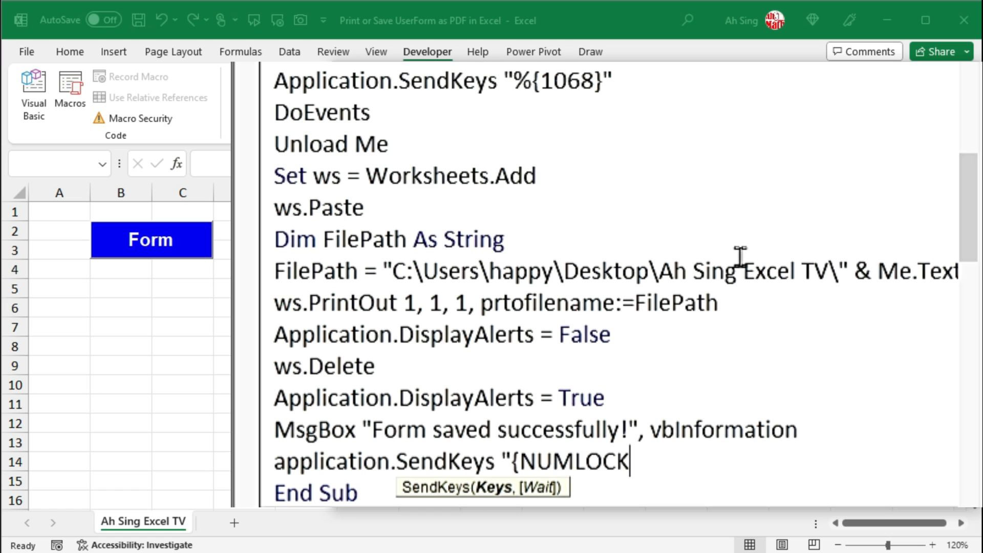
{"action": "type", "text": "}\""}
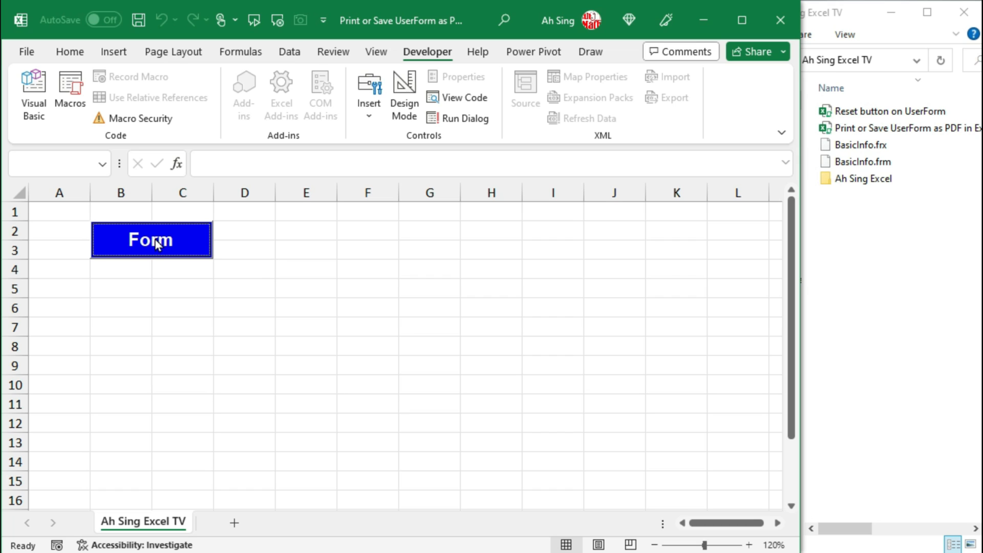
Run the form, tick Yes for driving license, save as PDF, and open the Ah Sing Excel PDF.
{"action": "left_click", "coordinate": [151, 240]}
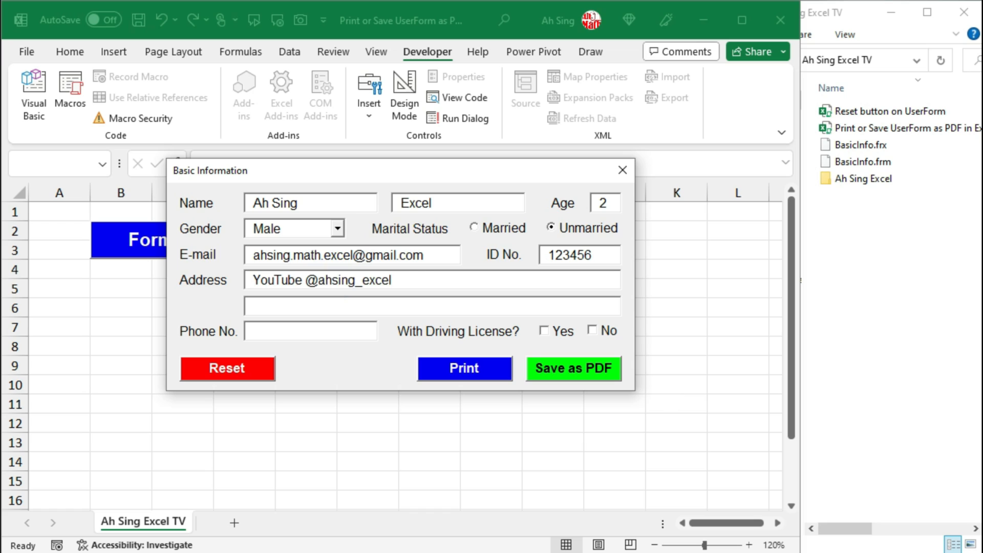
{"action": "left_click", "coordinate": [544, 330]}
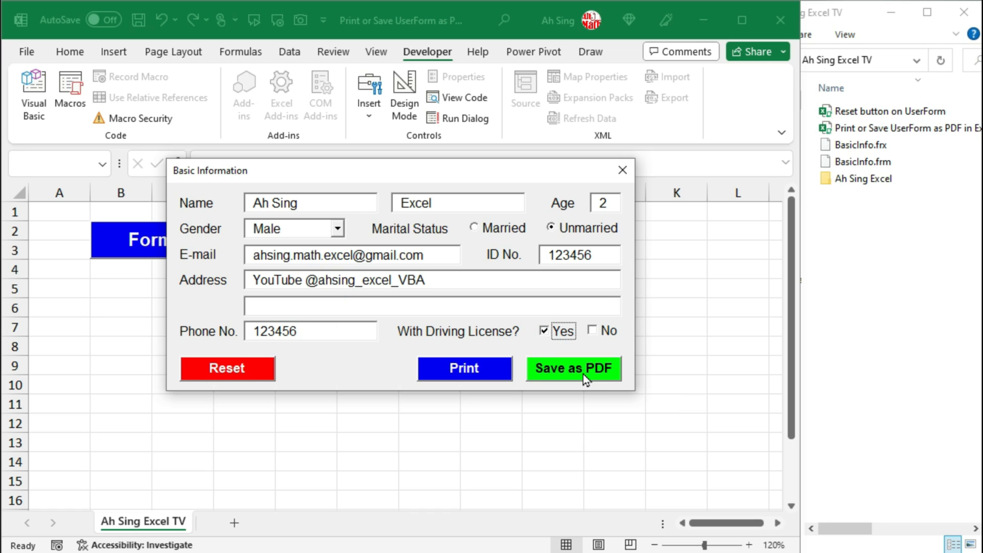
{"action": "left_click", "coordinate": [572, 368]}
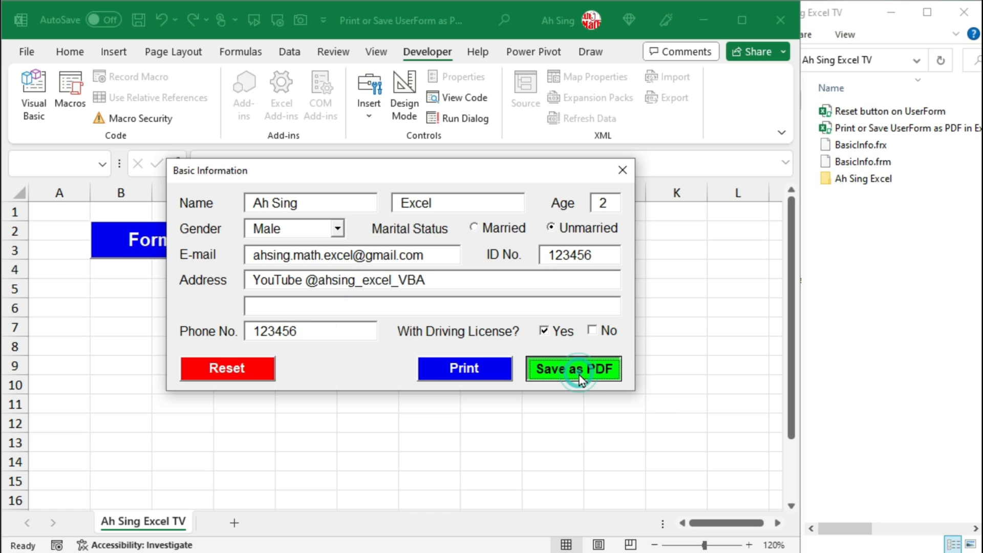
{"action": "left_click", "coordinate": [573, 368]}
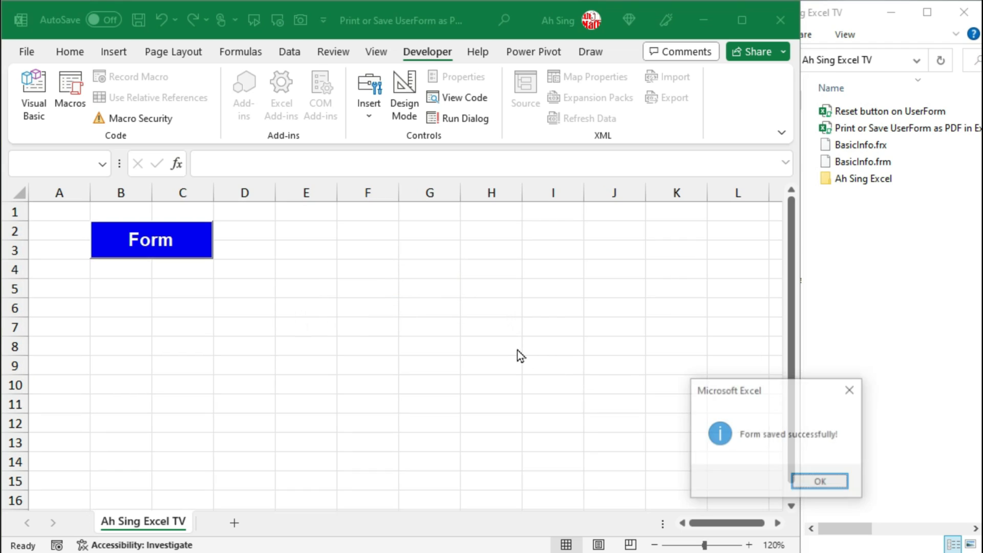
{"action": "left_click", "coordinate": [819, 481]}
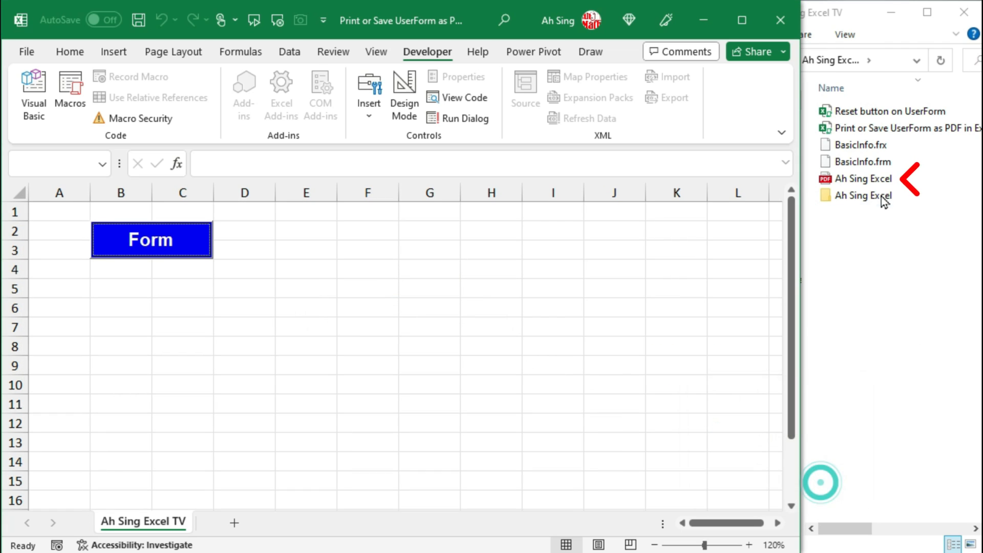
{"action": "left_click", "coordinate": [865, 178]}
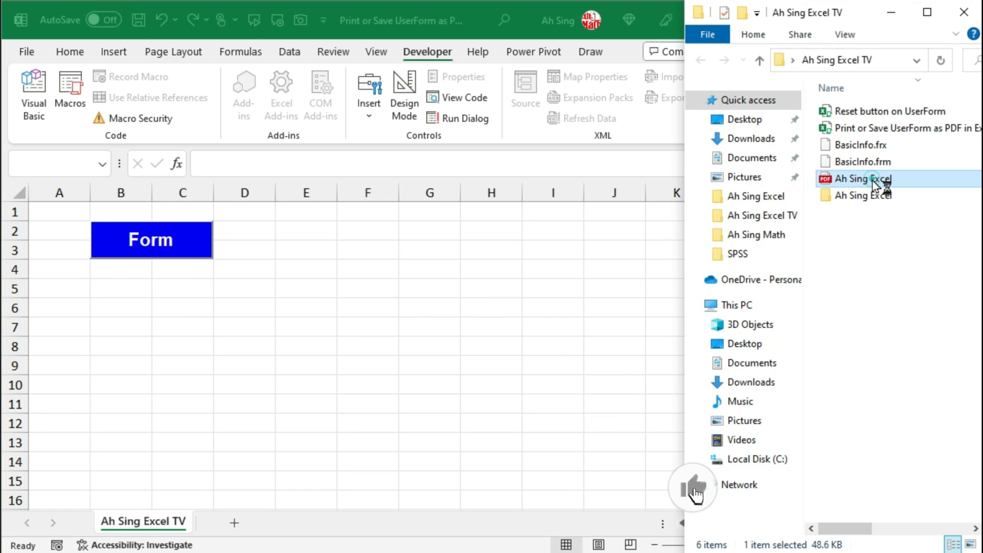
{"action": "double_click", "coordinate": [863, 179]}
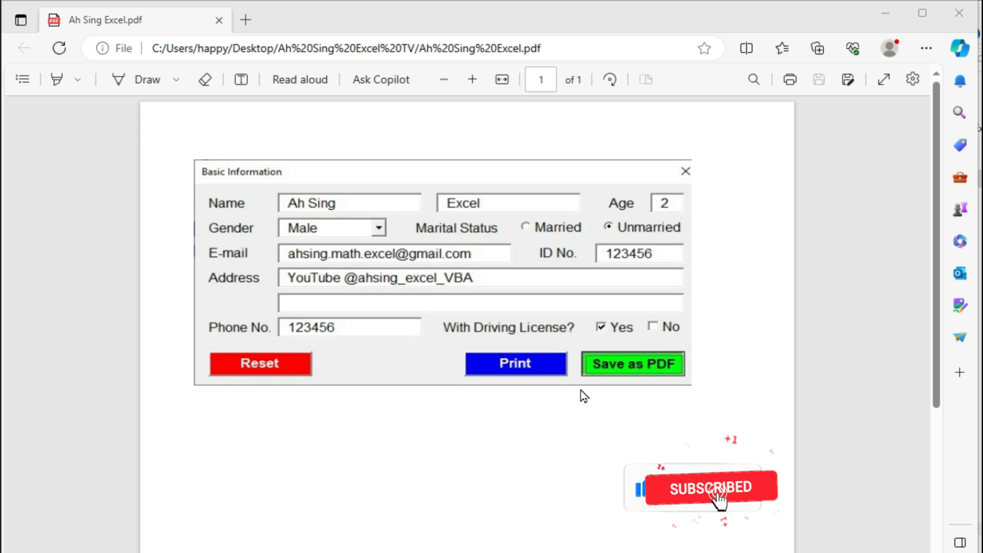
{"action": "mouse_move", "coordinate": [645, 405]}
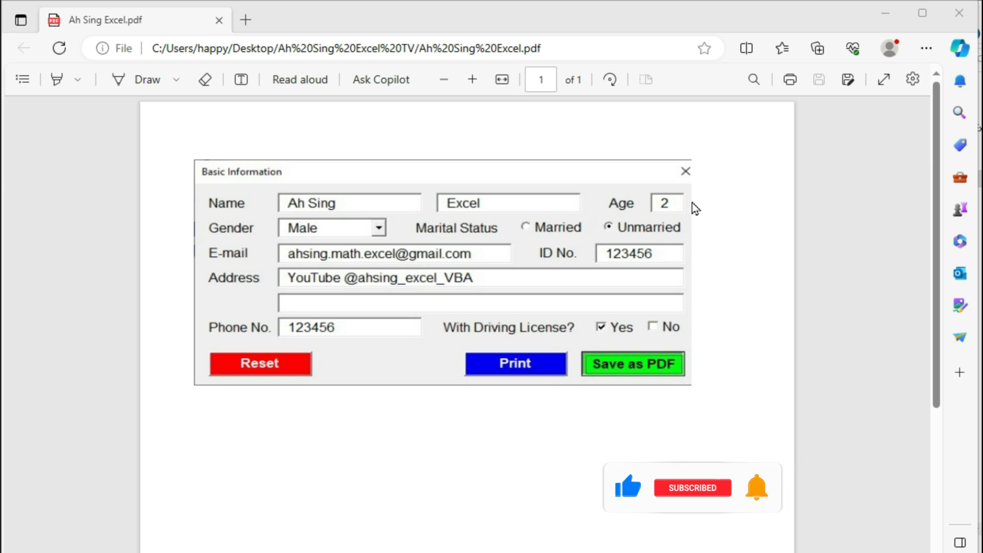
{"action": "mouse_move", "coordinate": [731, 237]}
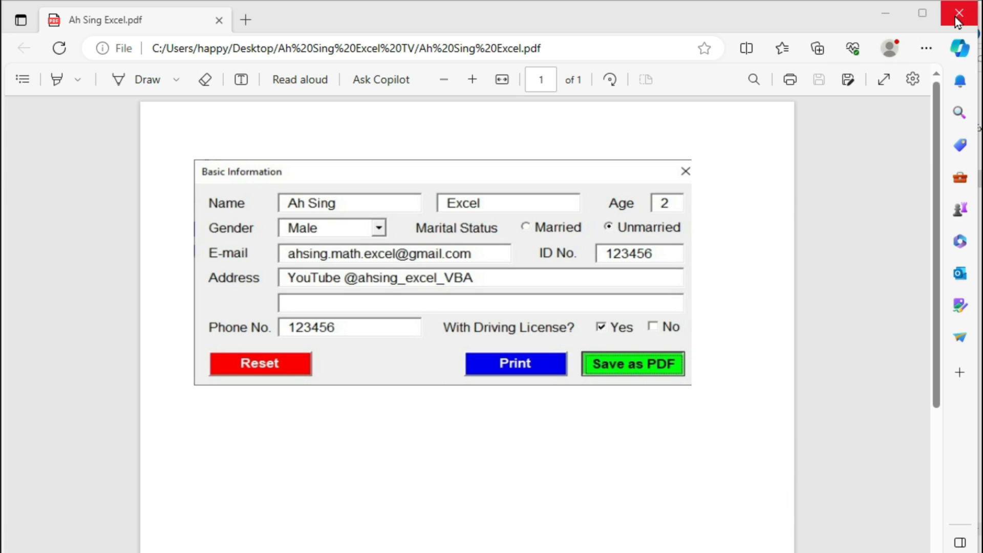
Close the PDF window in Microsoft Edge.
{"action": "left_click", "coordinate": [959, 13]}
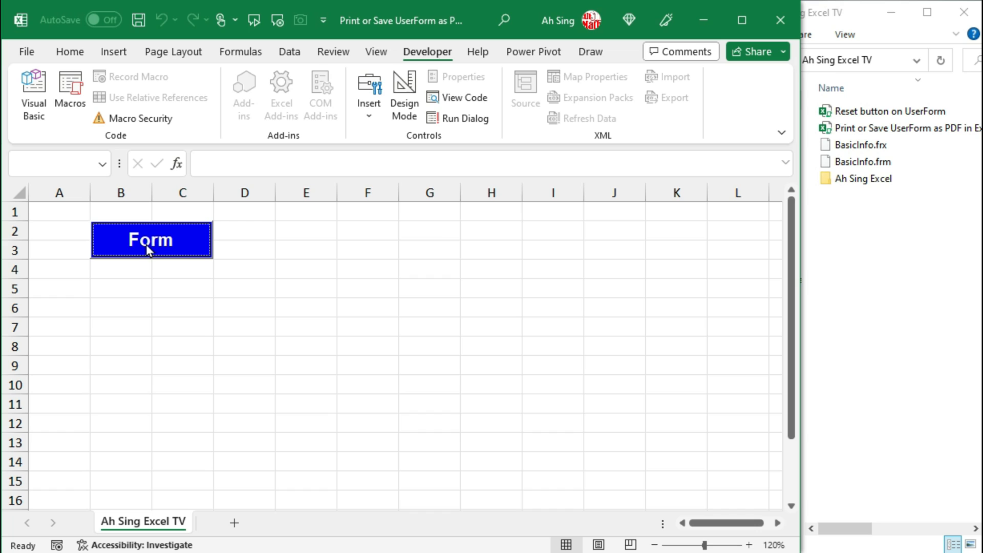
Launch the blank Basic Information form from the Form button and paste its picture onto the sheet.
{"action": "left_click", "coordinate": [150, 240]}
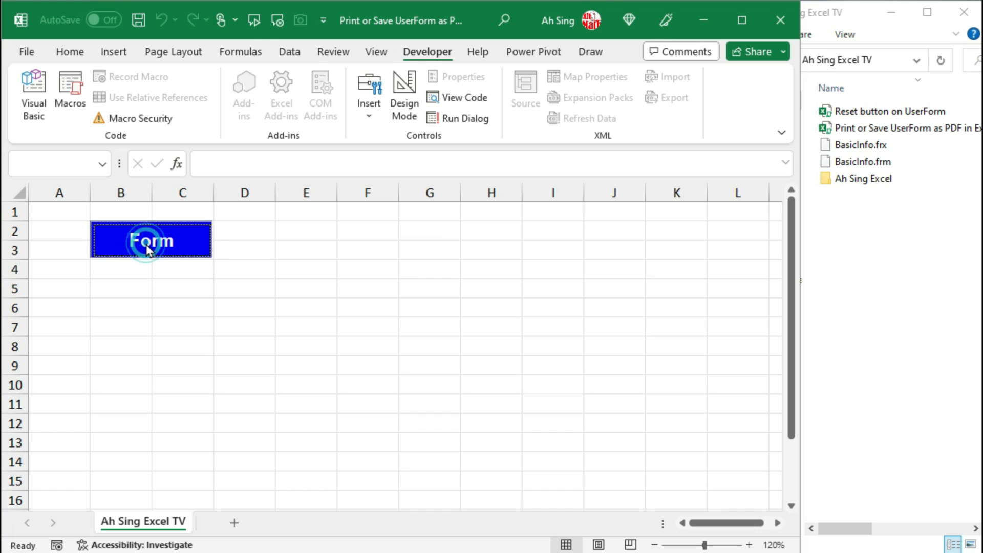
{"action": "left_click", "coordinate": [150, 241]}
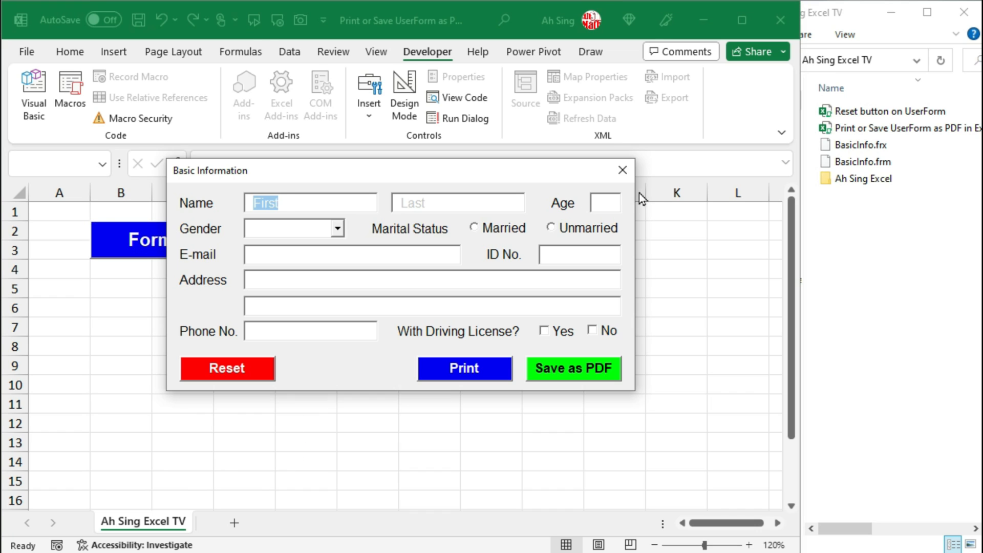
{"action": "left_click", "coordinate": [621, 170]}
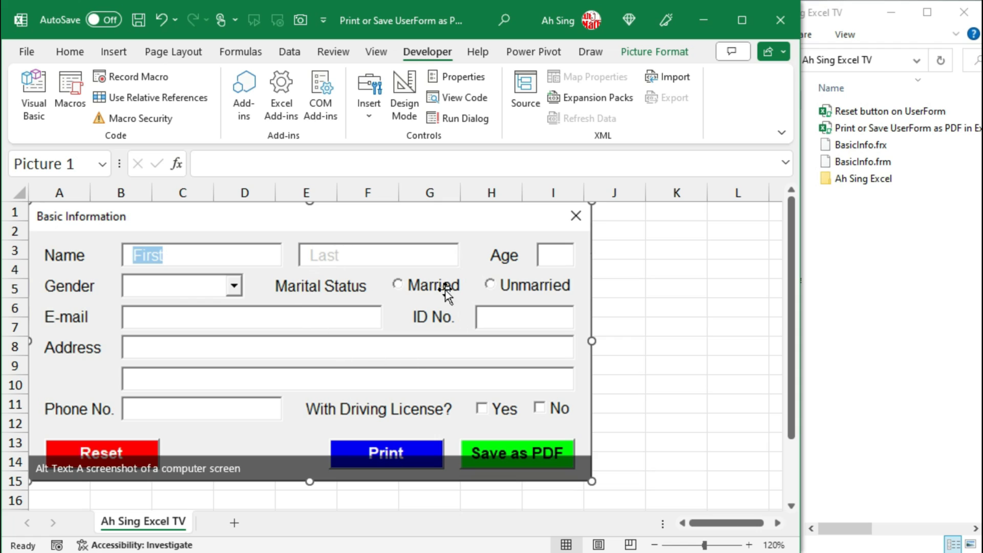
{"action": "mouse_move", "coordinate": [389, 286]}
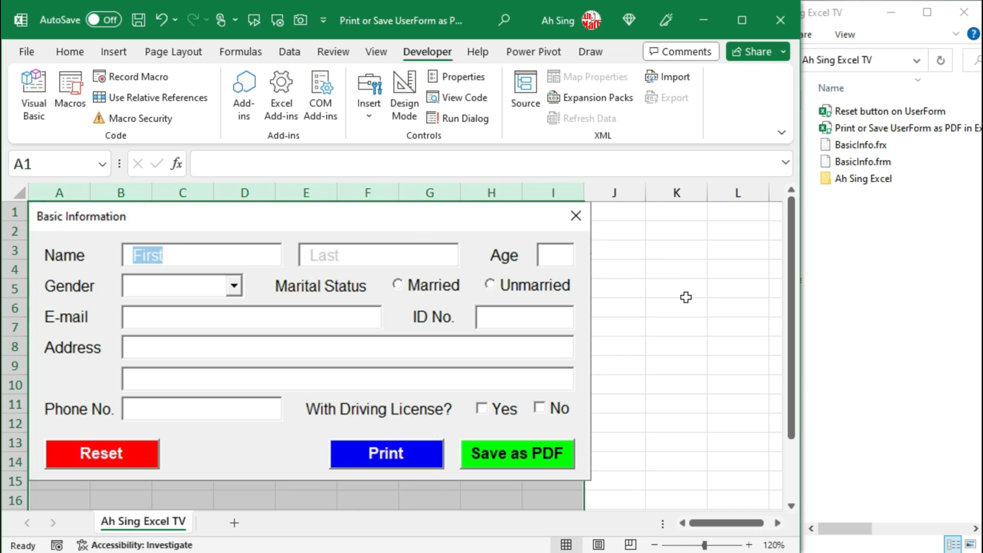
{"action": "mouse_move", "coordinate": [498, 262]}
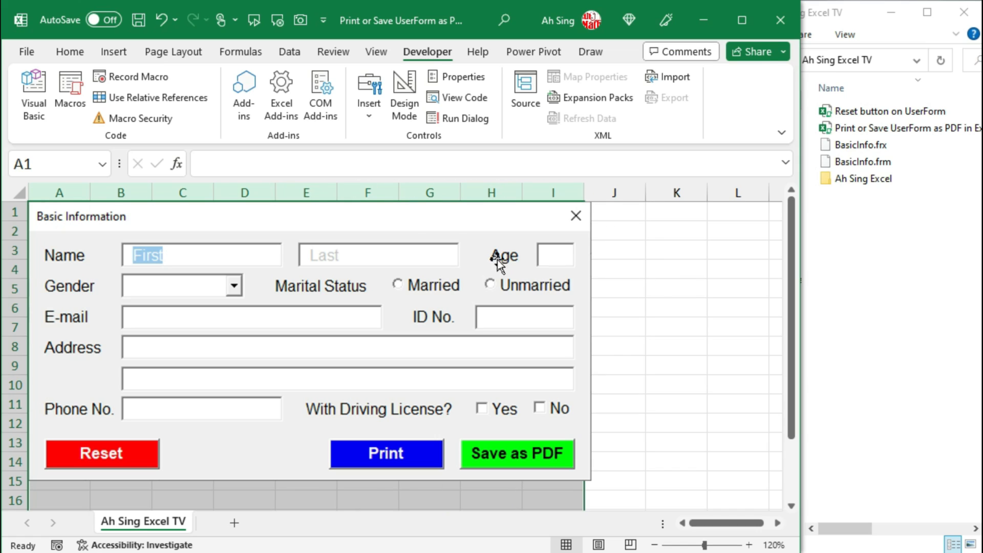
Drag the column borders under the picture to test widths, then restore the original widths.
{"action": "left_click_drag", "start_coordinate": [90, 192], "coordinate": [90, 193]}
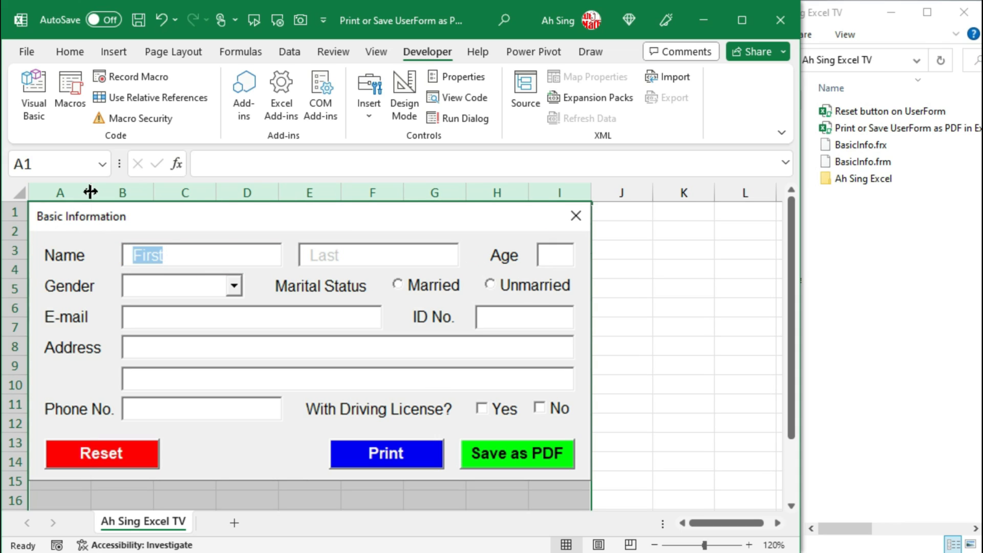
{"action": "left_click_drag", "start_coordinate": [92, 191], "coordinate": [91, 191]}
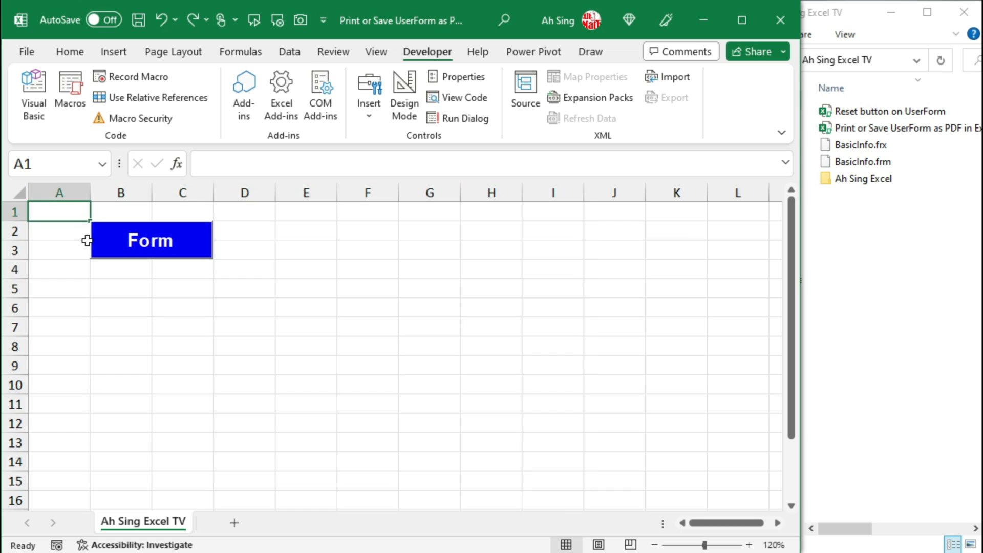
Open the form's code and add ws.Columns("A:I").ColumnWidth = 8.57 after ws.Paste.
{"action": "left_click", "coordinate": [33, 91]}
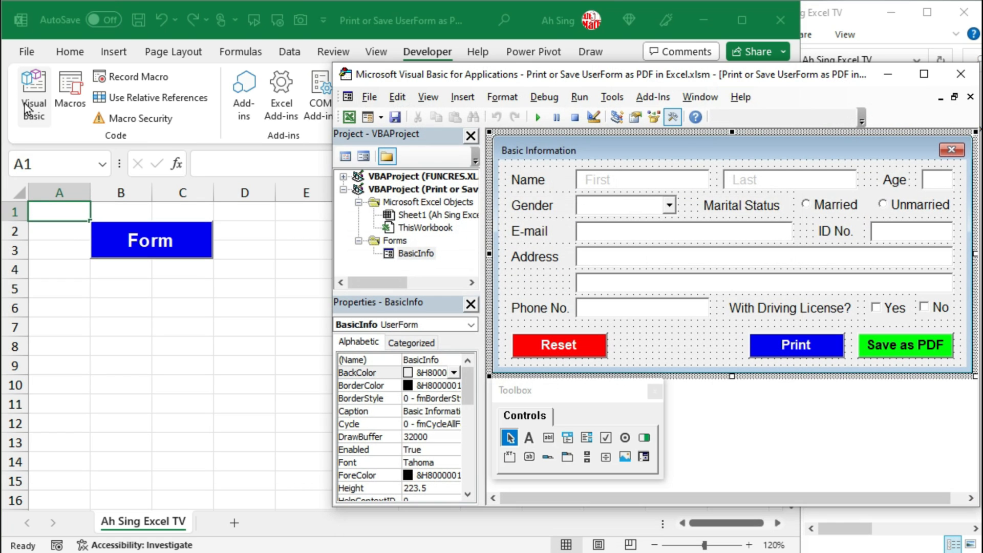
{"action": "double_click", "coordinate": [904, 344]}
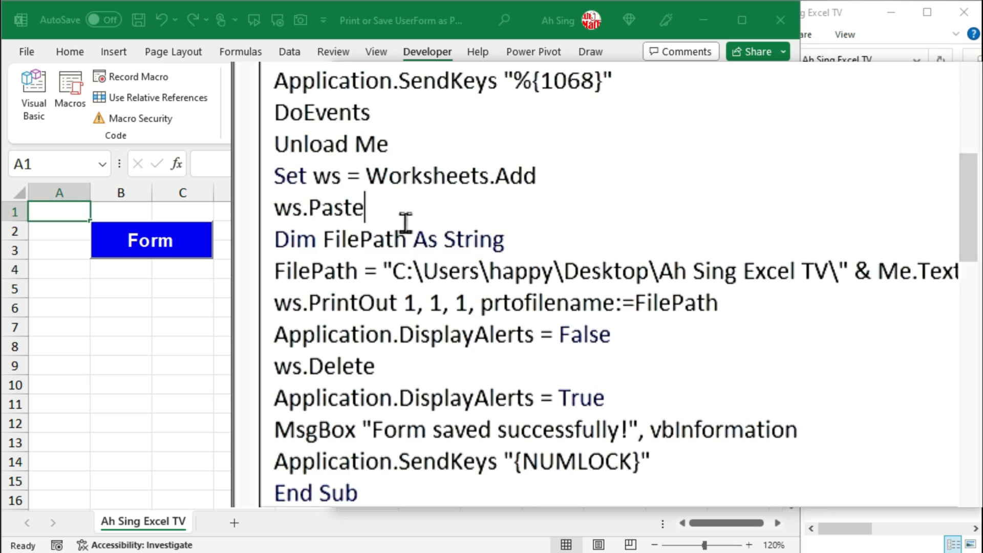
{"action": "mouse_move", "coordinate": [411, 226]}
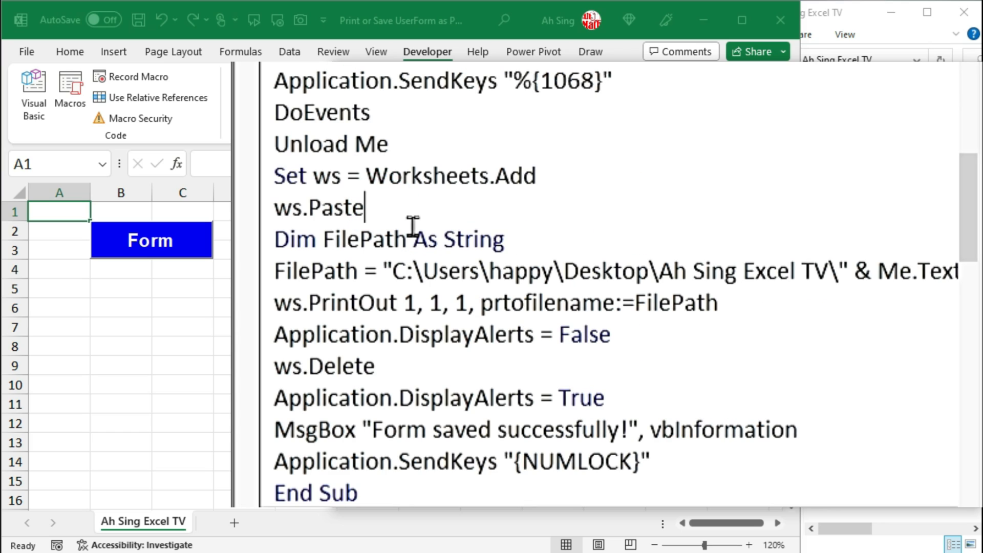
{"action": "key", "text": "enter"}
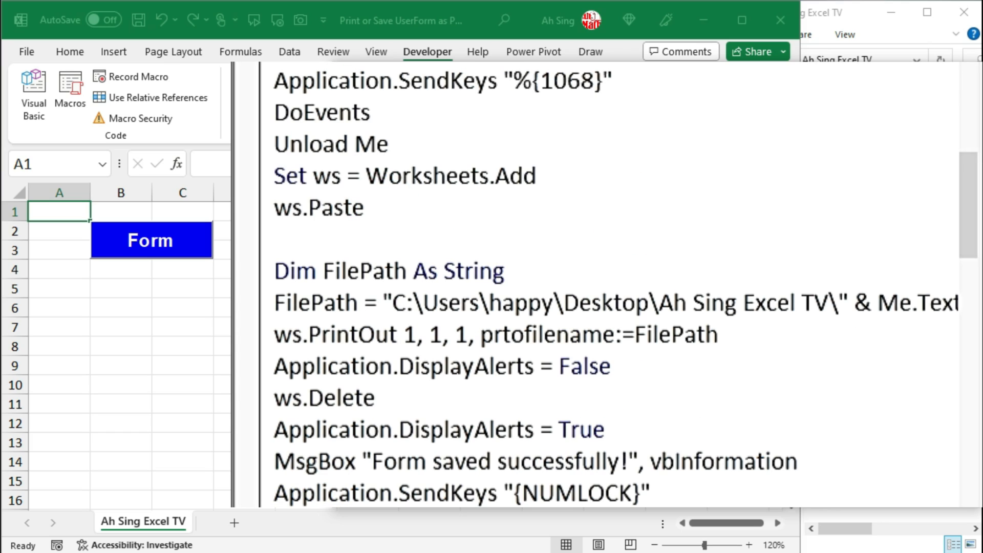
{"action": "left_click", "coordinate": [274, 240]}
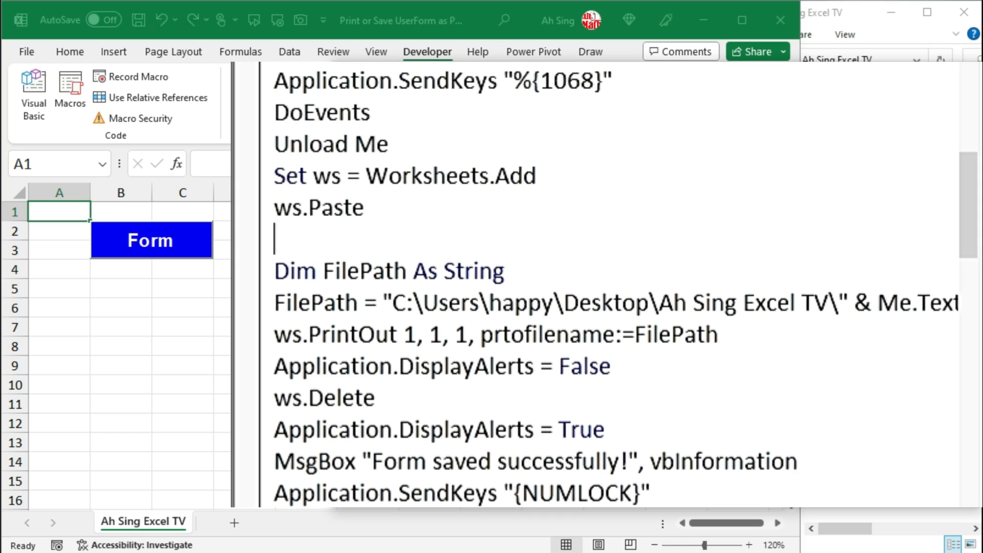
{"action": "type", "text": "ws."}
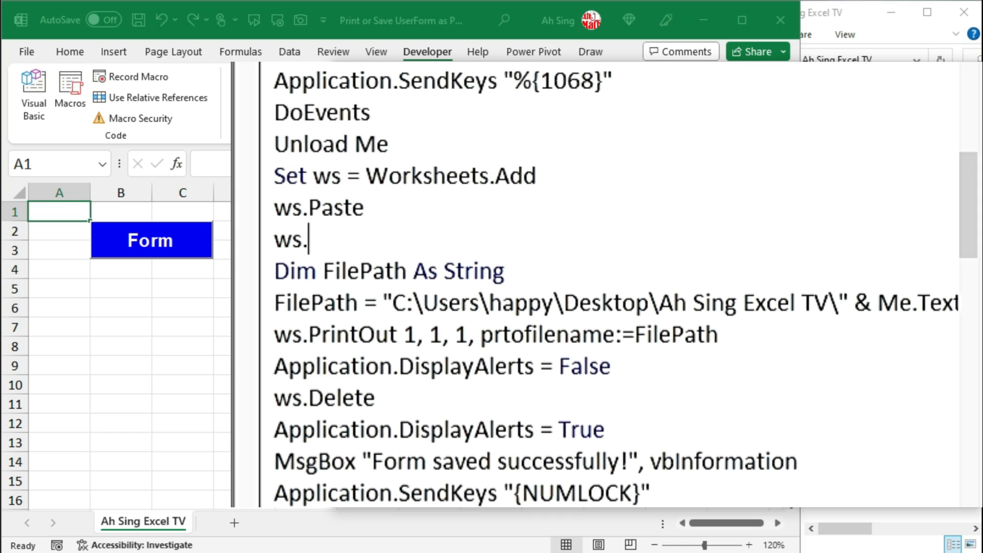
{"action": "type", "text": "columns(\""}
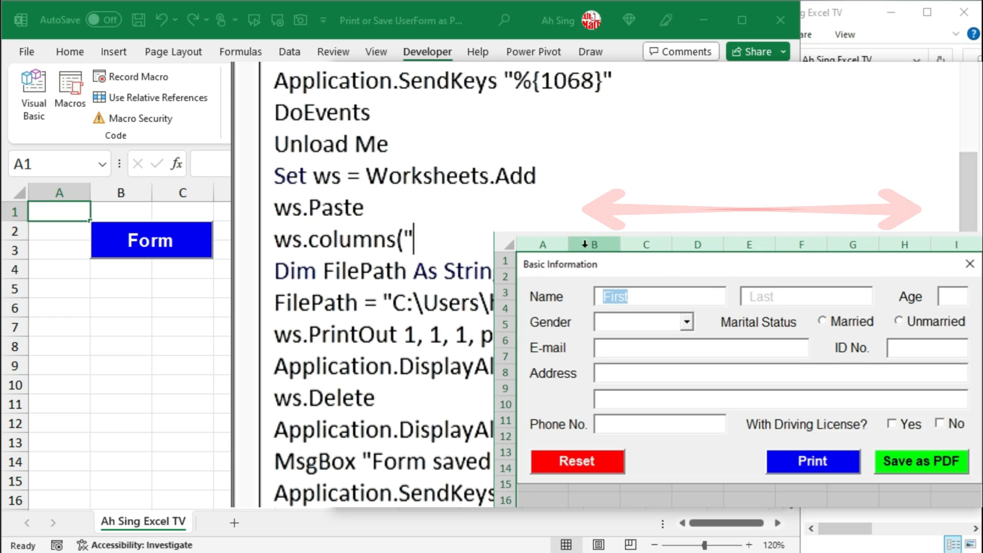
{"action": "type", "text": "A"}
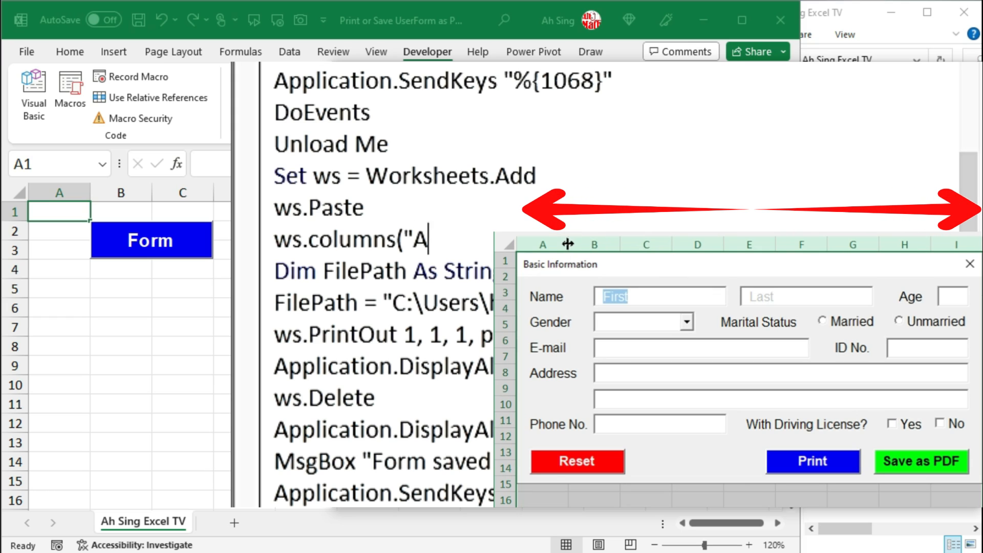
{"action": "type", "text": ":I\")"}
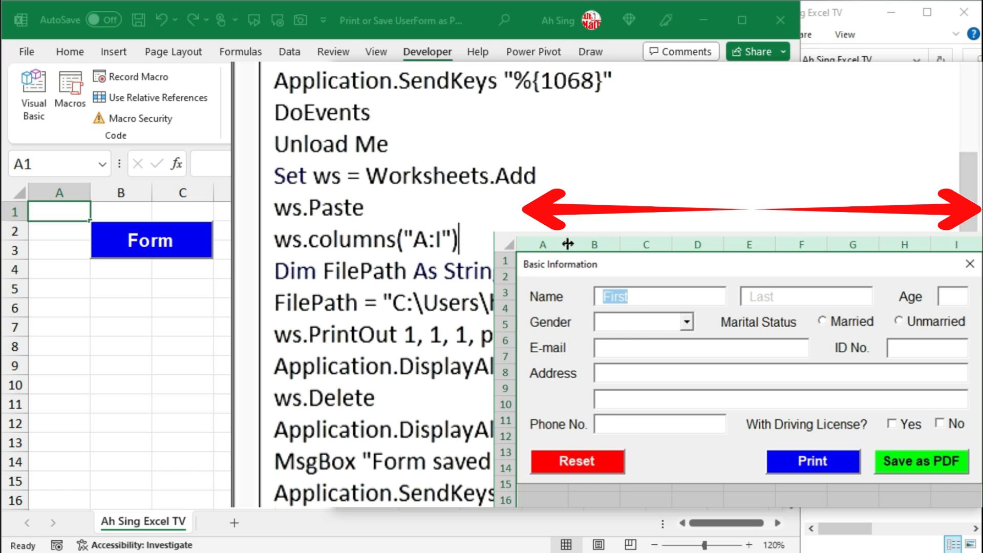
{"action": "type", "text": ".columnwidth=8.57"}
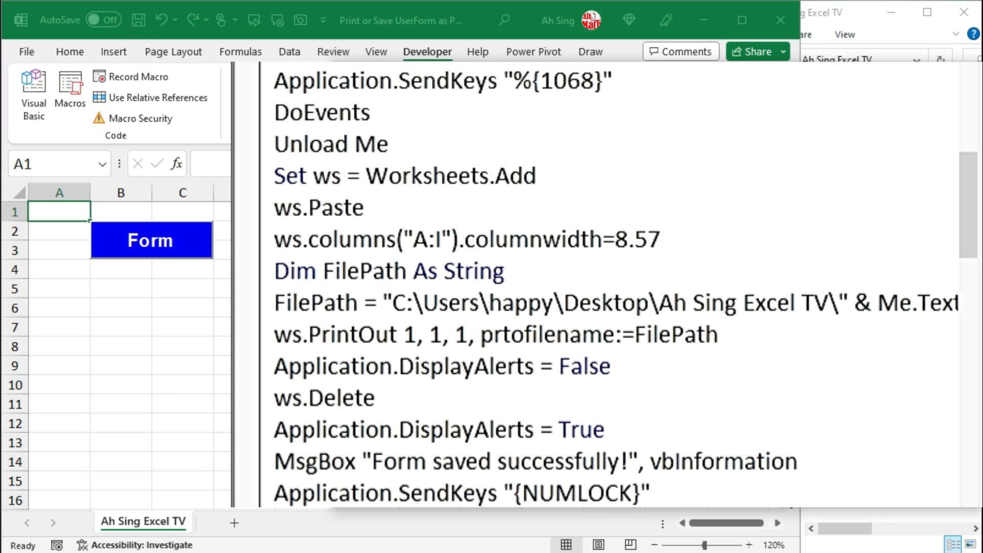
Finish the column-width line and open a With ws.PageSetup block.
{"action": "key", "text": "enter"}
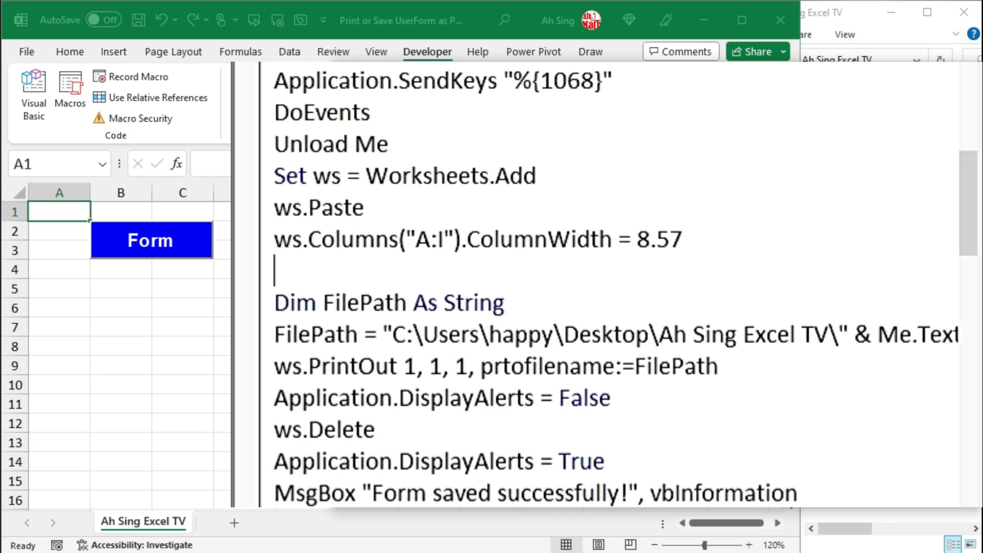
{"action": "type", "text": "with"}
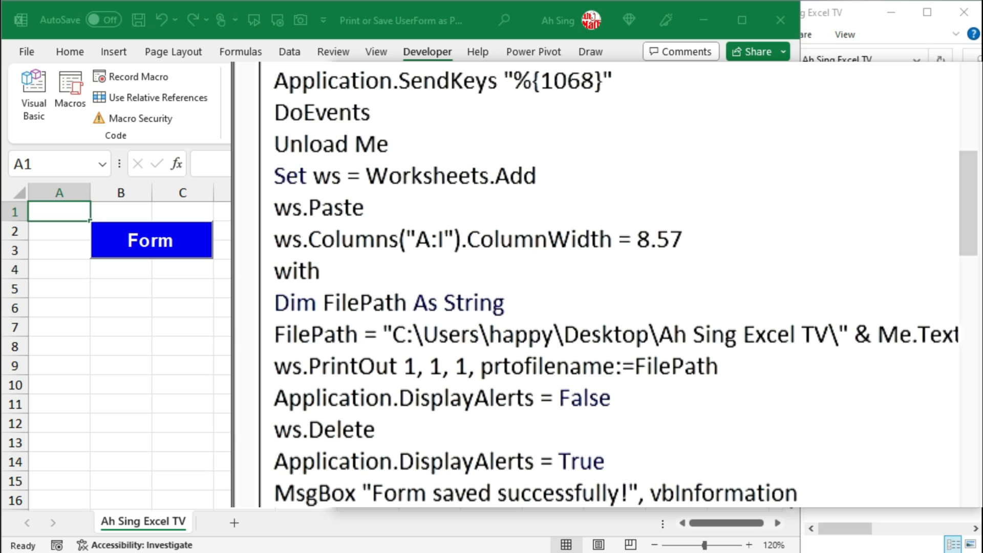
{"action": "type", "text": "ws"}
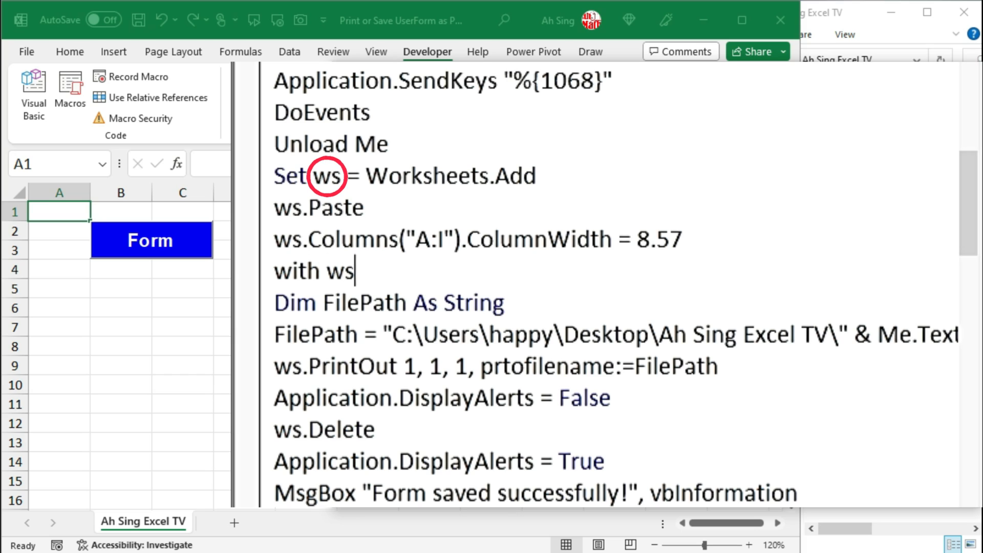
{"action": "type", "text": "."}
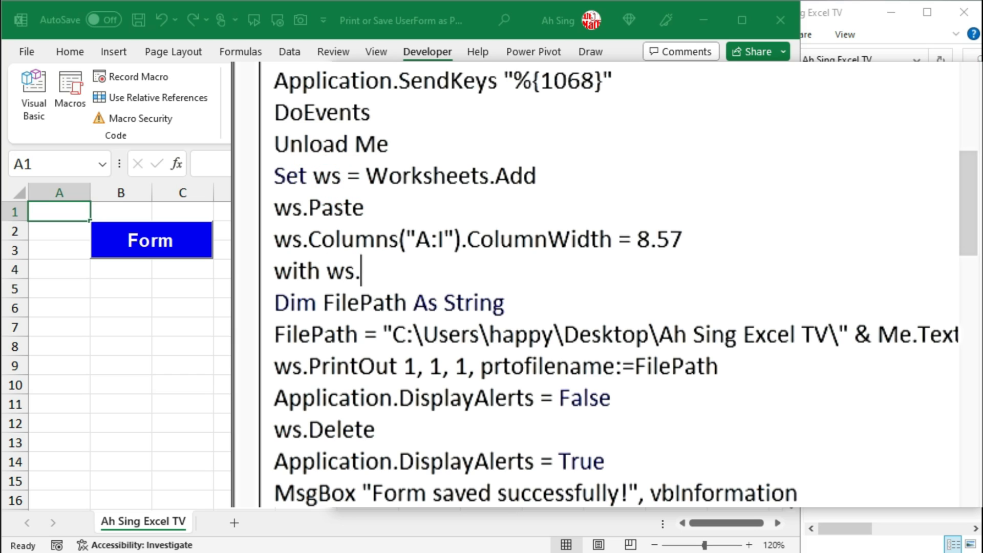
{"action": "type", "text": "pagesetup"}
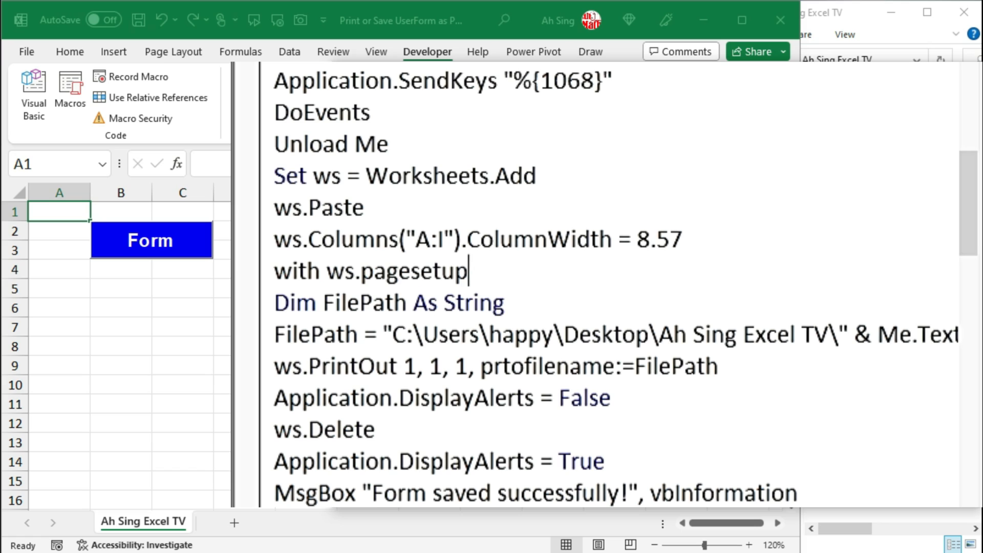
{"action": "key", "text": "enter"}
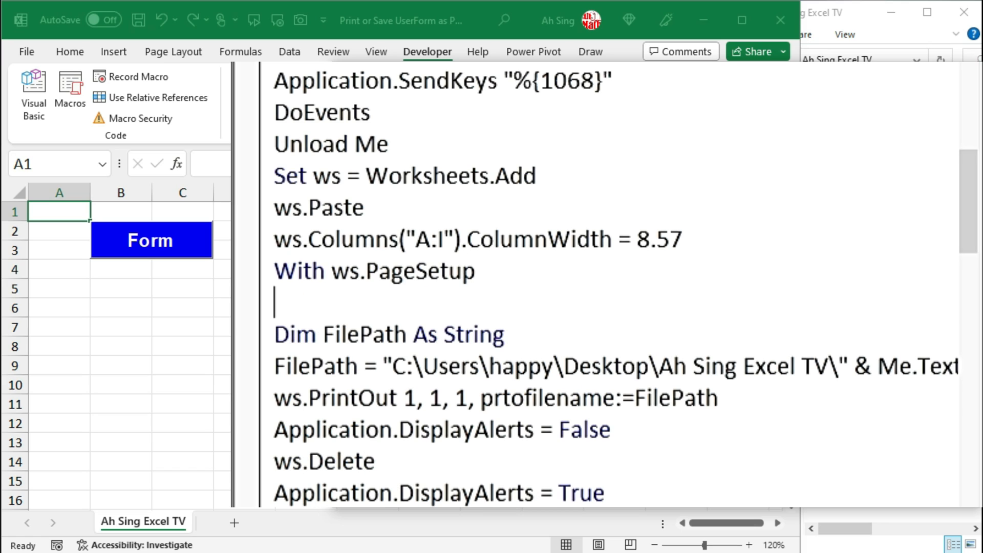
Set .Orientation = xlLandscape and .PaperSize = xlPaperA5, and begin the .PrintArea line.
{"action": "type", "text": ".orientation"}
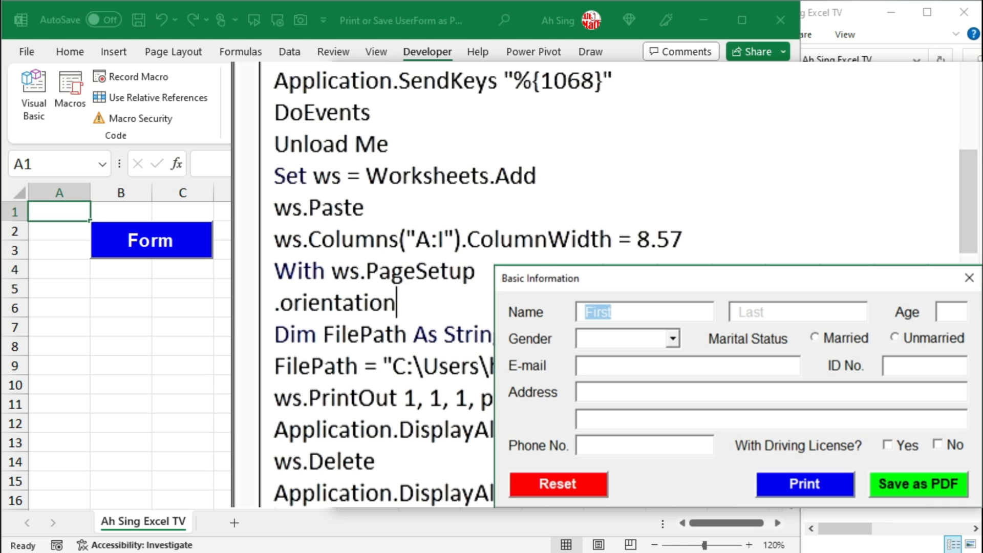
{"action": "type", "text": "=xllands"}
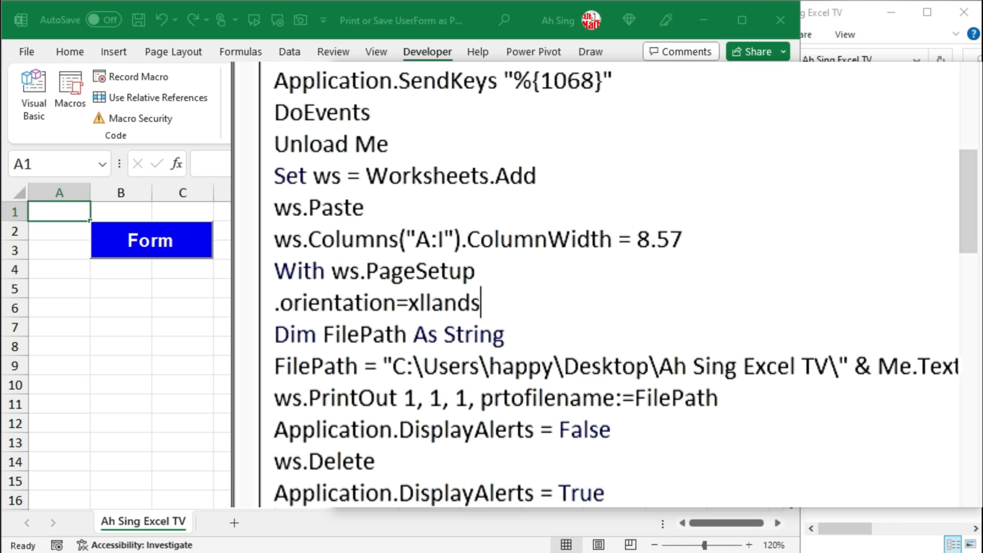
{"action": "key", "text": "enter"}
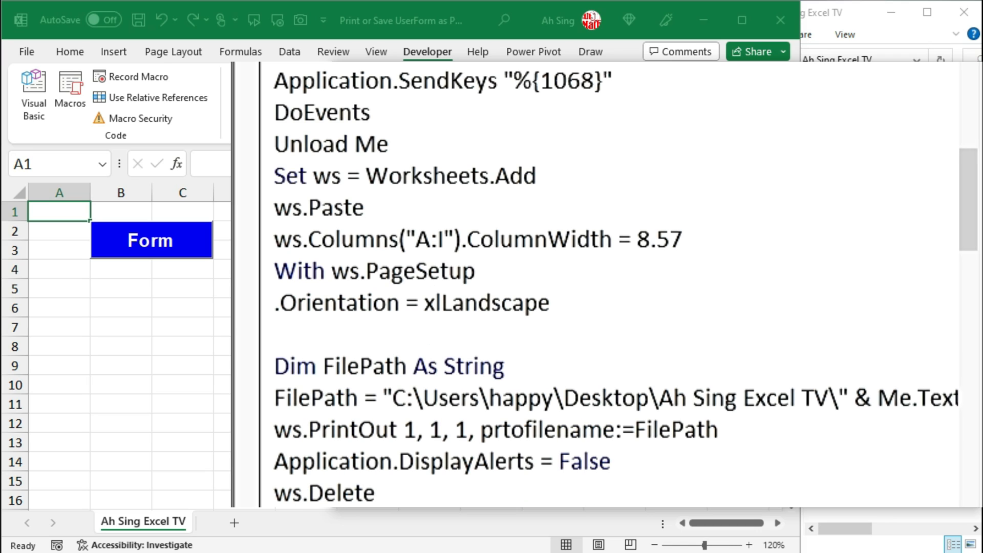
{"action": "type", "text": ".papersize=x"}
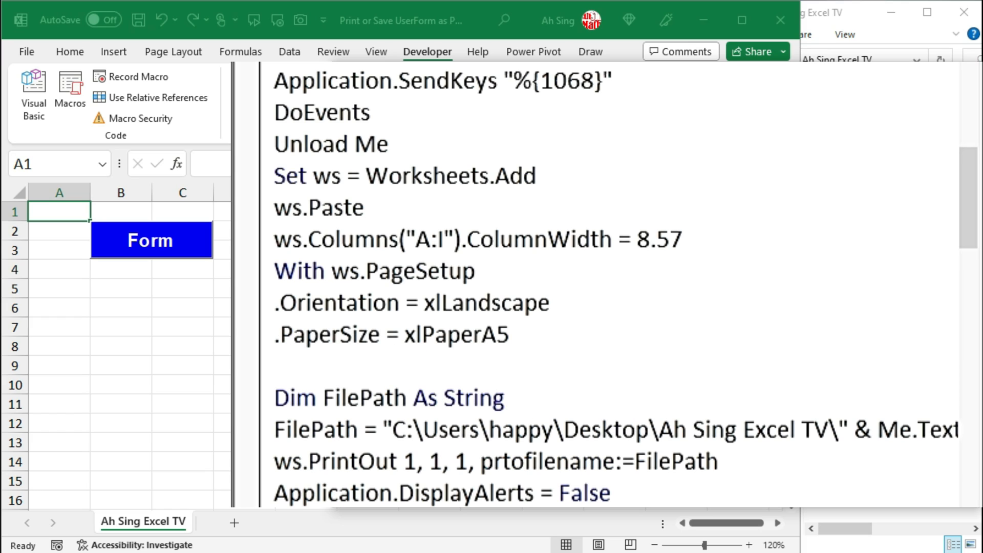
{"action": "type", "text": ".printarea=columns(\"A"}
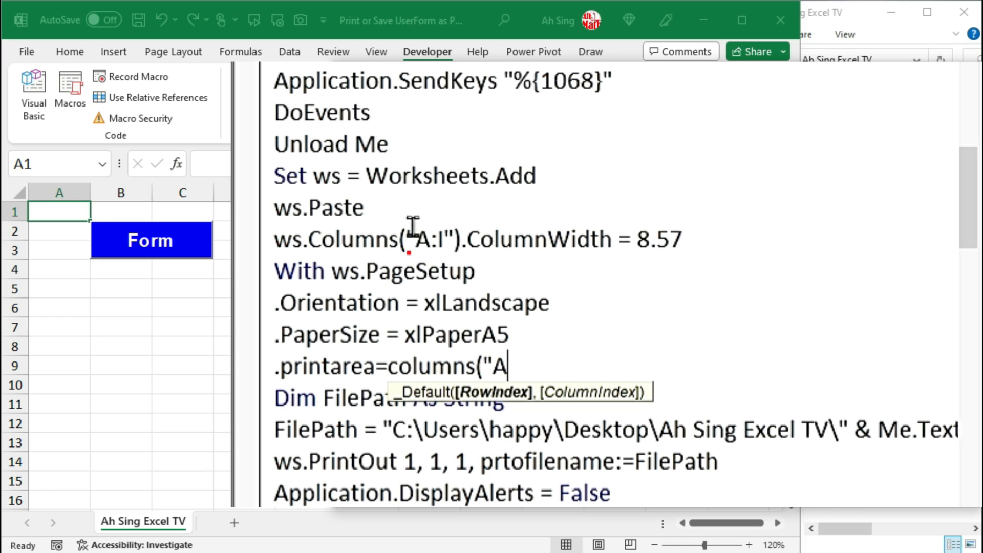
Complete .PrintArea = Columns("A:I"), add .FitToPagesWide = 1 and End With, and return to the worksheet.
{"action": "type", "text": ":I\")"}
{"action": "type", "text": ".fi"}
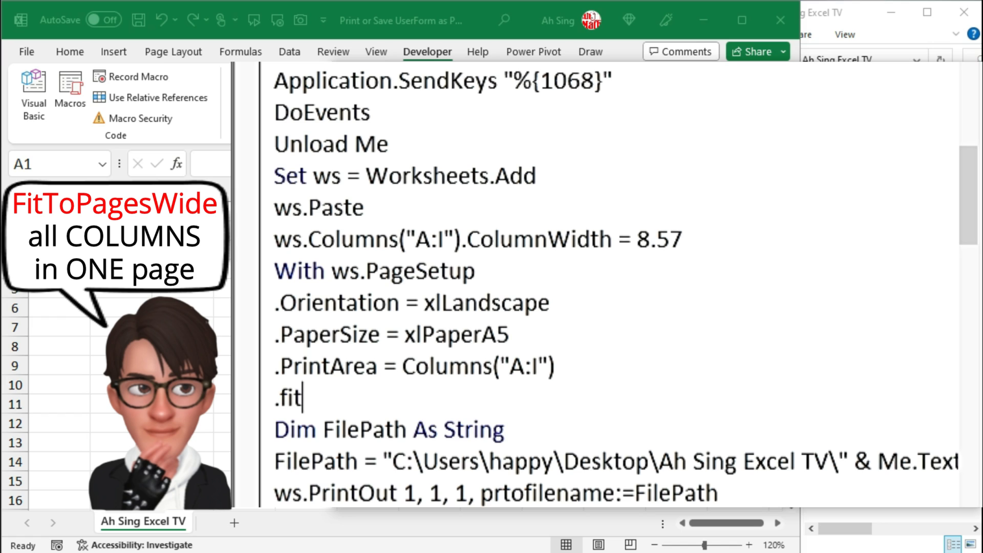
{"action": "type", "text": "to"}
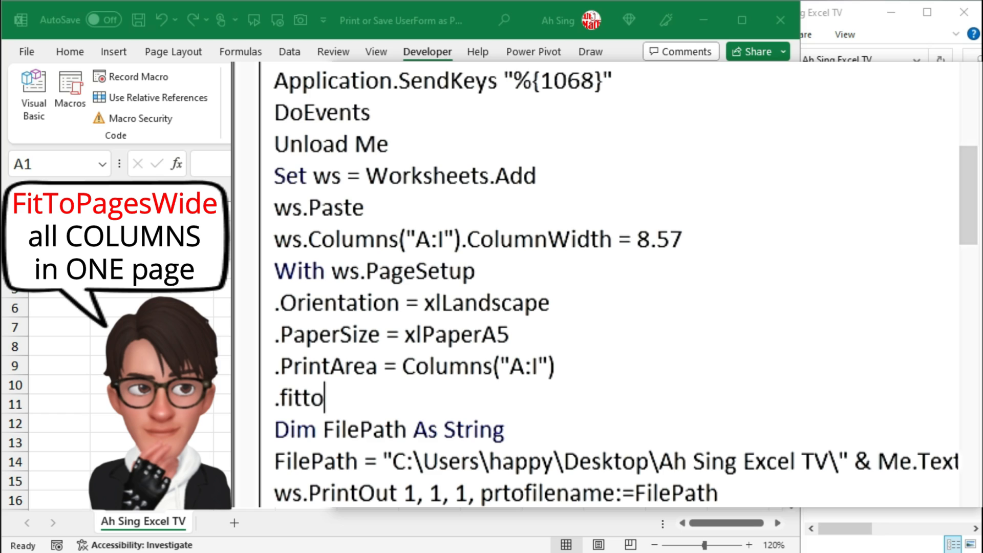
{"action": "type", "text": "pageswide"}
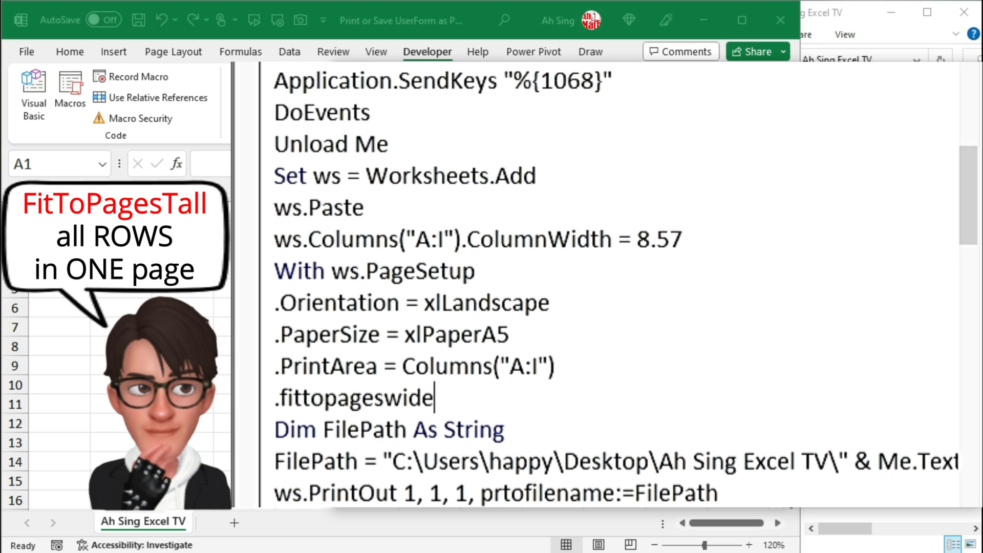
{"action": "type", "text": "=1"}
{"action": "type", "text": "end"}
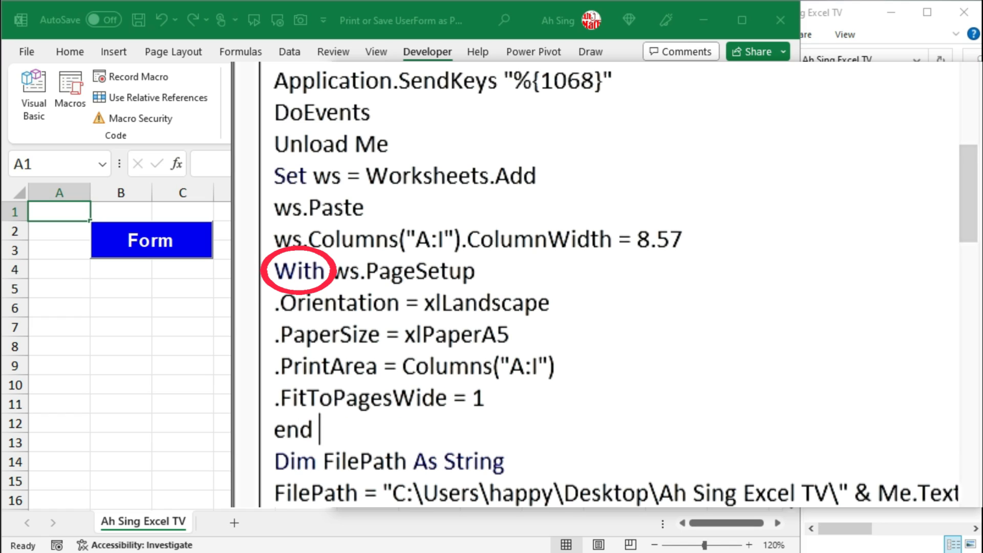
{"action": "type", "text": "with"}
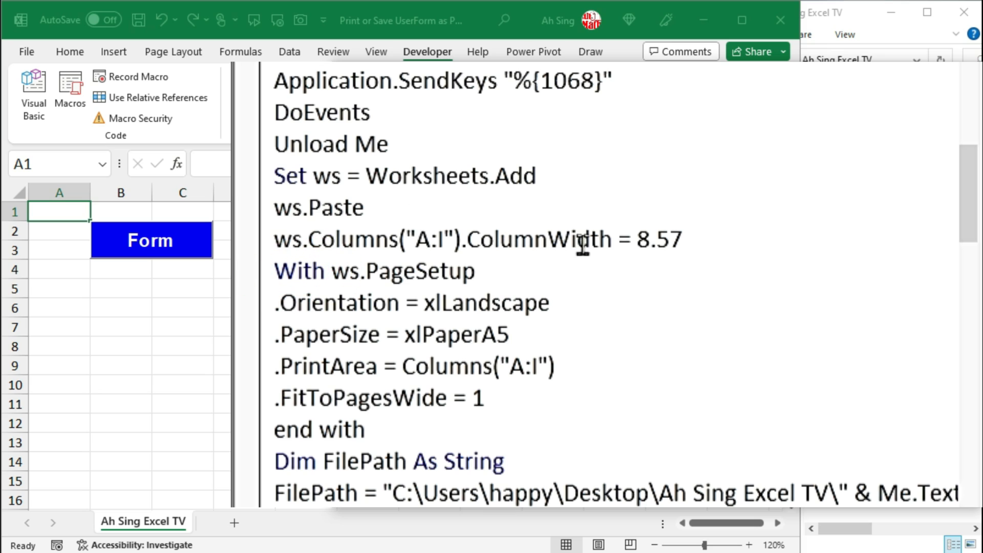
{"action": "left_click", "coordinate": [33, 91]}
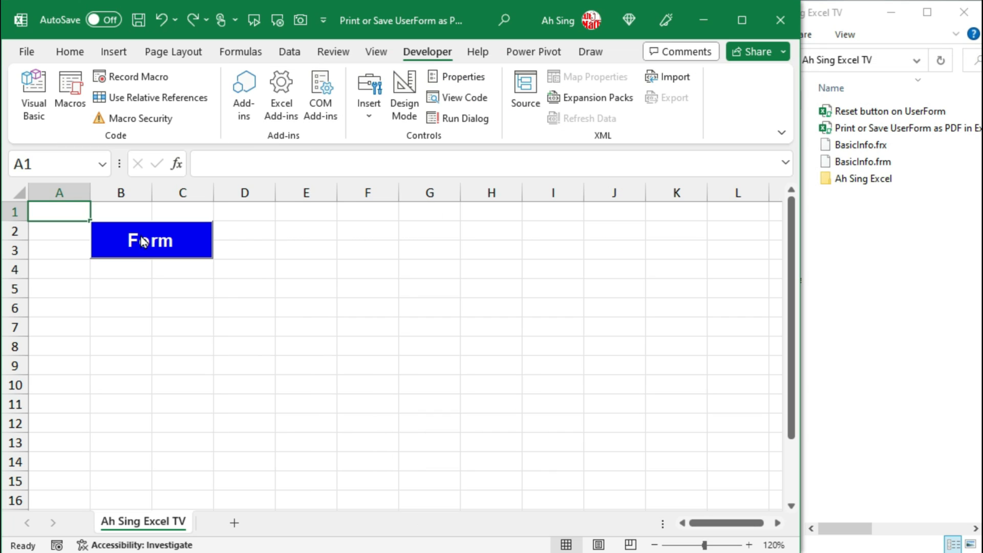
Save the filled Basic Information form as the one-page PDF 'Ah Sing Excel TV' and review it.
{"action": "left_click", "coordinate": [151, 240]}
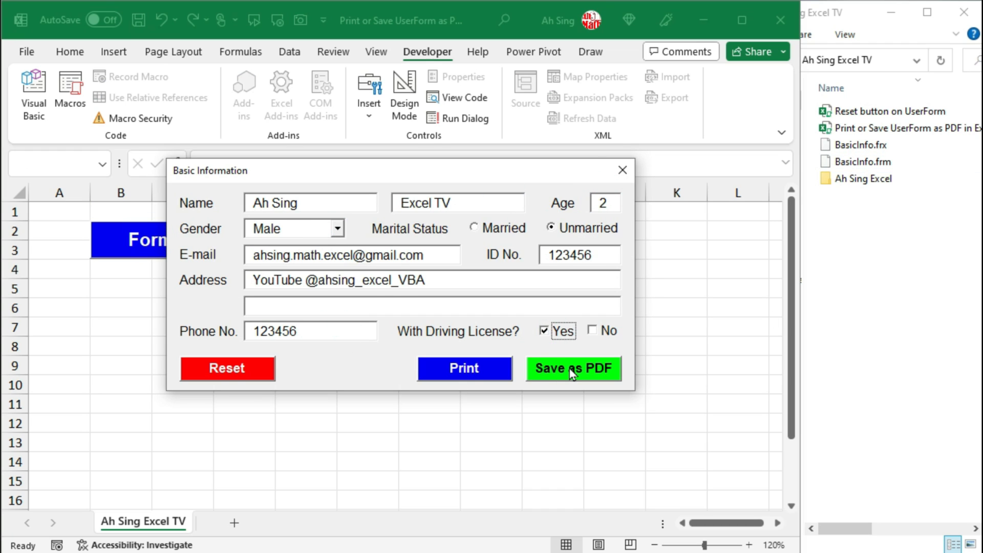
{"action": "left_click", "coordinate": [572, 368]}
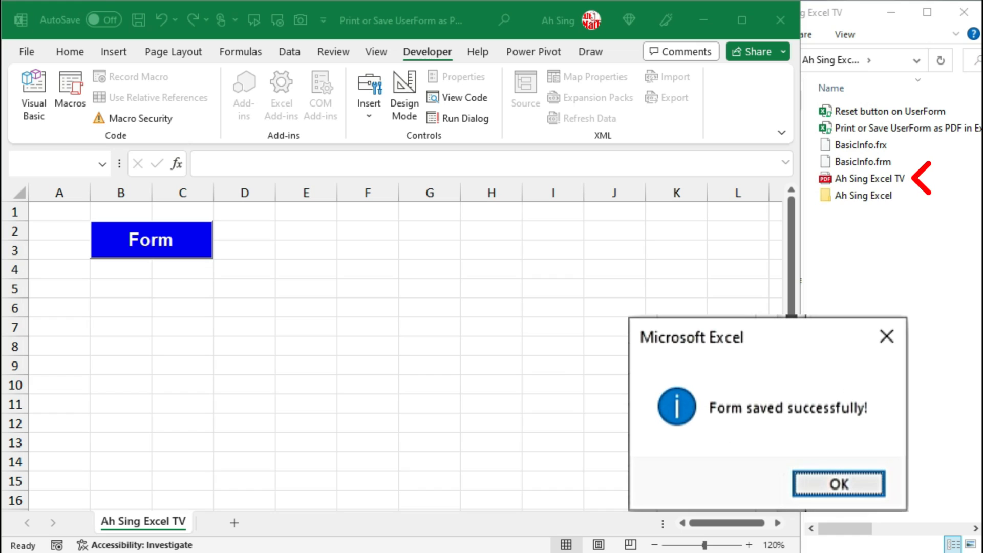
{"action": "left_click", "coordinate": [838, 483]}
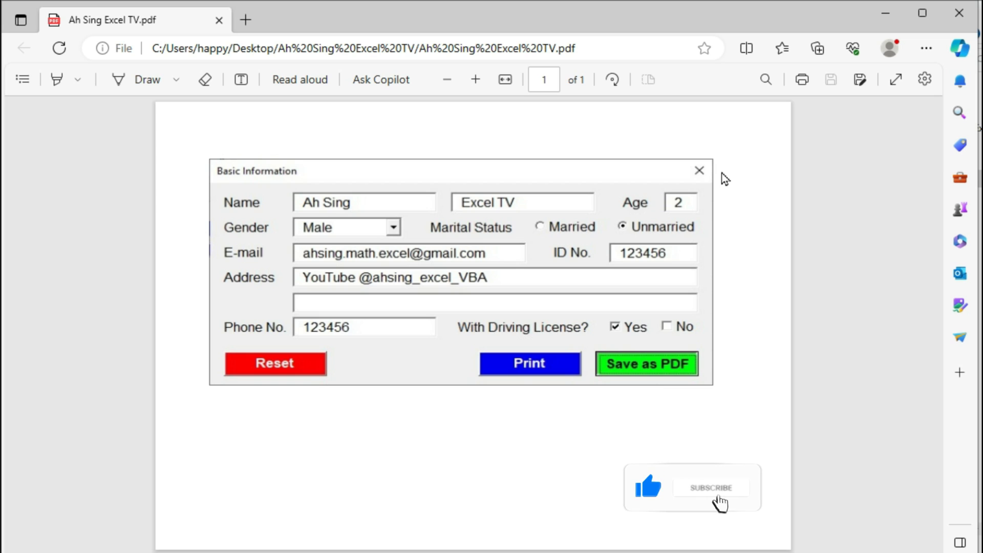
{"action": "left_click", "coordinate": [709, 488]}
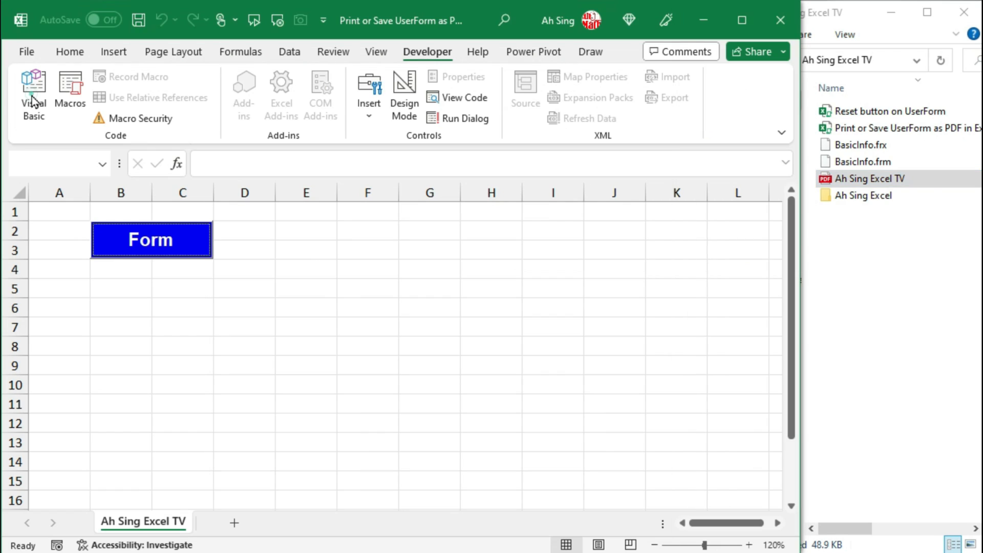
Place the cursor inside the empty CommandButton2_Click procedure for the Print button.
{"action": "left_click", "coordinate": [33, 88]}
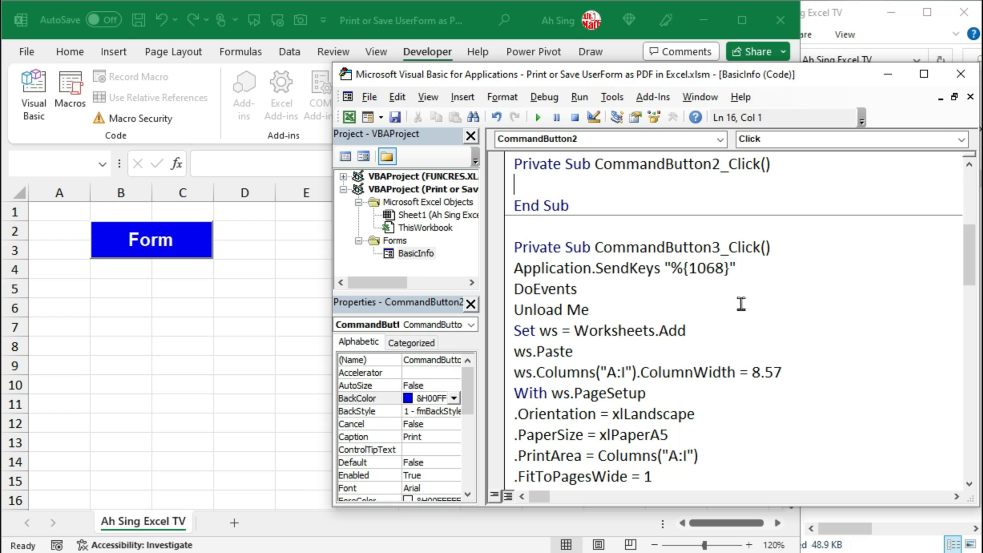
{"action": "left_click", "coordinate": [516, 268]}
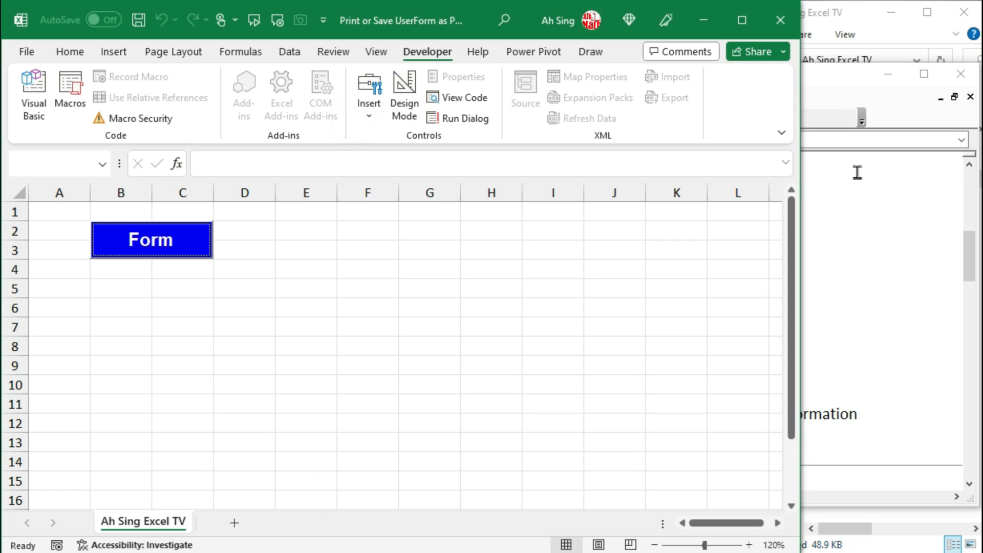
Fill in the Basic Information form and print it to Microsoft Print to PDF.
{"action": "left_click", "coordinate": [150, 239]}
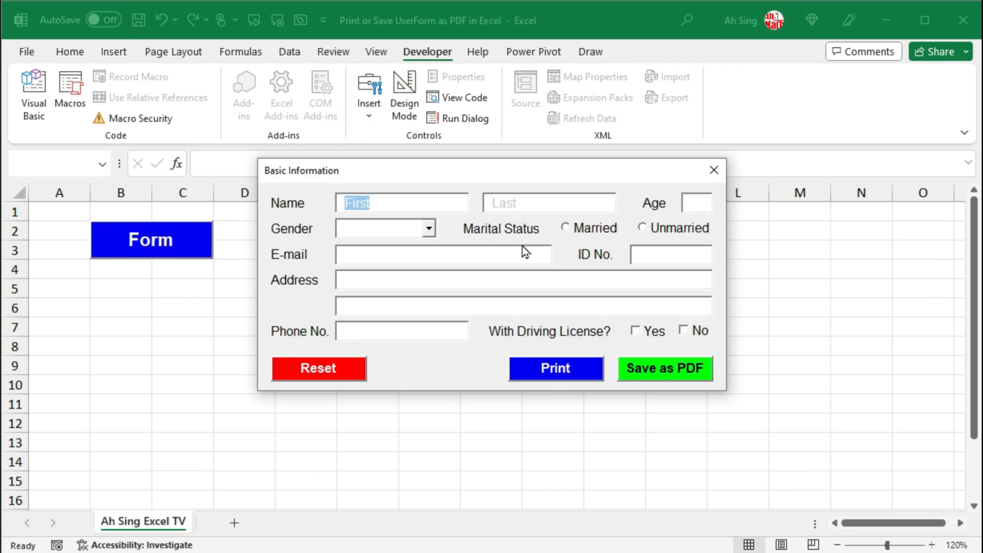
{"action": "left_click", "coordinate": [634, 330]}
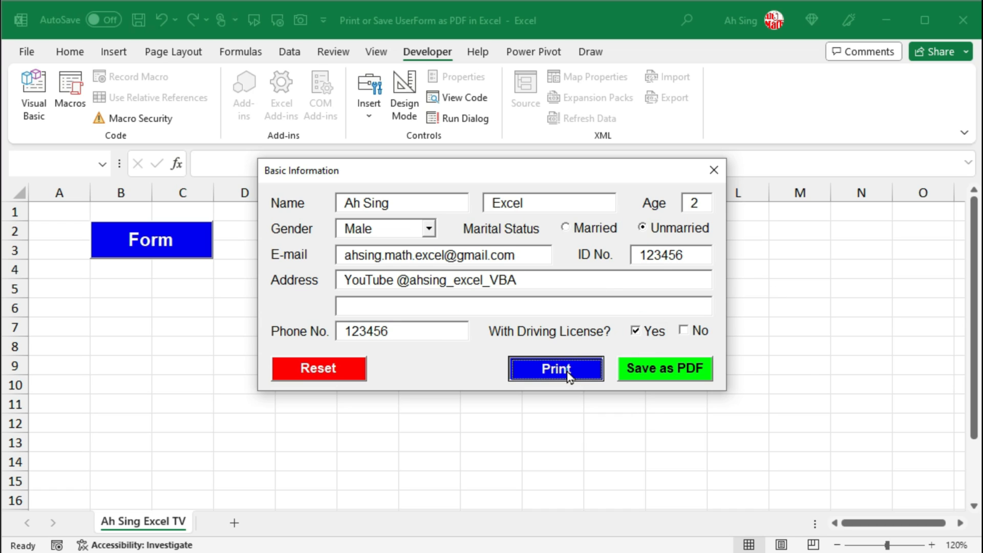
{"action": "left_click", "coordinate": [555, 369]}
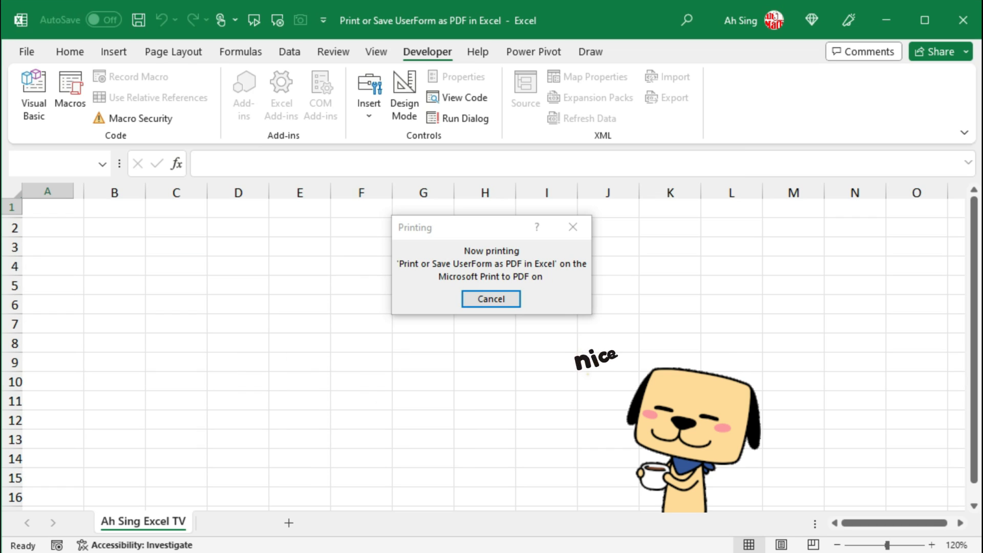